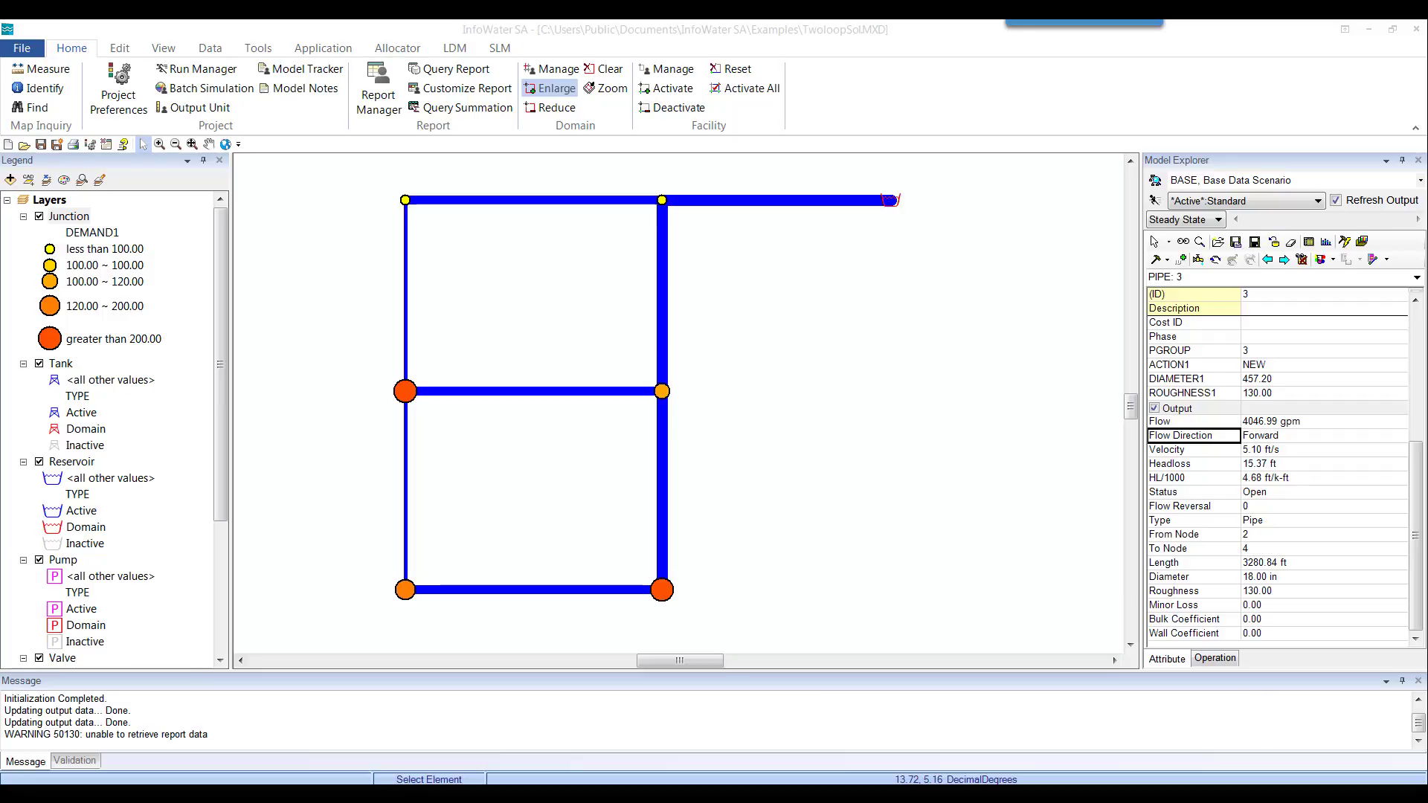
# Show the View ribbon's navigation, bookmark, rendering and labeling tools.
pyautogui.click(159, 42)
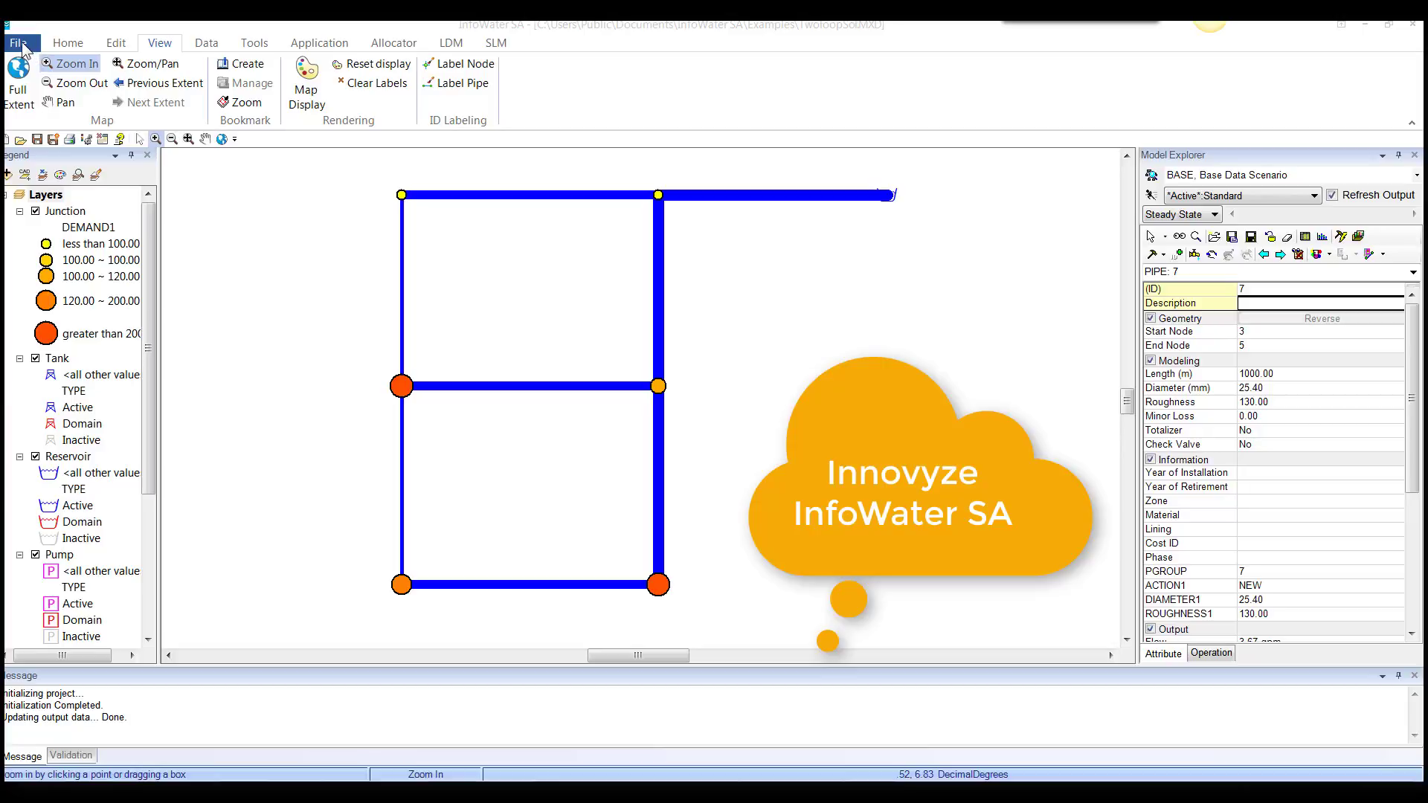
pyautogui.click(16, 42)
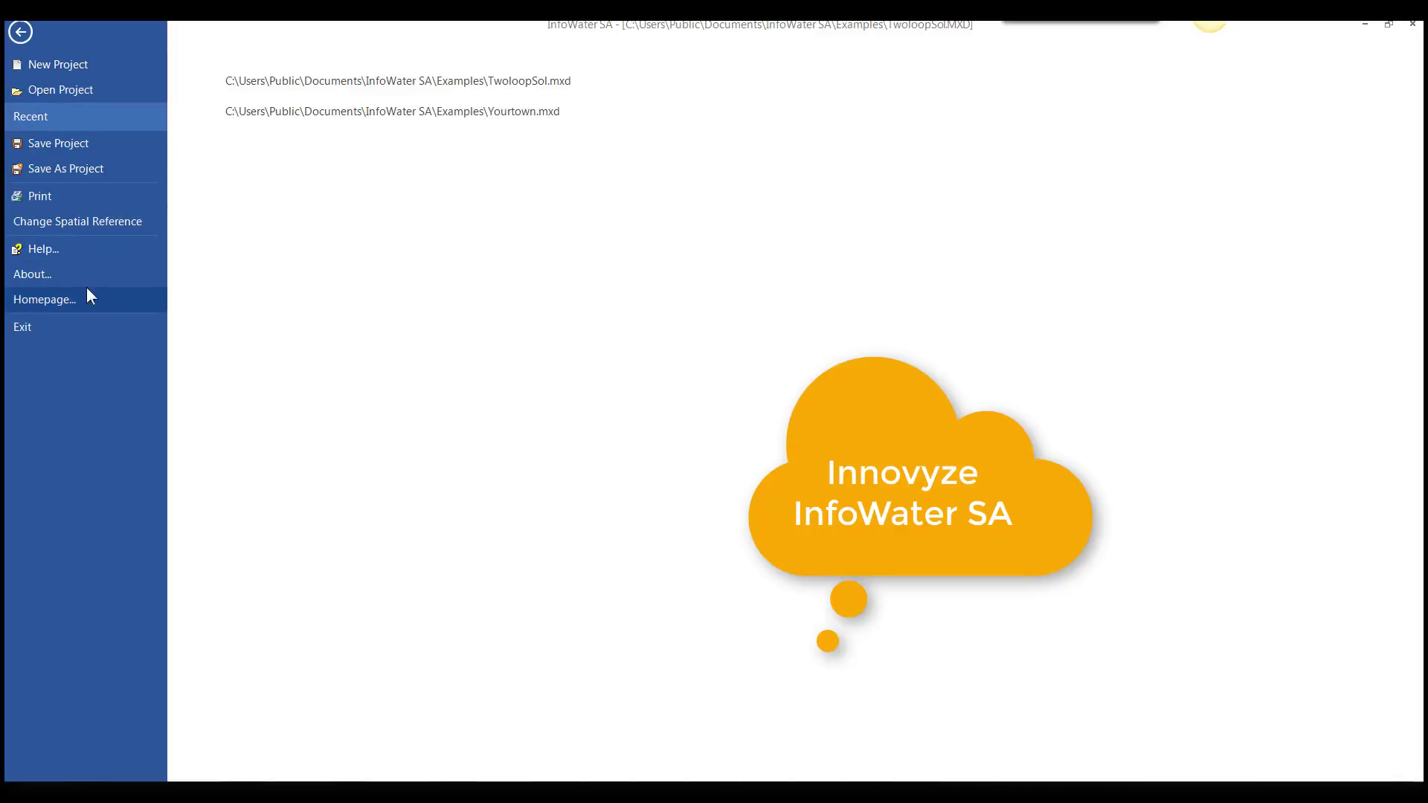
pyautogui.click(397, 80)
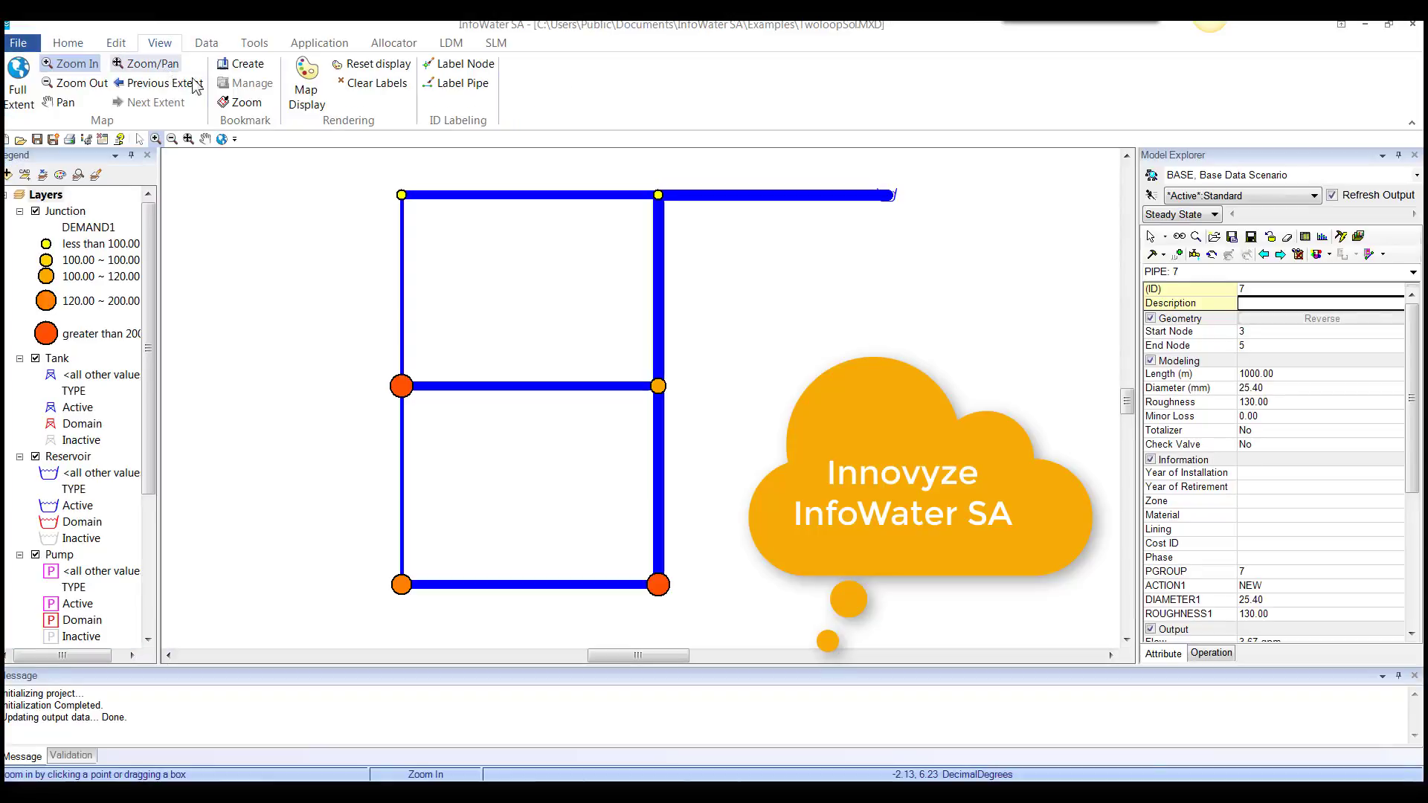
pyautogui.moveTo(241, 150)
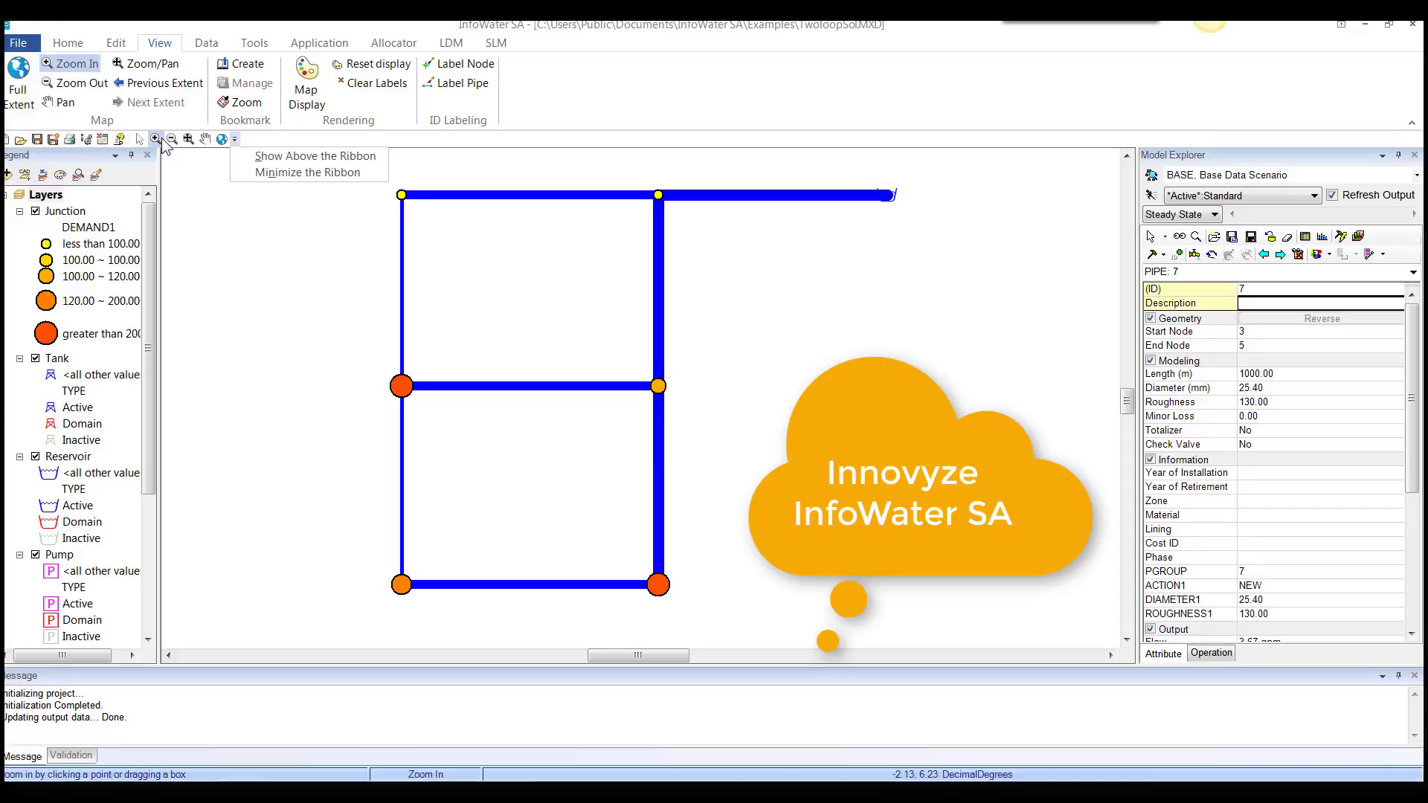
pyautogui.moveTo(227, 144)
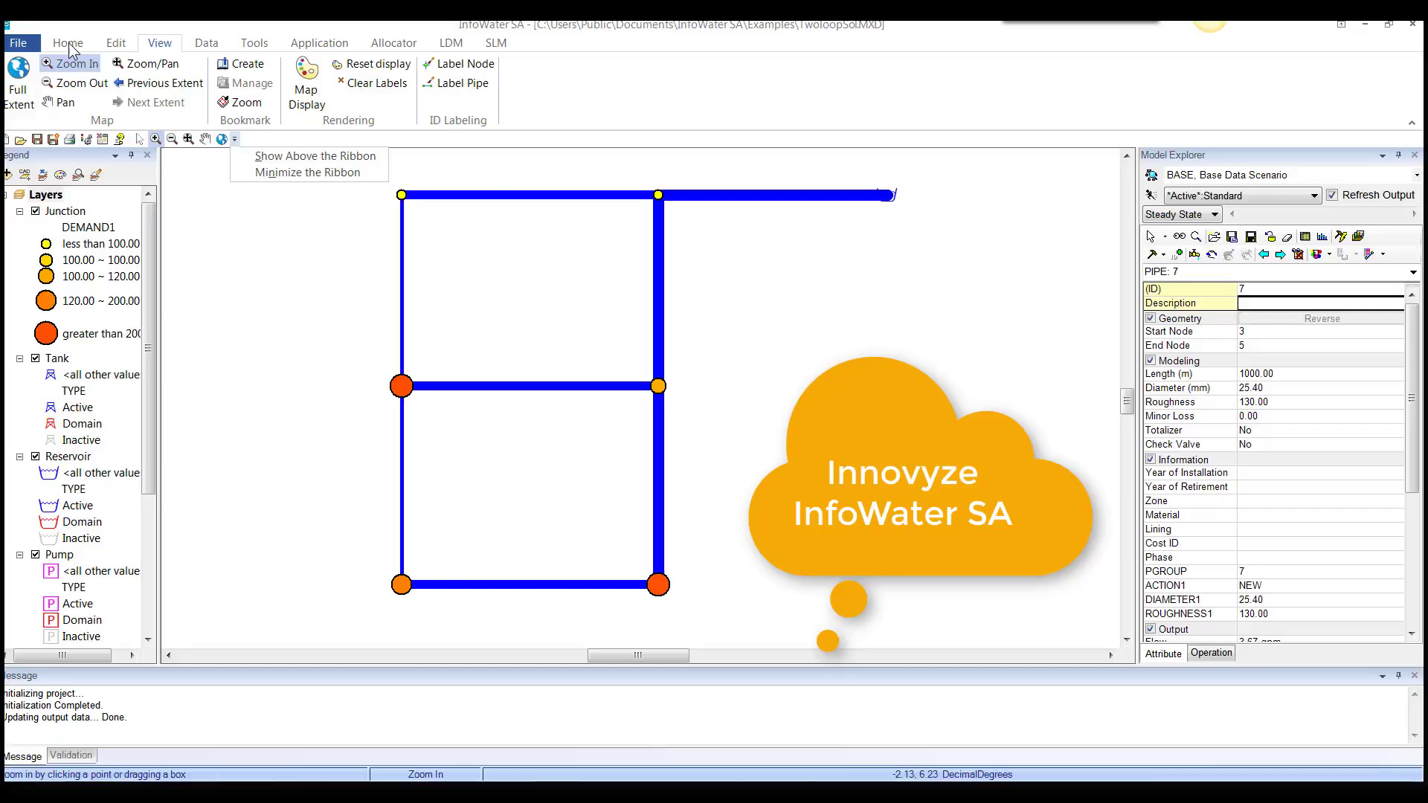
# Return to the Home tools and review Project Preferences without changing anything.
pyautogui.click(68, 43)
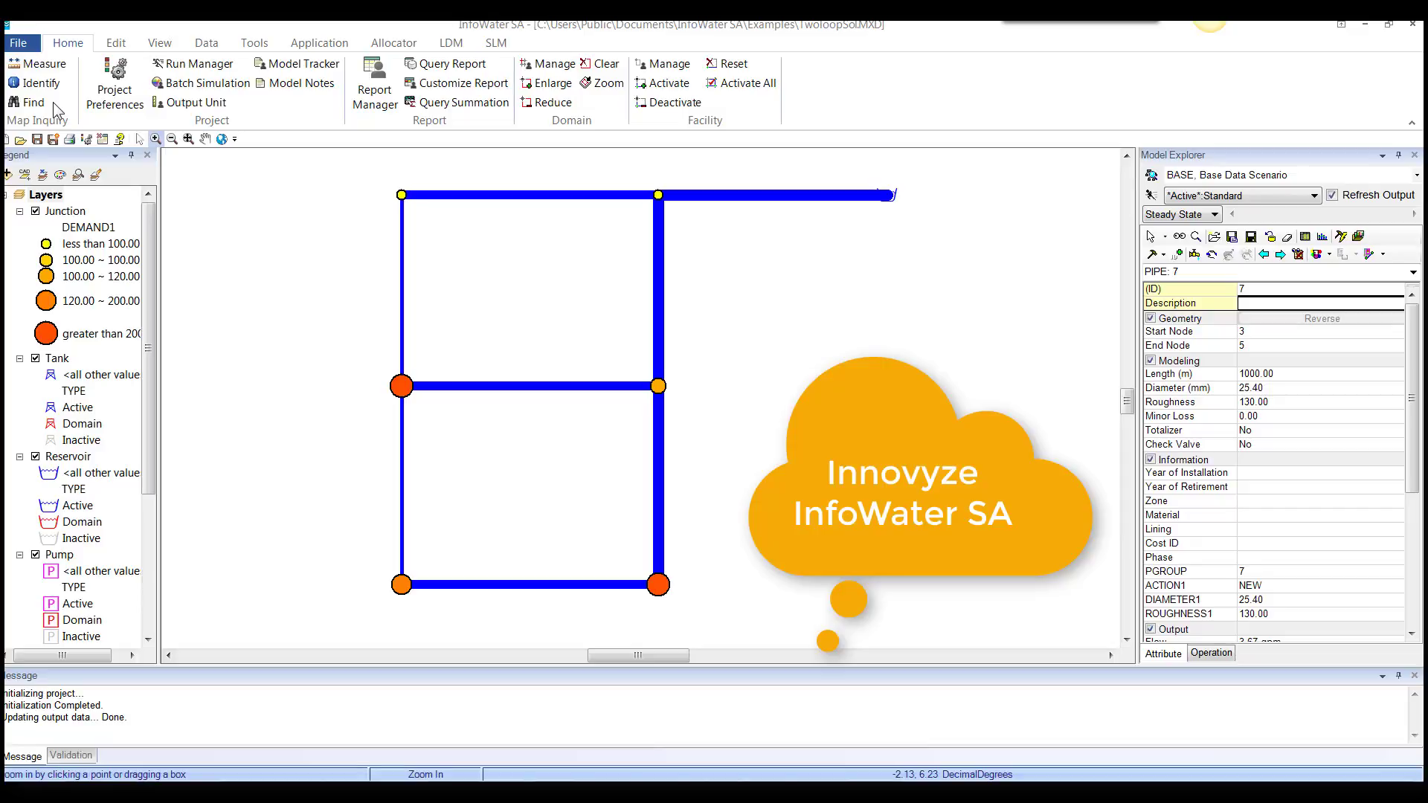
pyautogui.moveTo(7, 174)
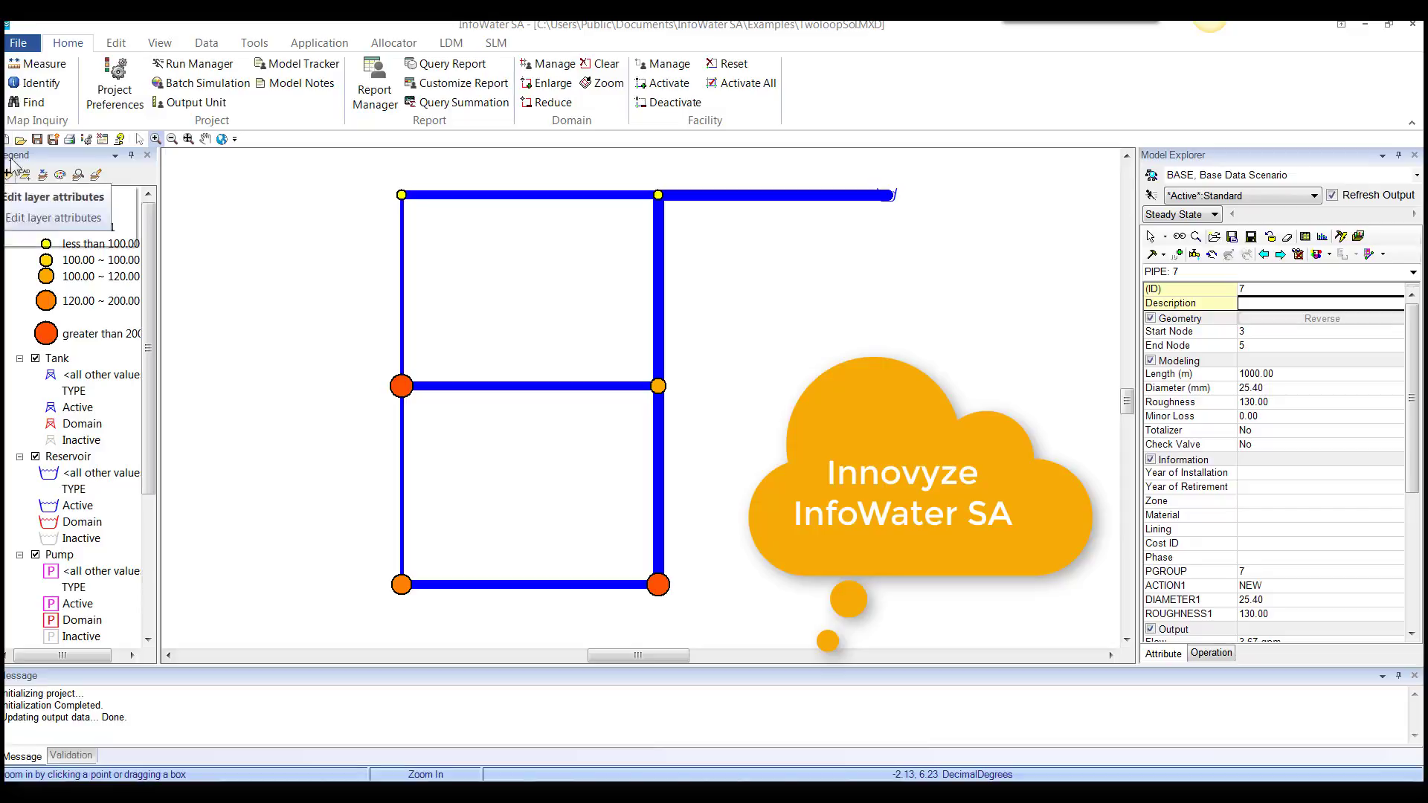
pyautogui.click(114, 81)
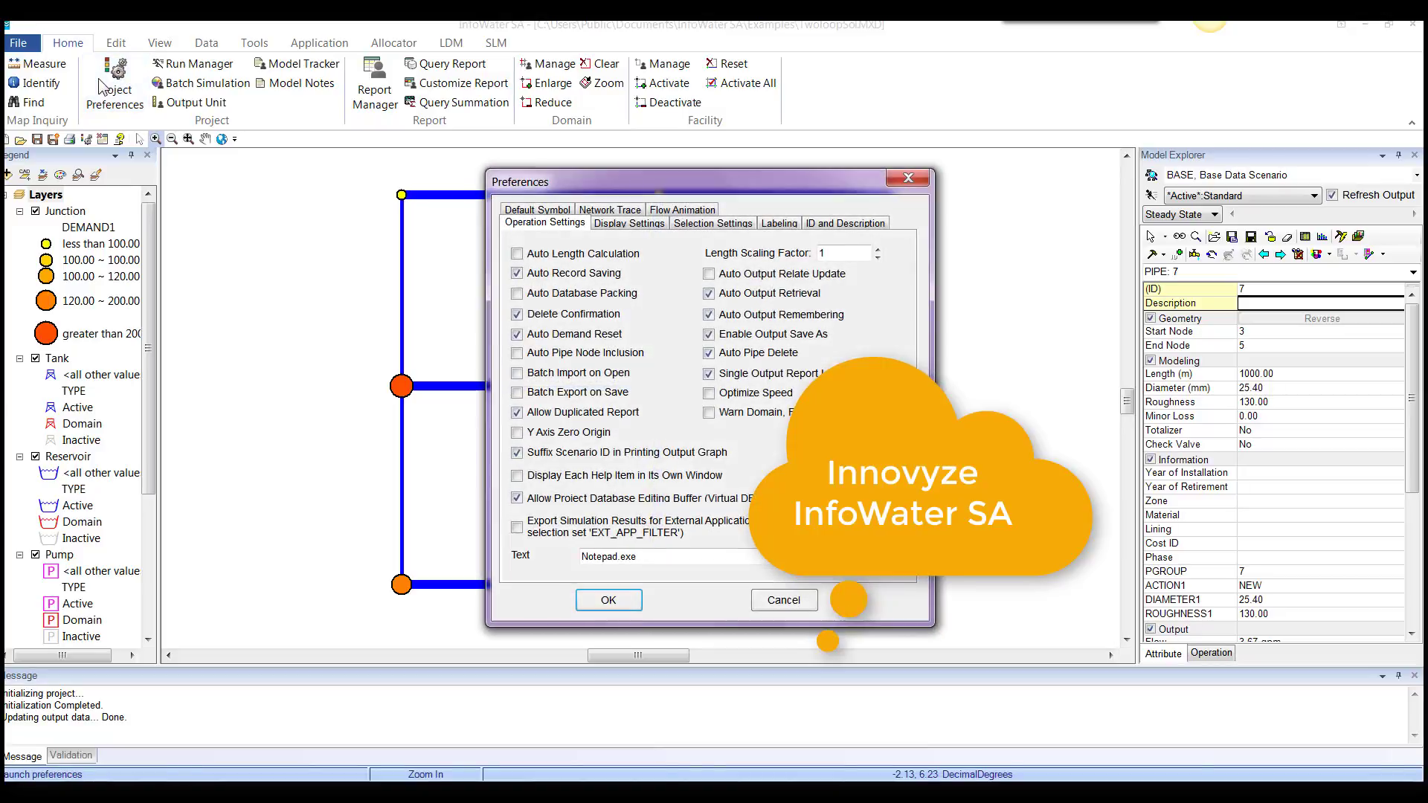
pyautogui.click(608, 600)
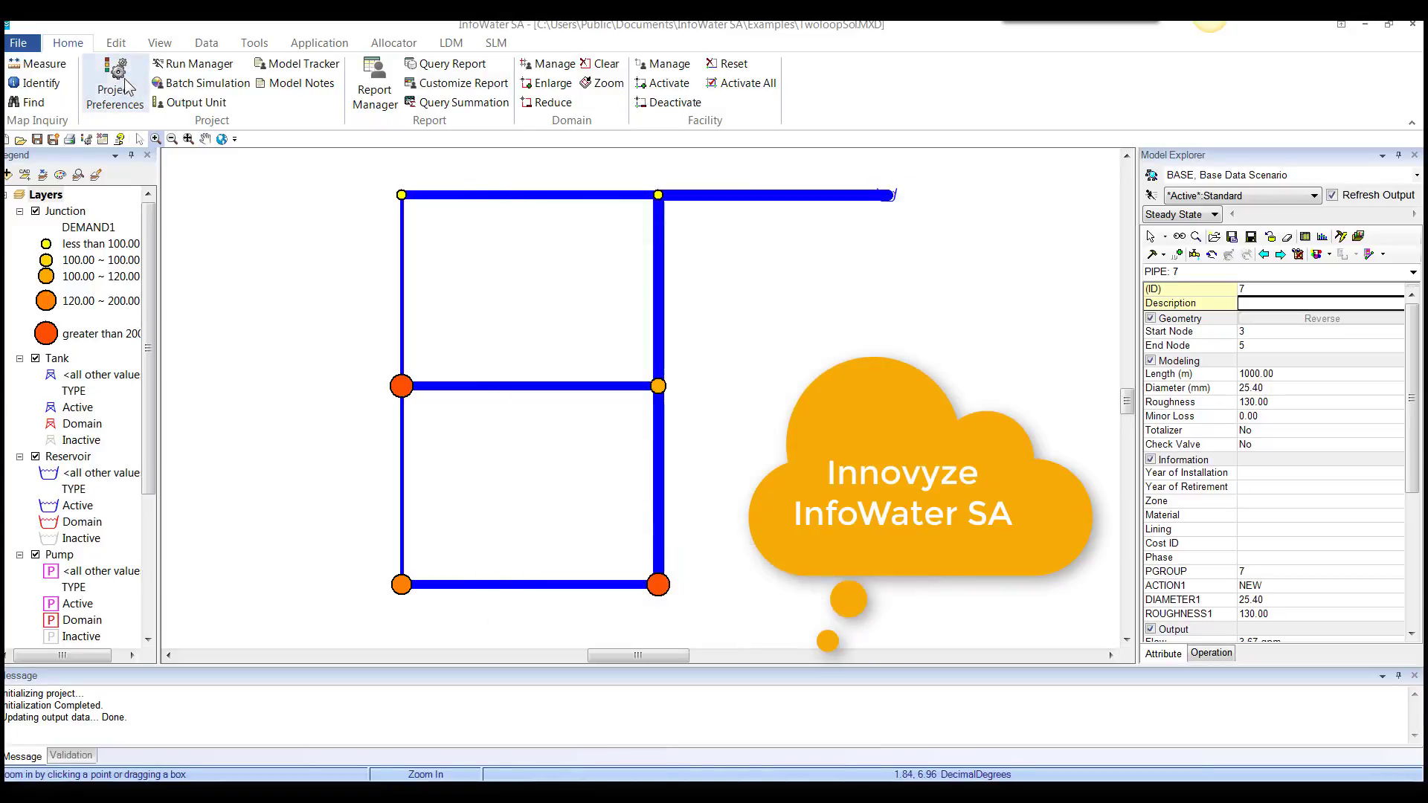
pyautogui.moveTo(202, 107)
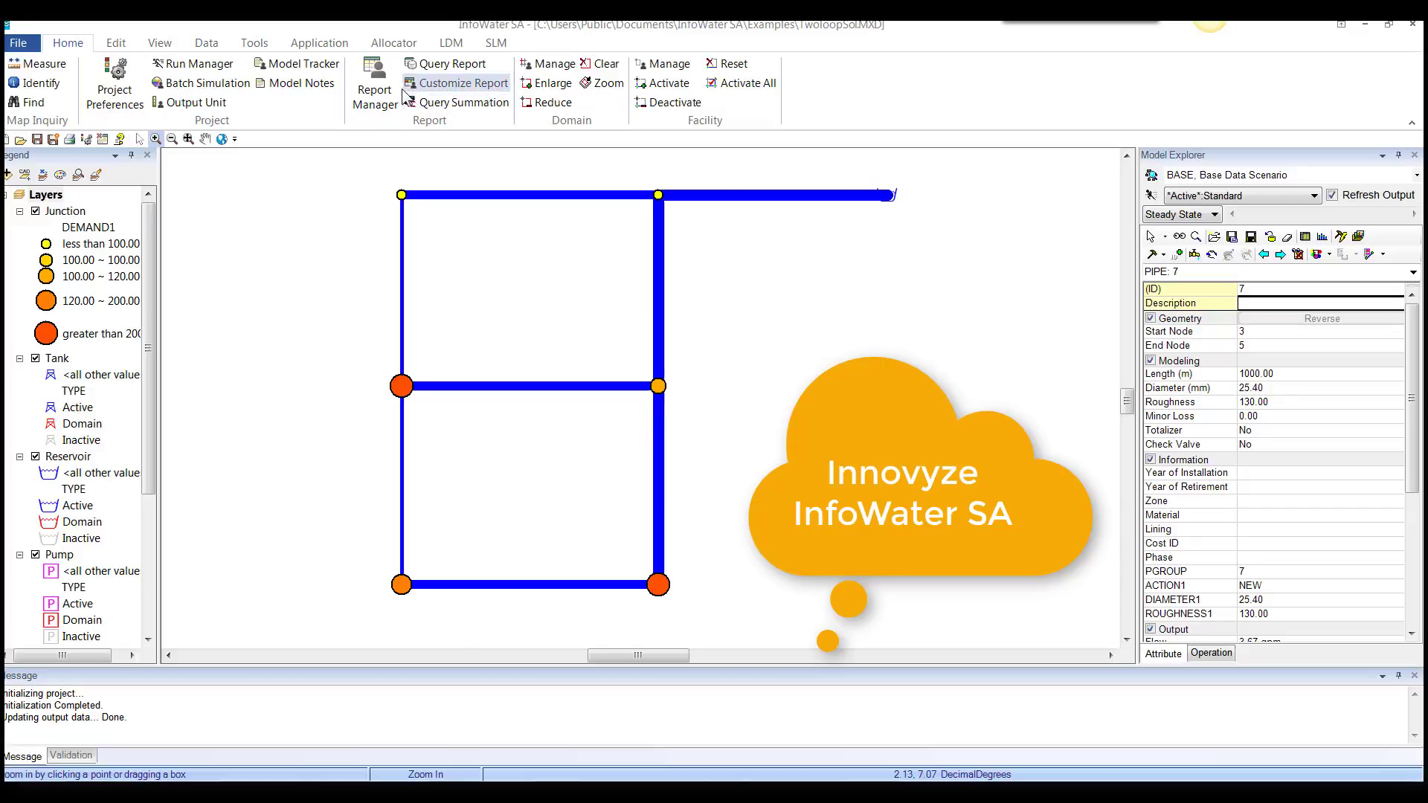
pyautogui.moveTo(459, 61)
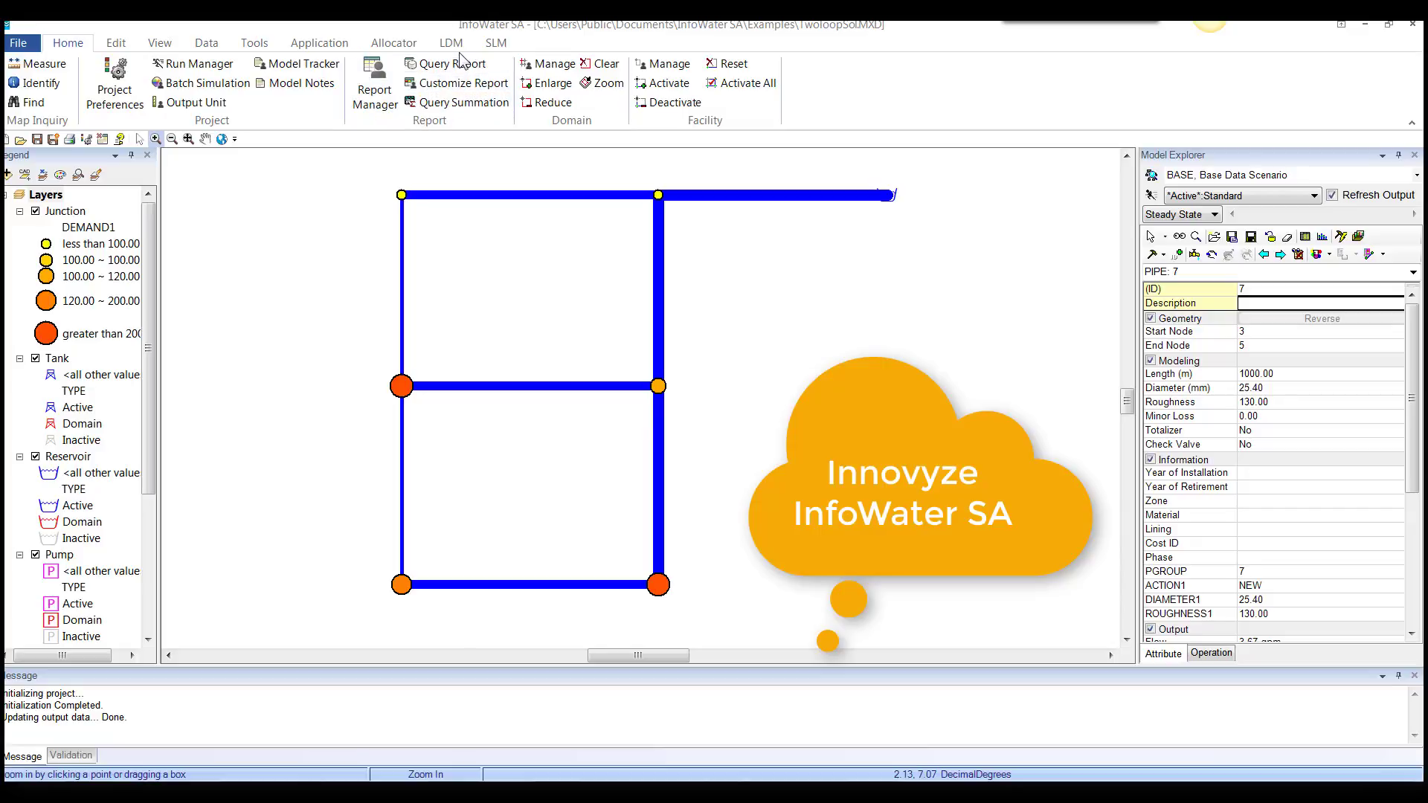
pyautogui.moveTo(462, 102)
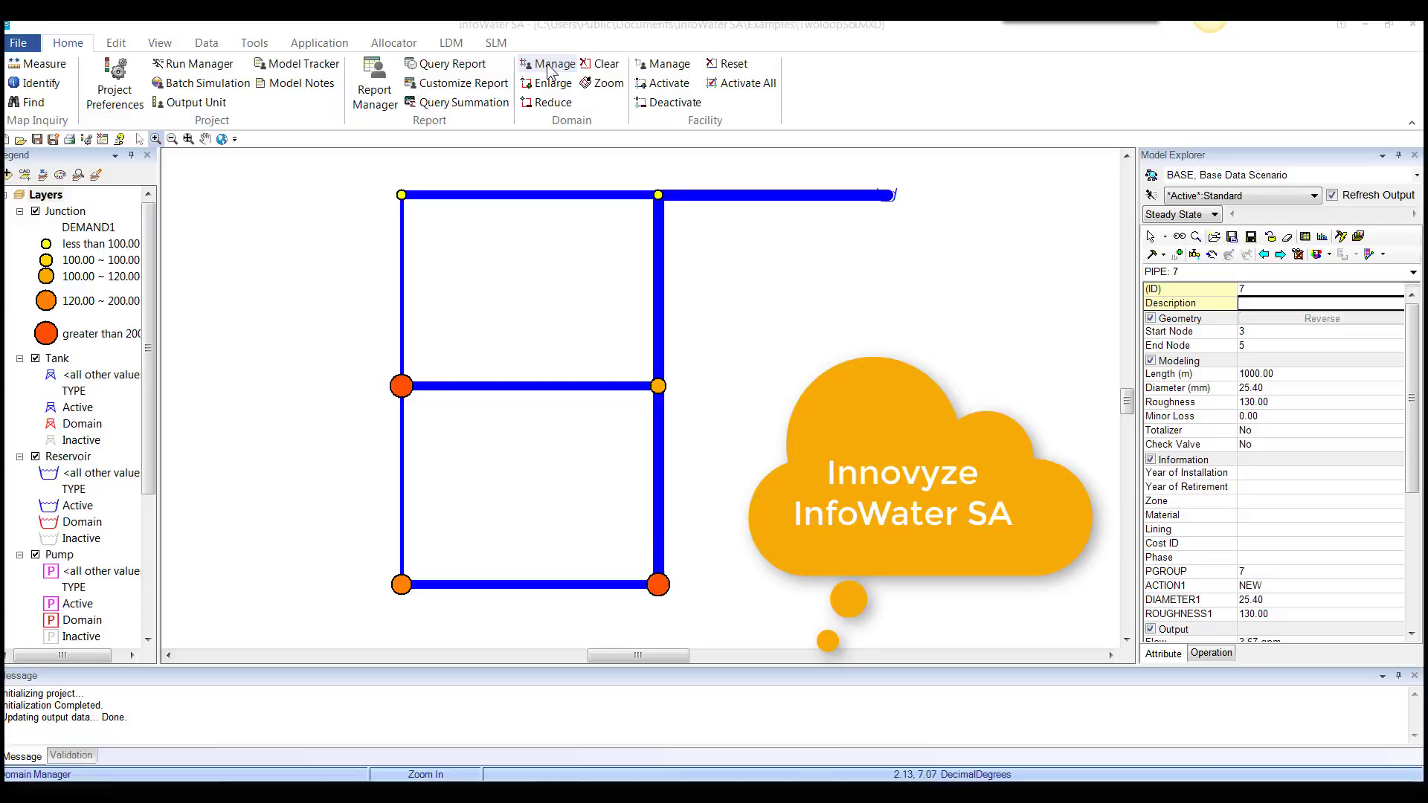
# Turn on the Domain Enlarge mode on the network map.
pyautogui.click(553, 63)
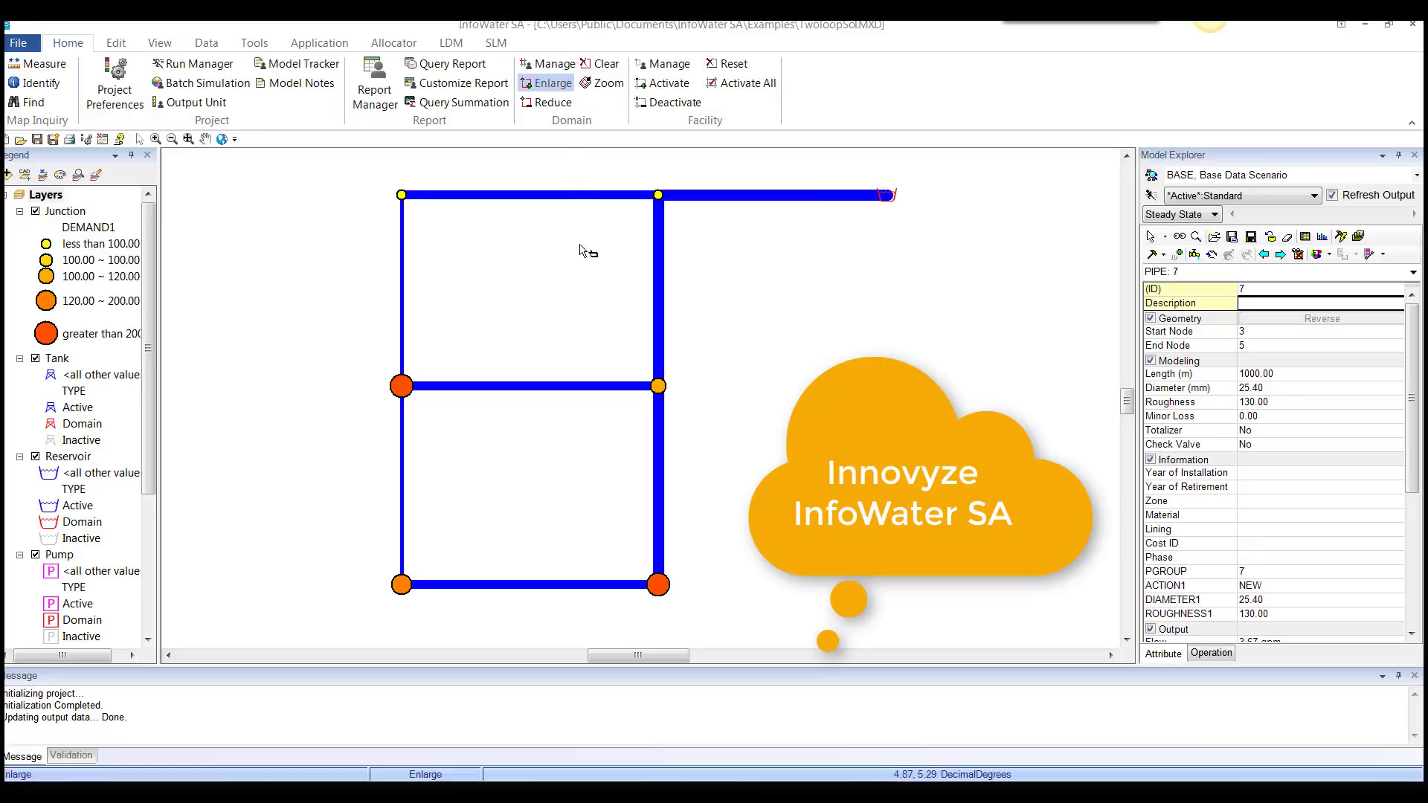
pyautogui.moveTo(604, 64)
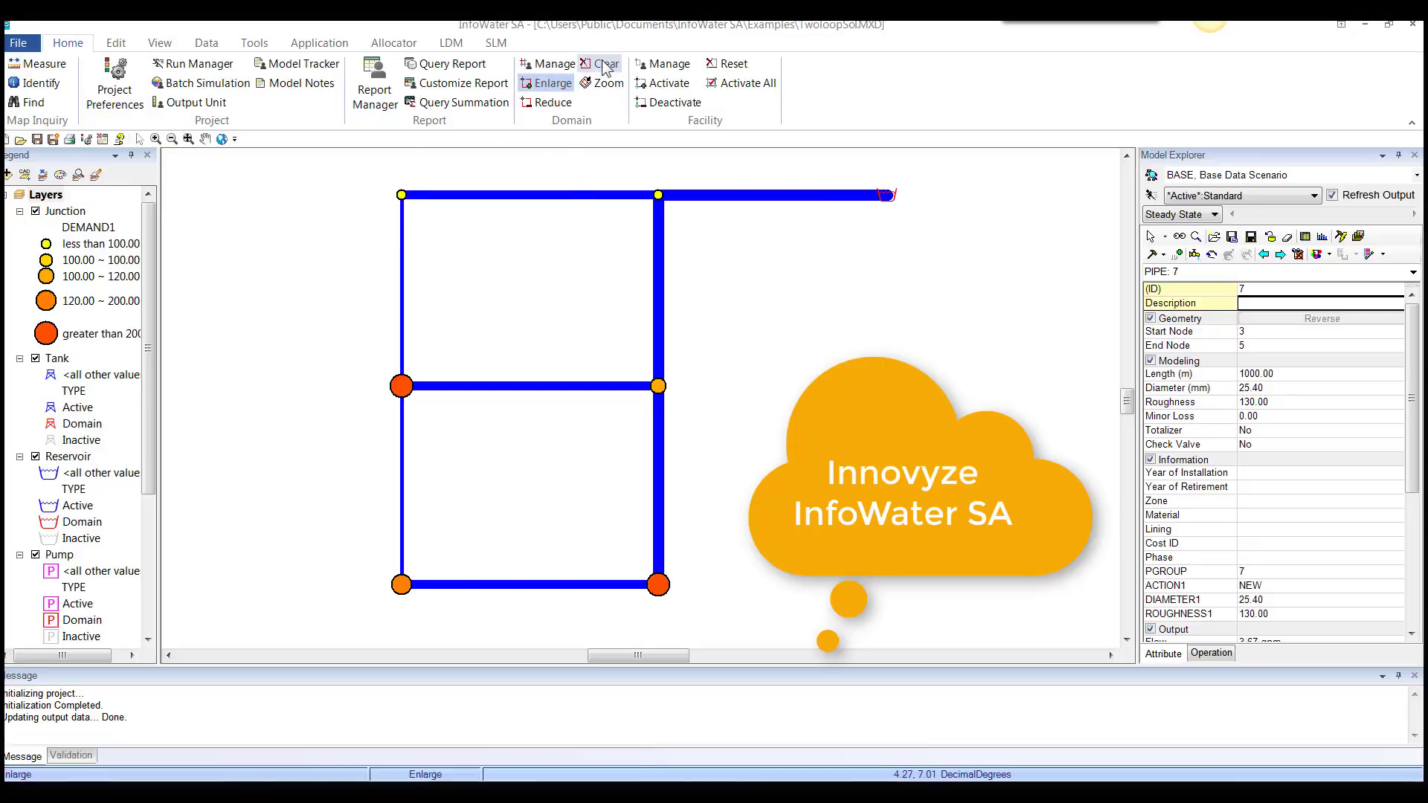
pyautogui.moveTo(663, 64)
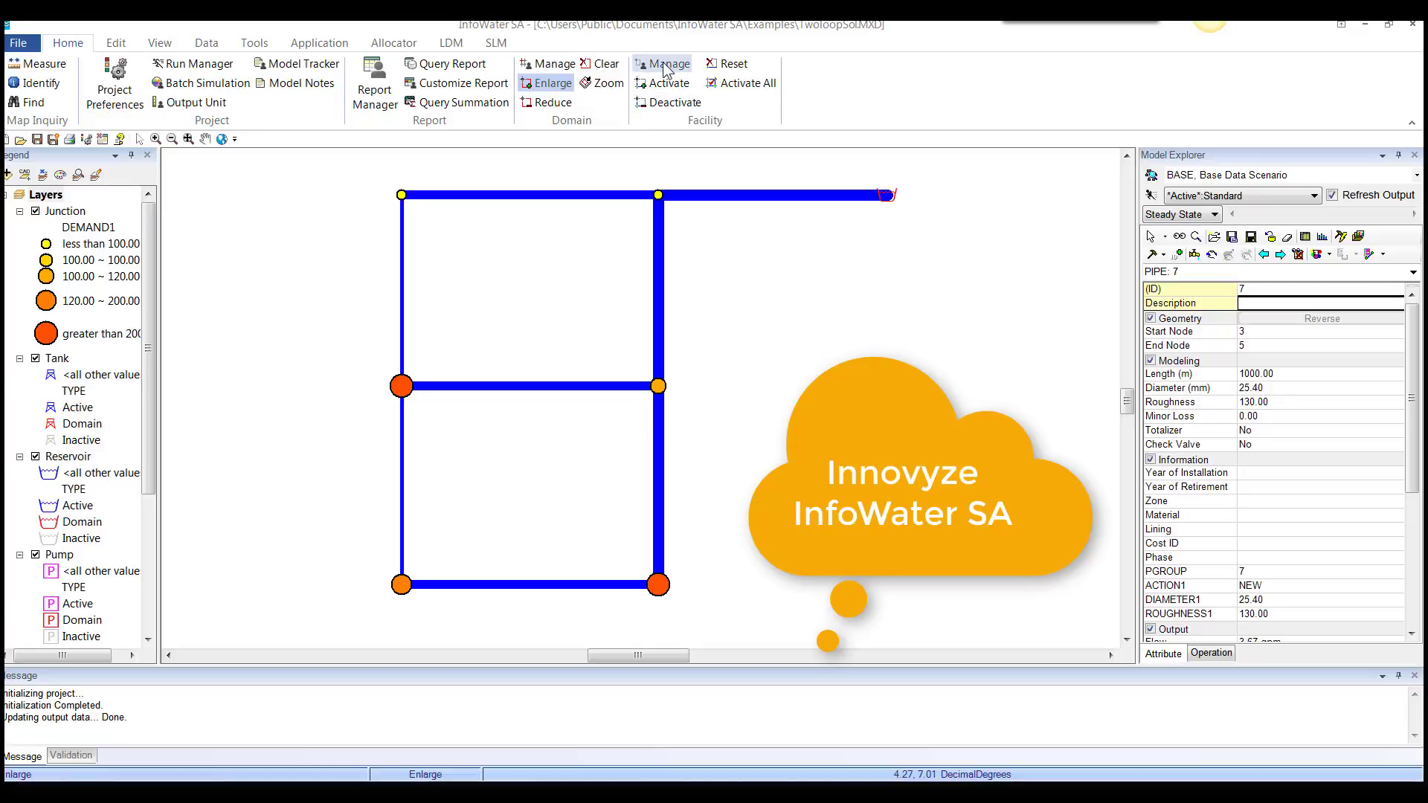
pyautogui.click(668, 63)
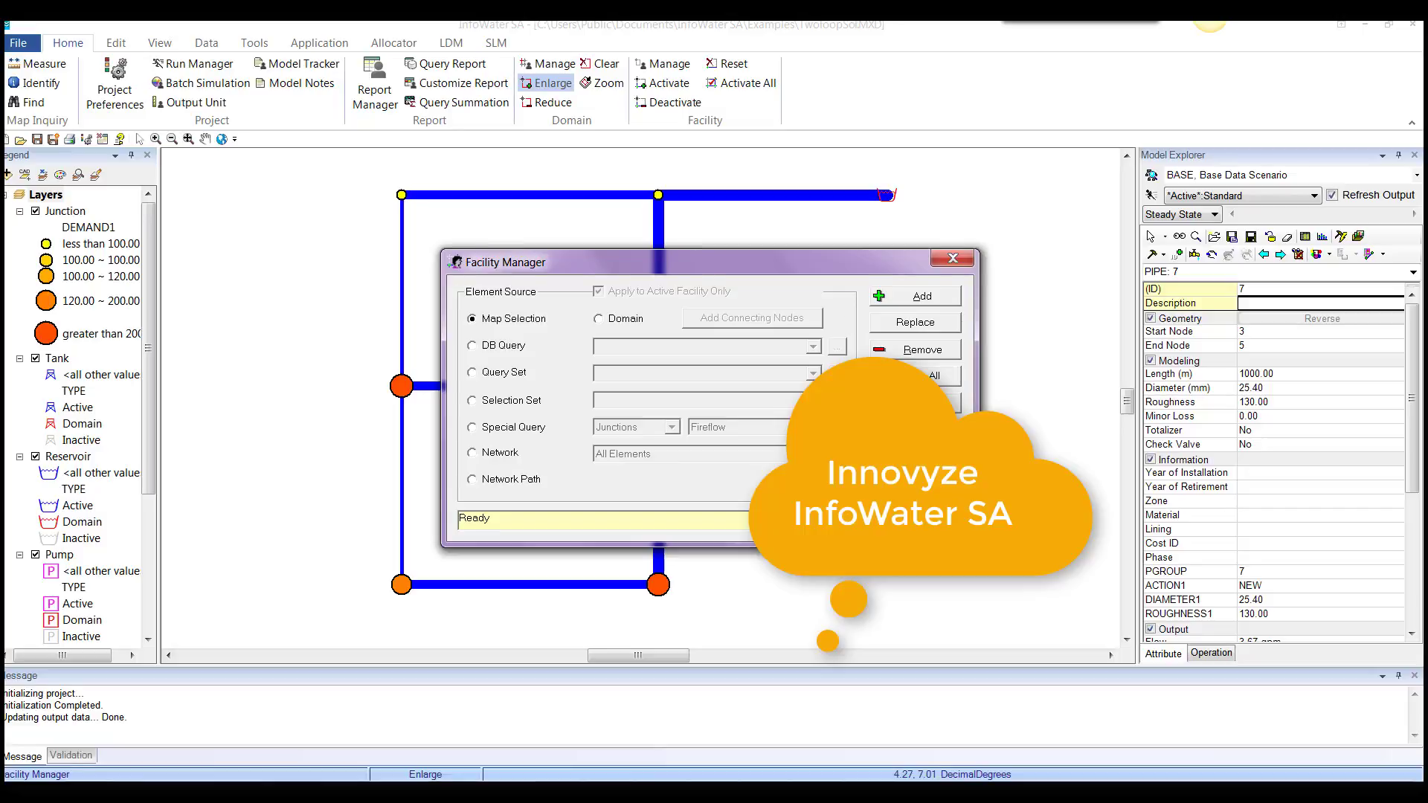
pyautogui.click(951, 258)
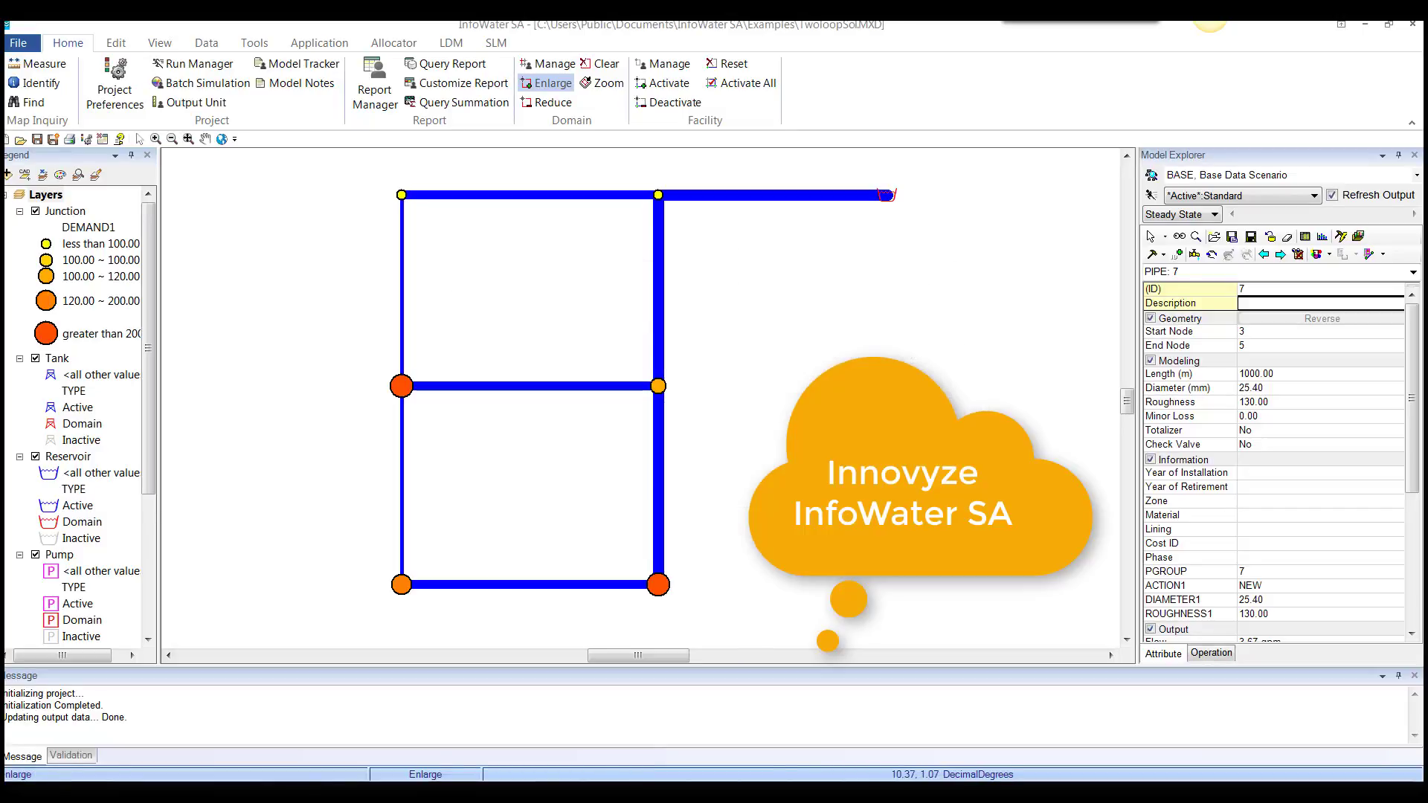
pyautogui.moveTo(107, 57)
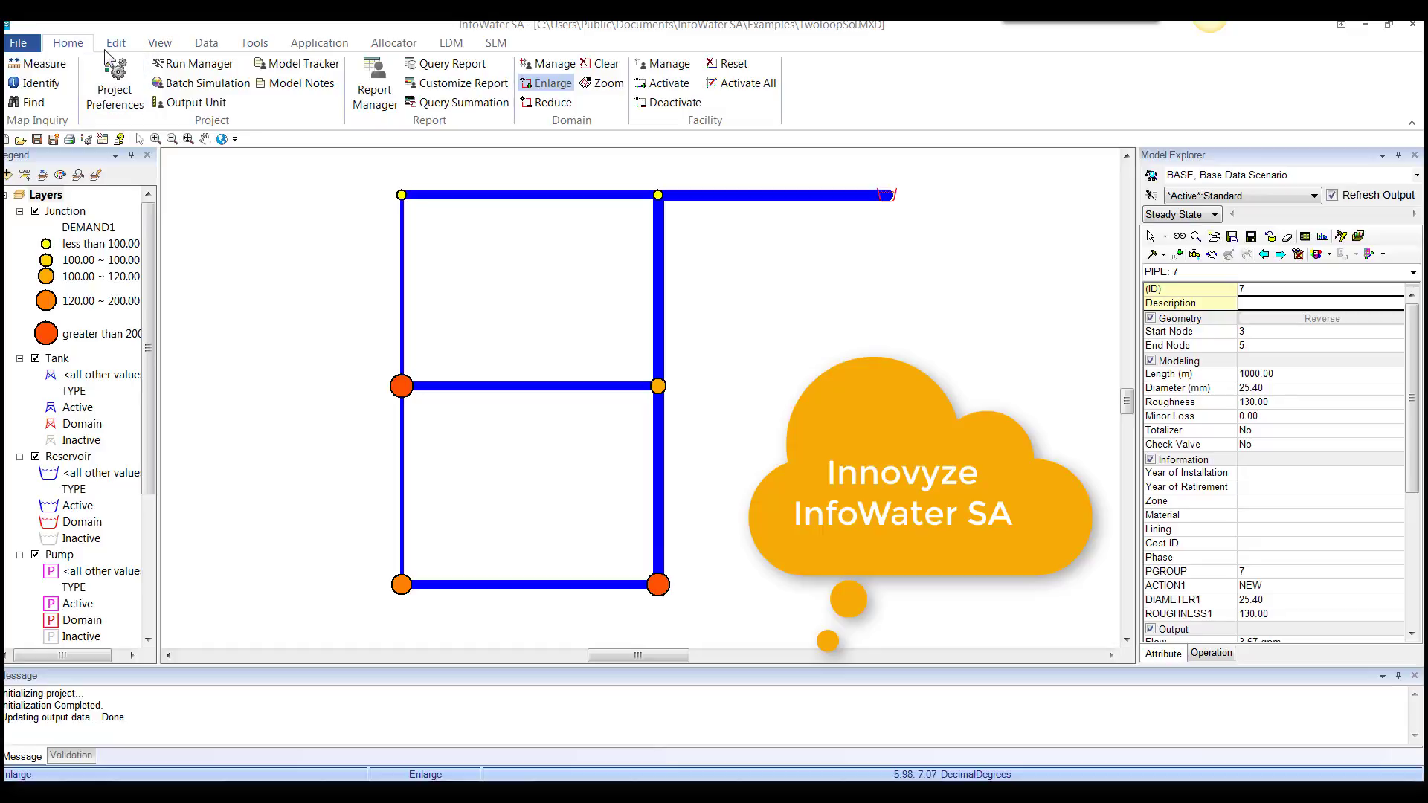
# Show the Edit ribbon's network element editing tools.
pyautogui.click(114, 41)
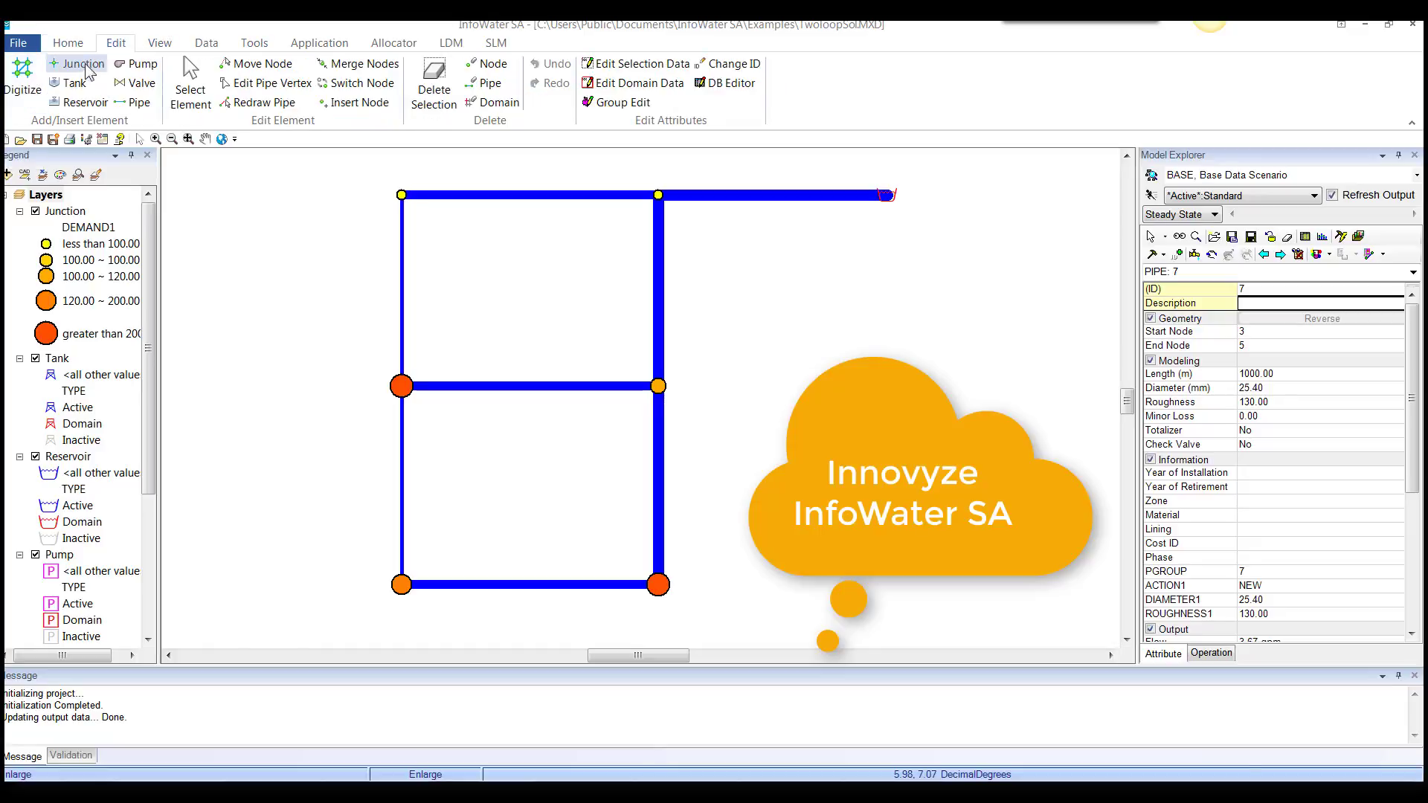
pyautogui.moveTo(172, 138)
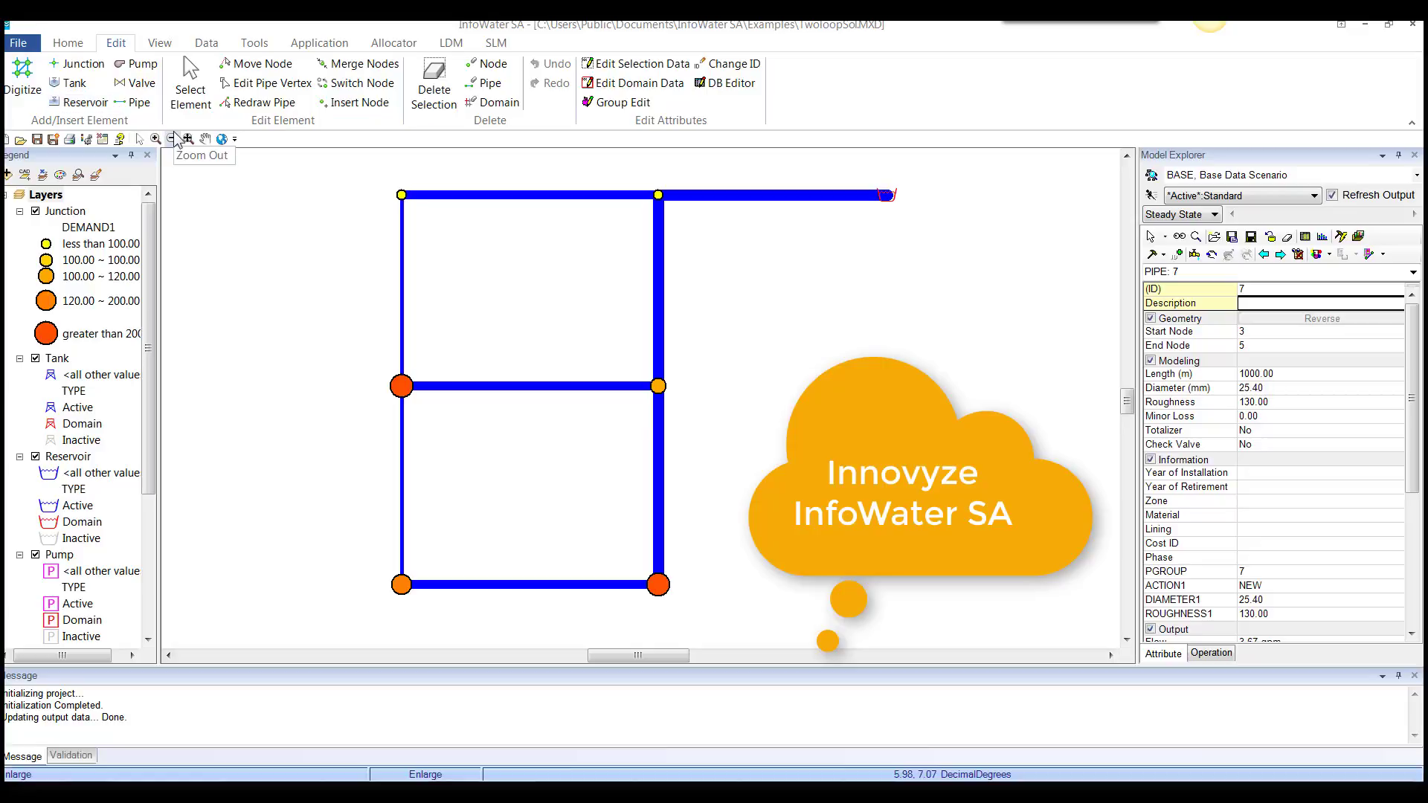
pyautogui.moveTo(391, 61)
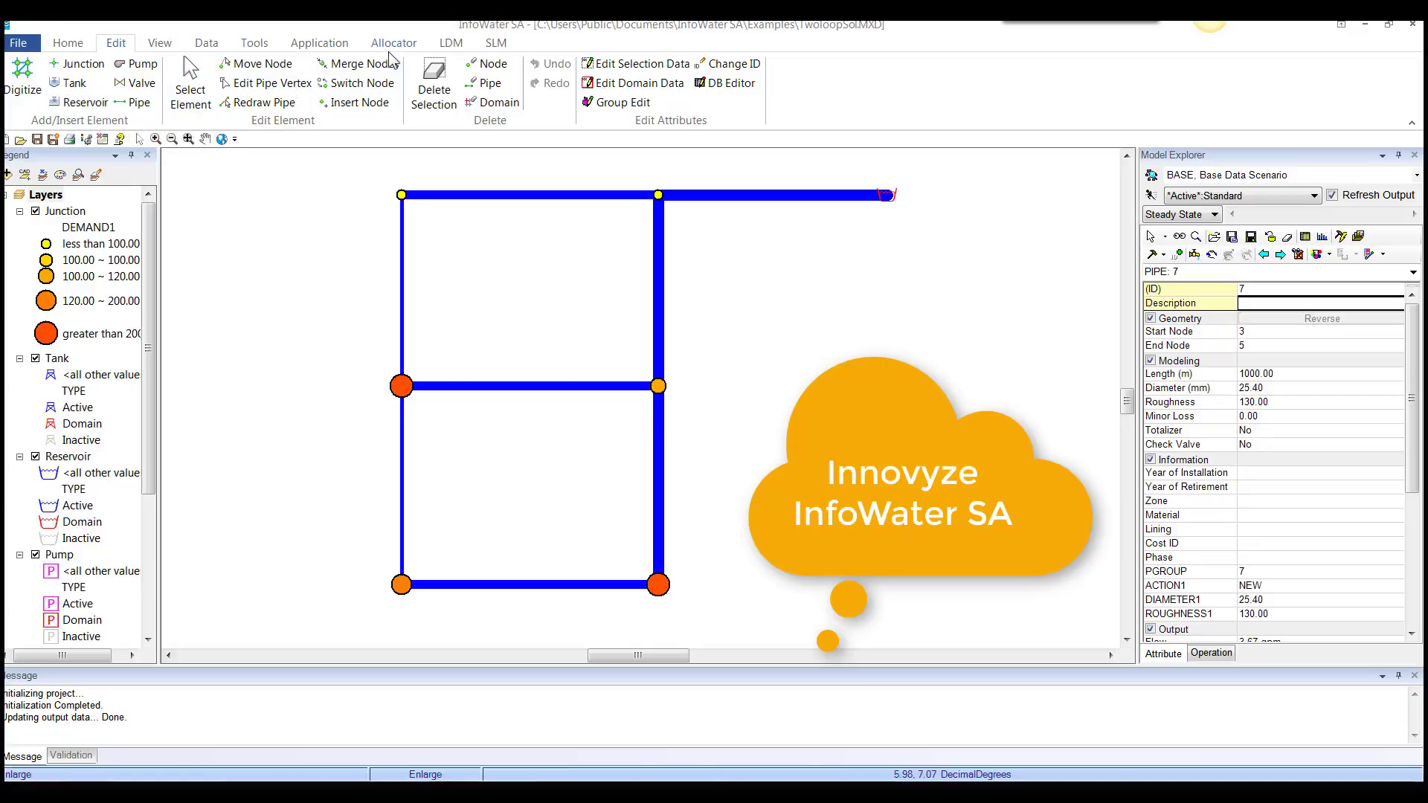
pyautogui.moveTo(348, 121)
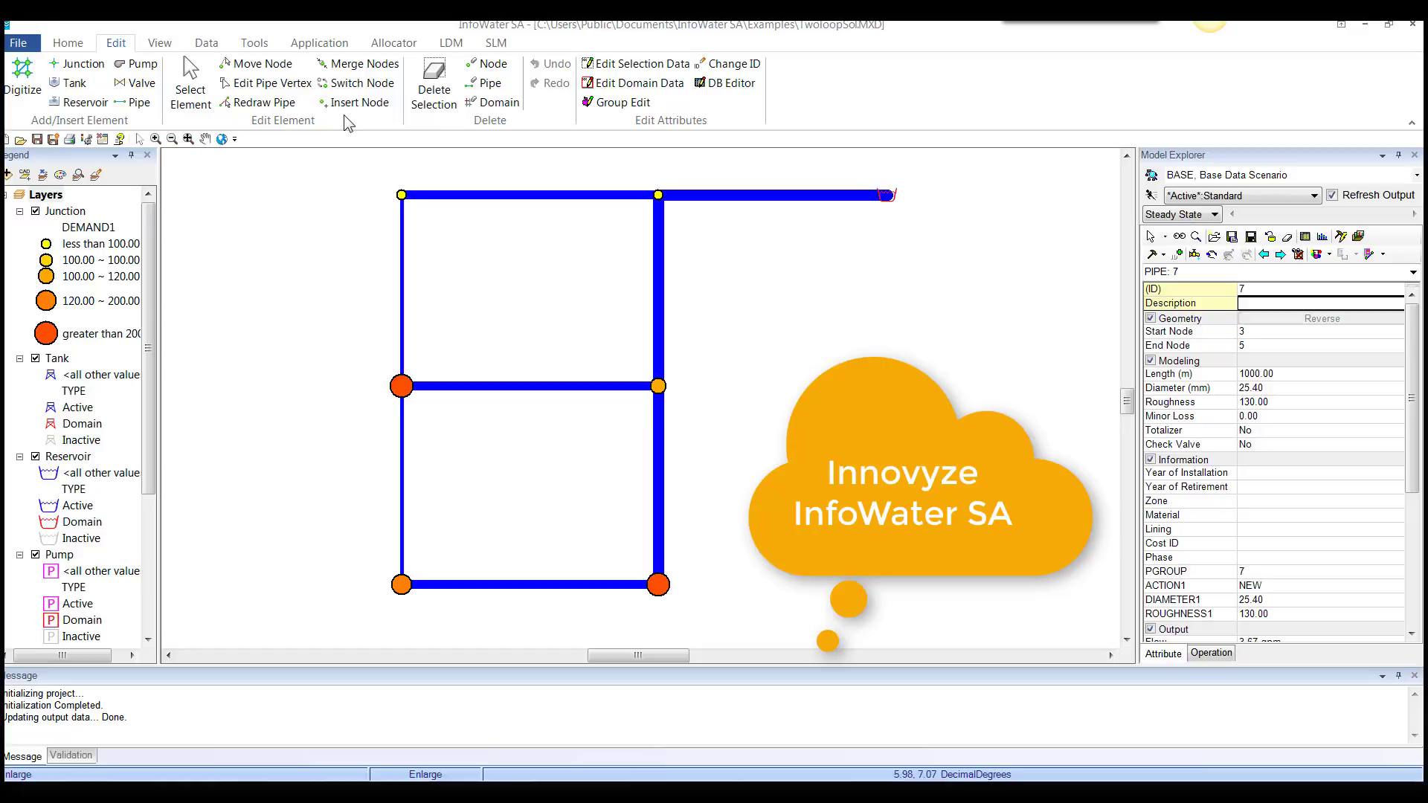
pyautogui.moveTo(497, 137)
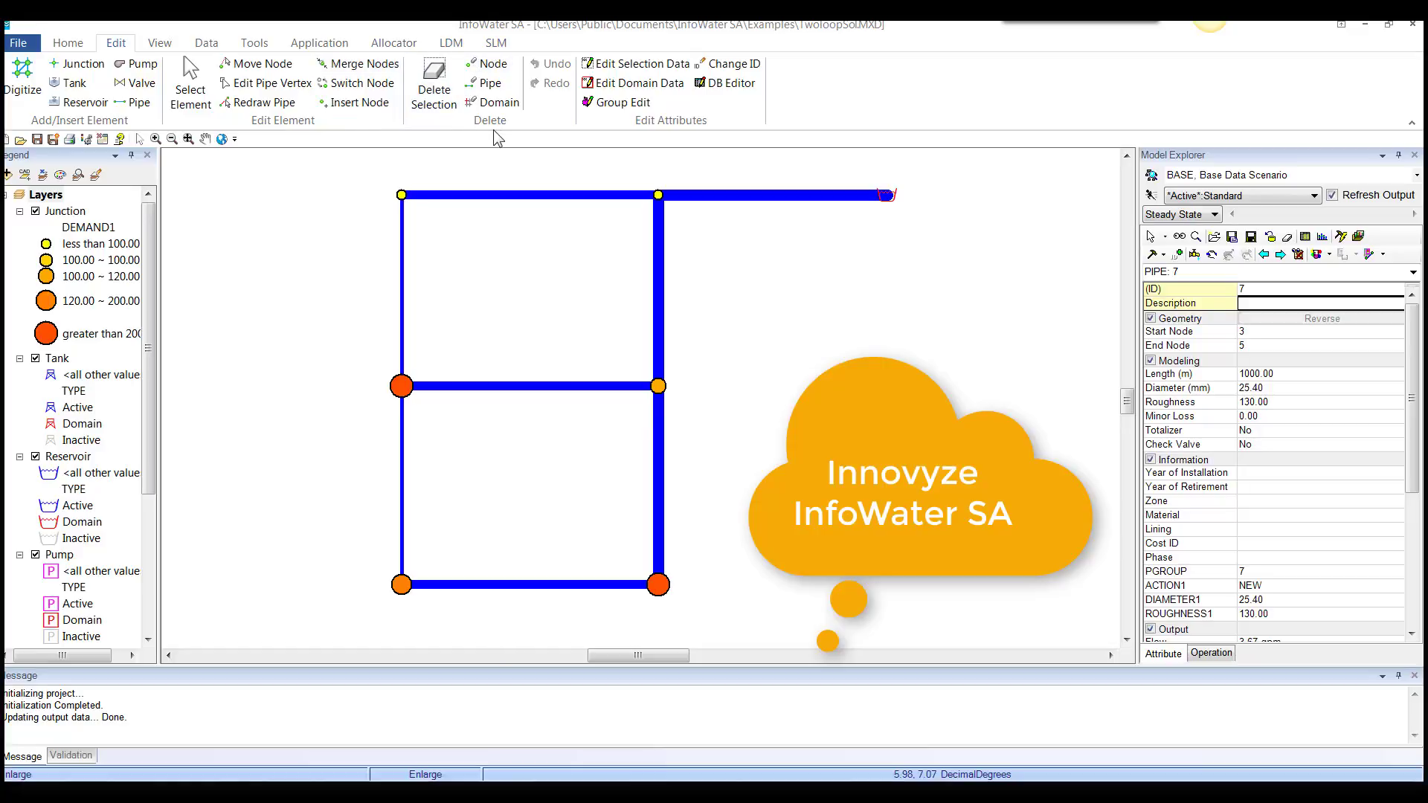
pyautogui.moveTo(671, 134)
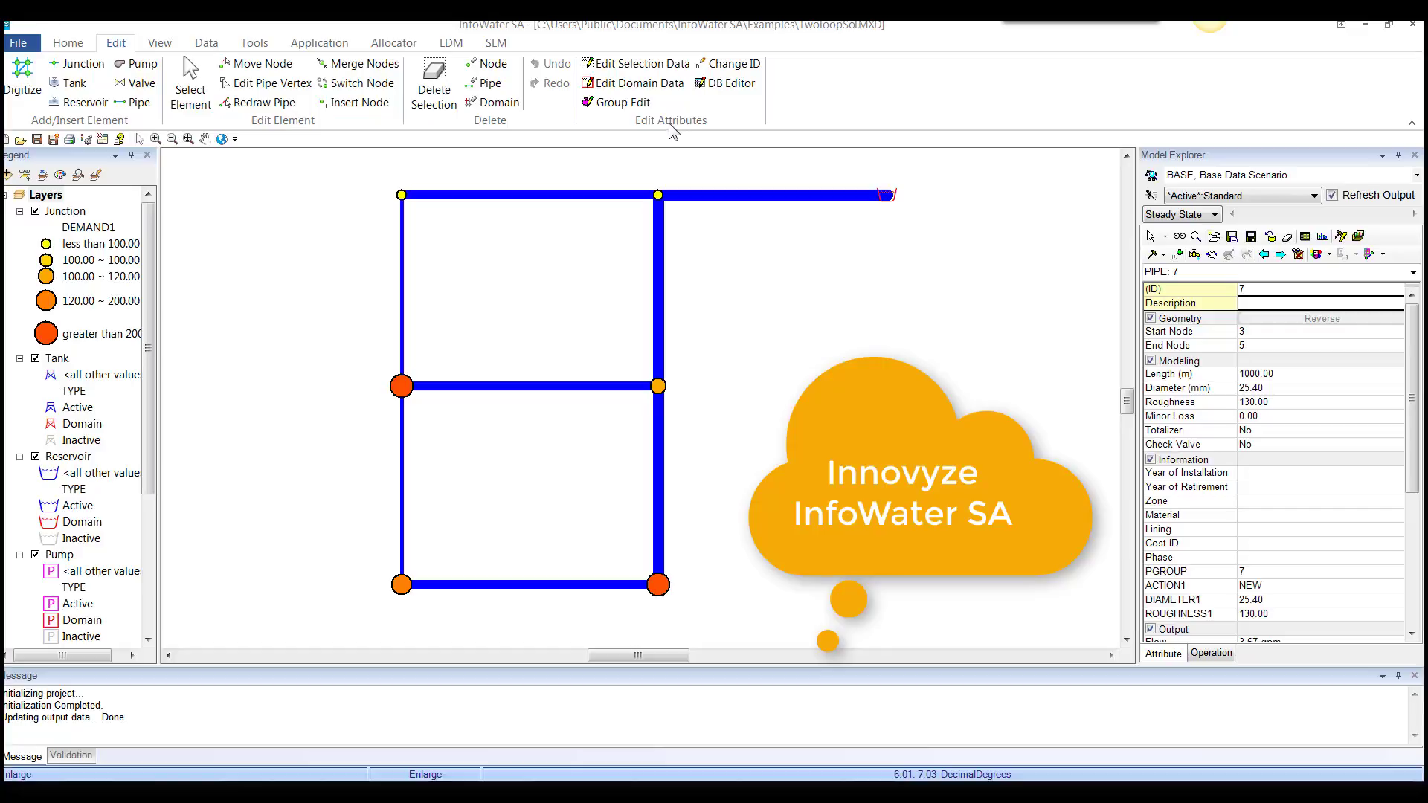
# Show the View tools and review the junction map display settings without changes.
pyautogui.click(158, 43)
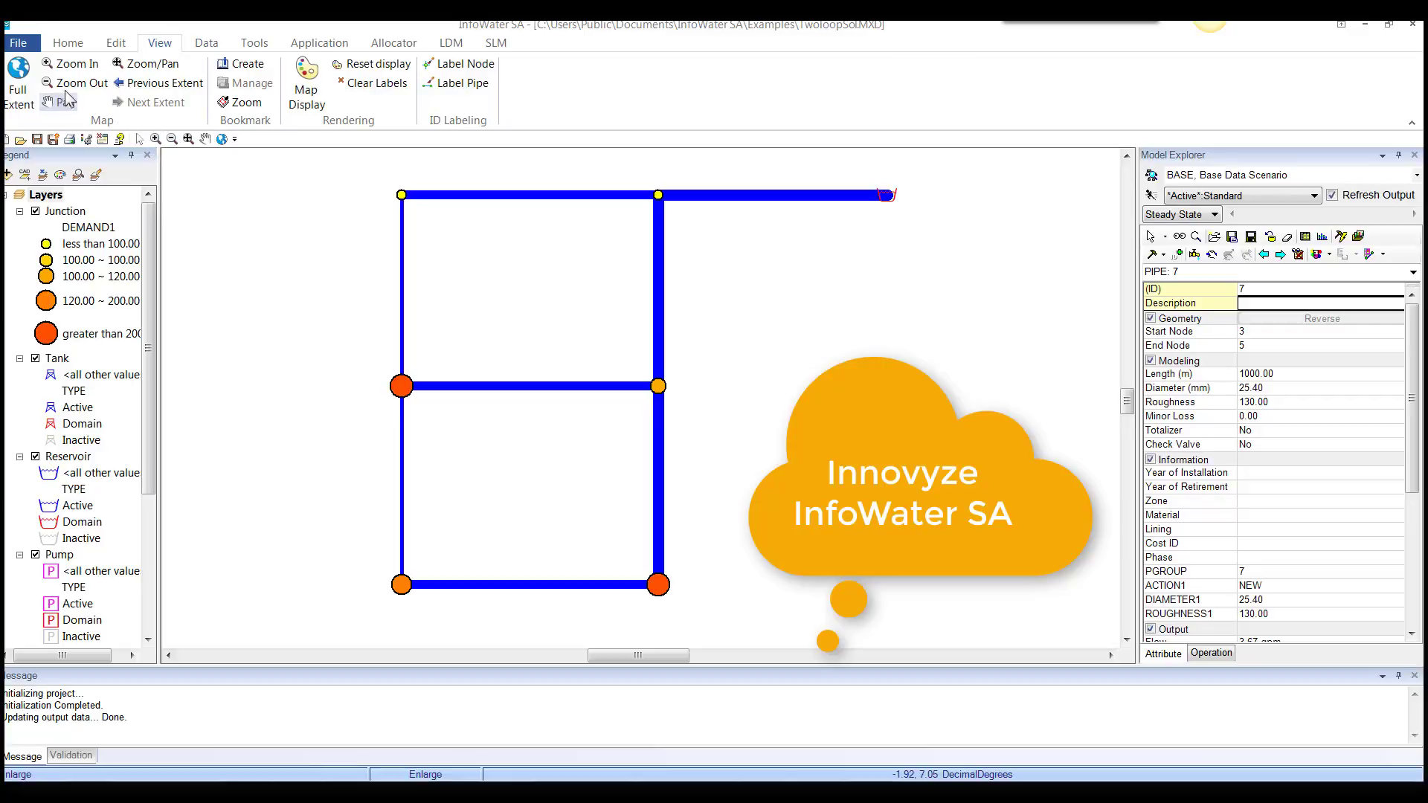
pyautogui.click(305, 86)
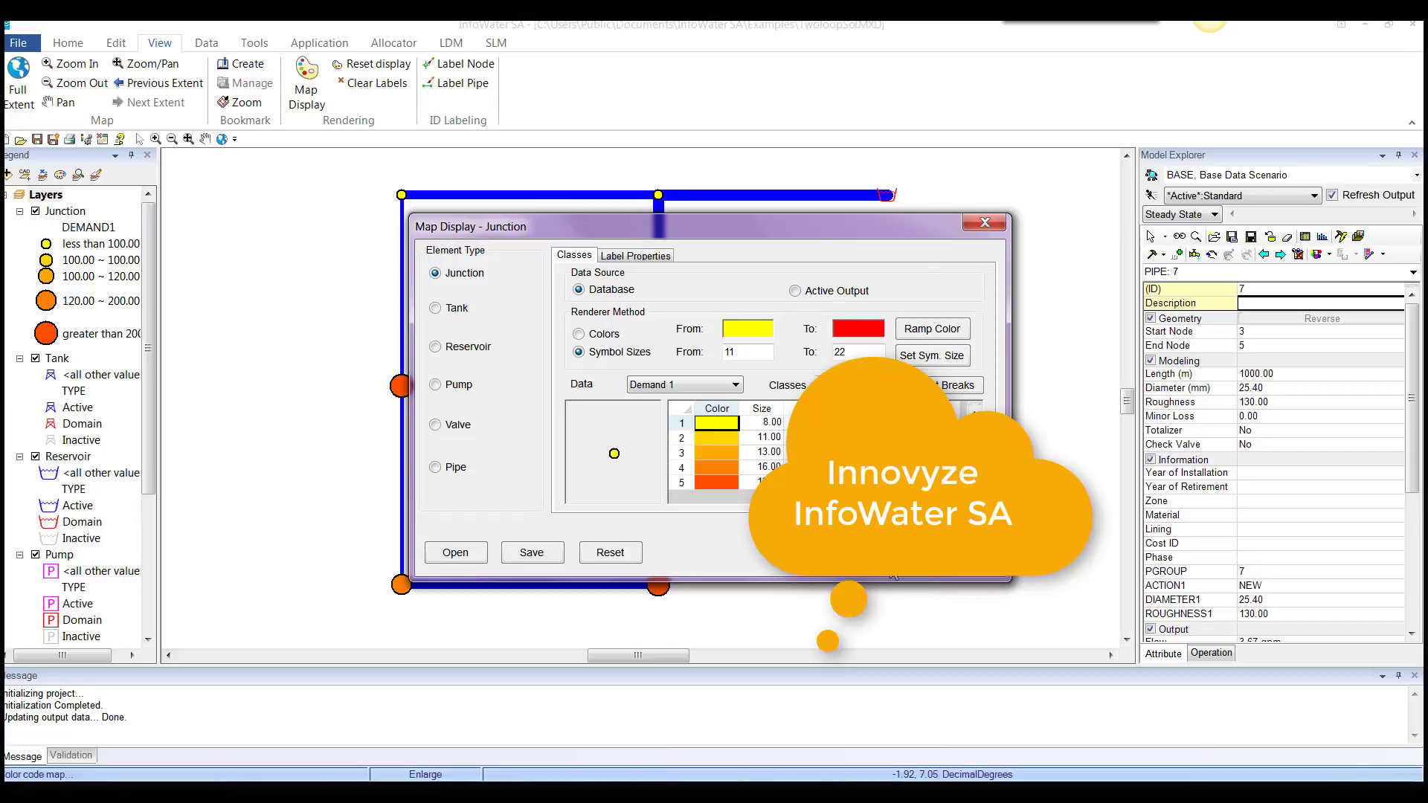
pyautogui.click(983, 223)
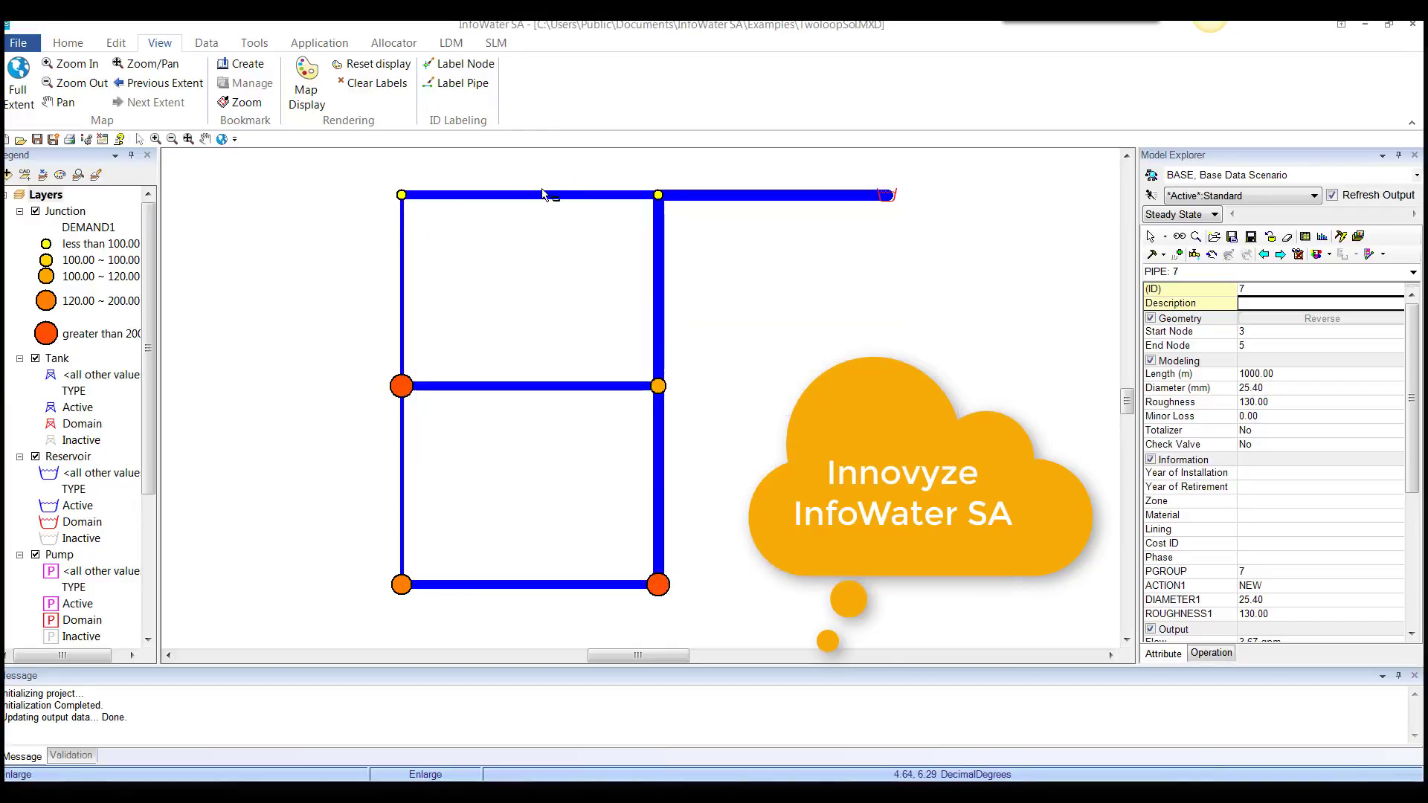
# Review the Allocator, LDM and SLM ribbons in turn, ending on sensor location tools.
pyautogui.click(394, 43)
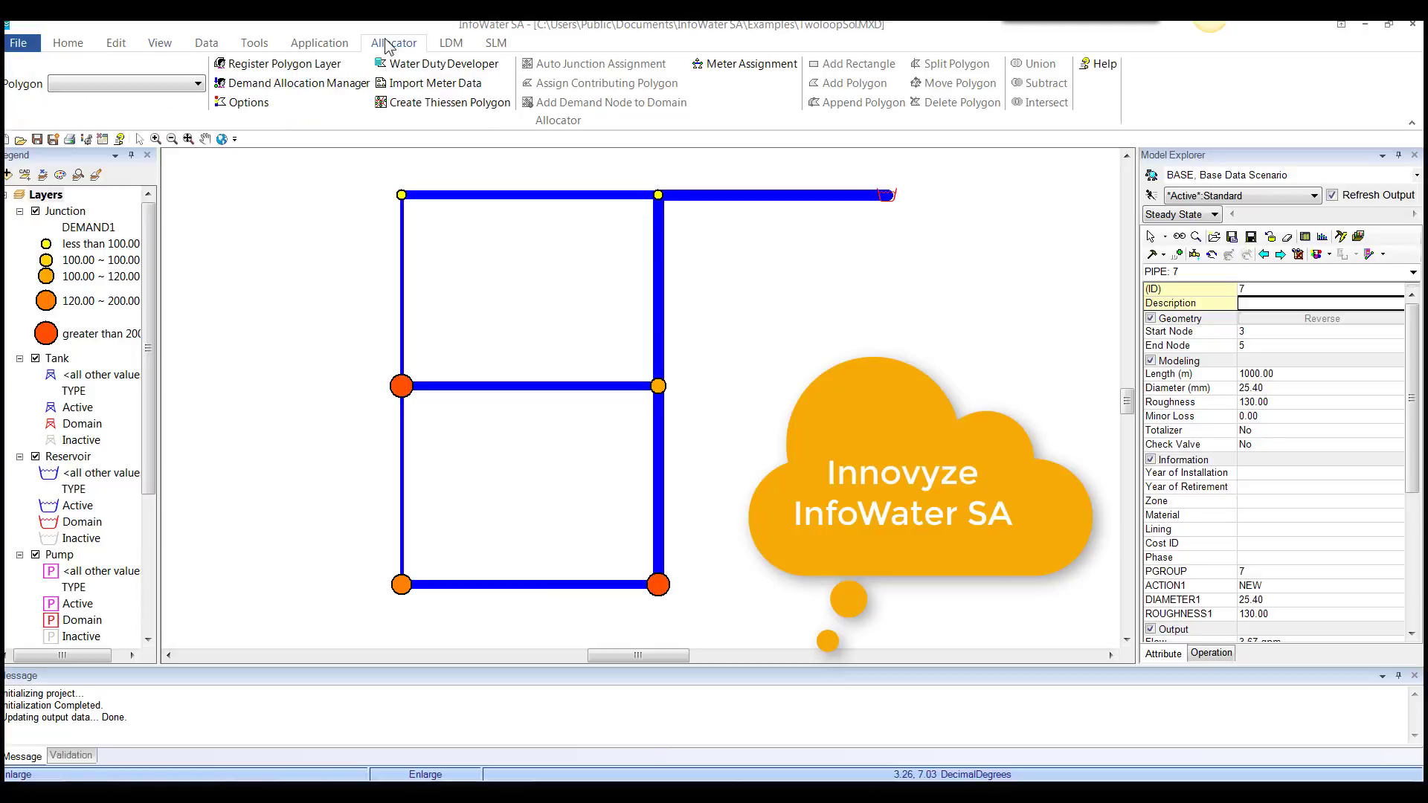
pyautogui.click(450, 43)
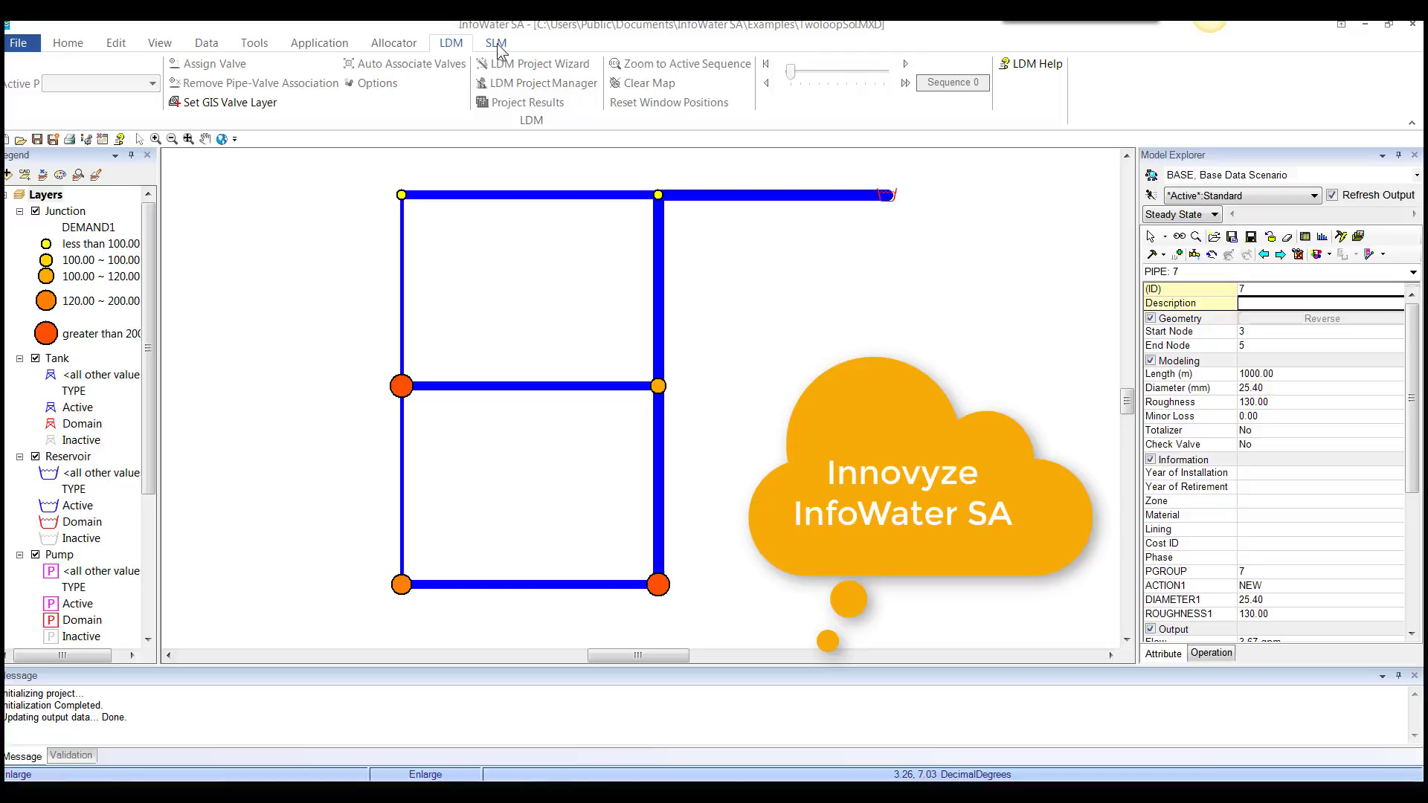
pyautogui.click(495, 43)
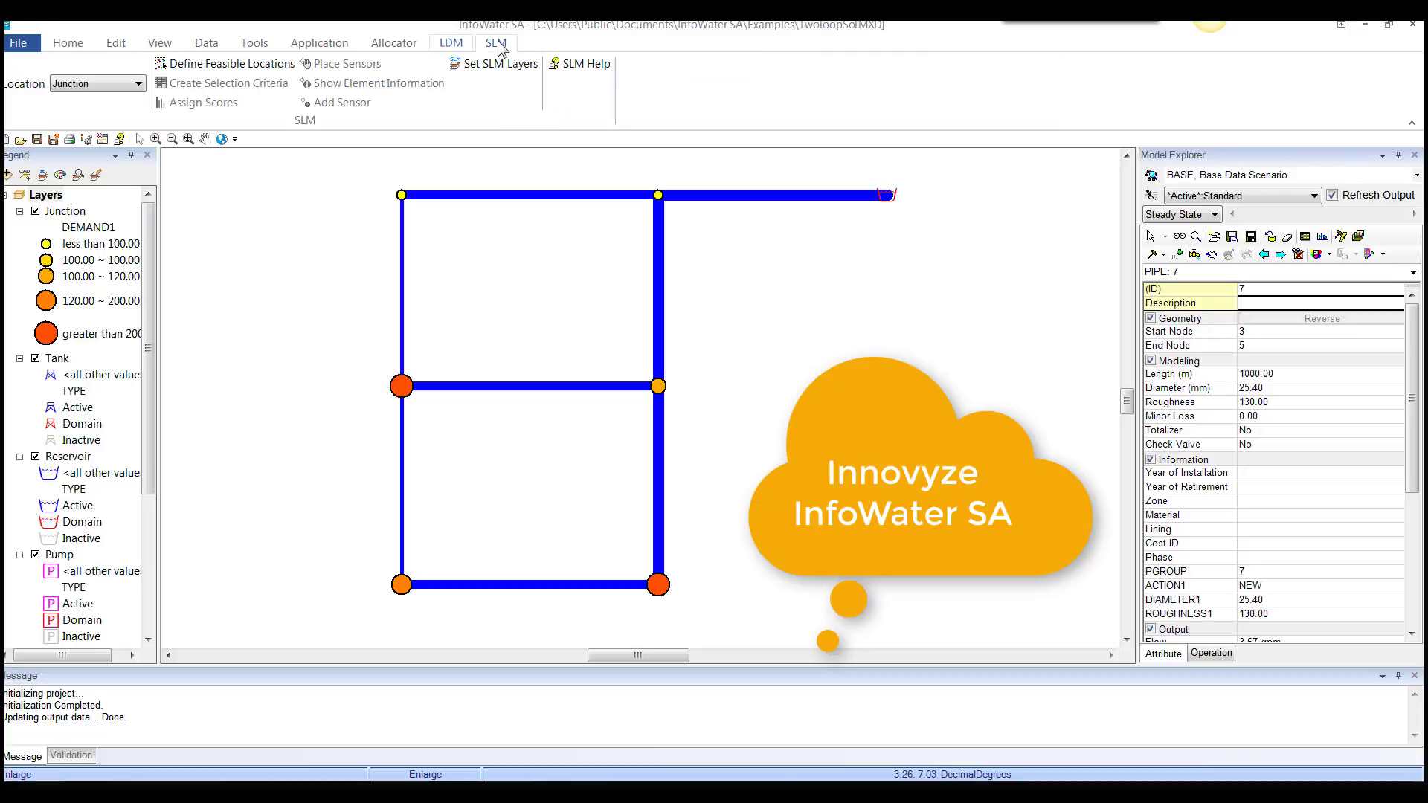
pyautogui.moveTo(304, 43)
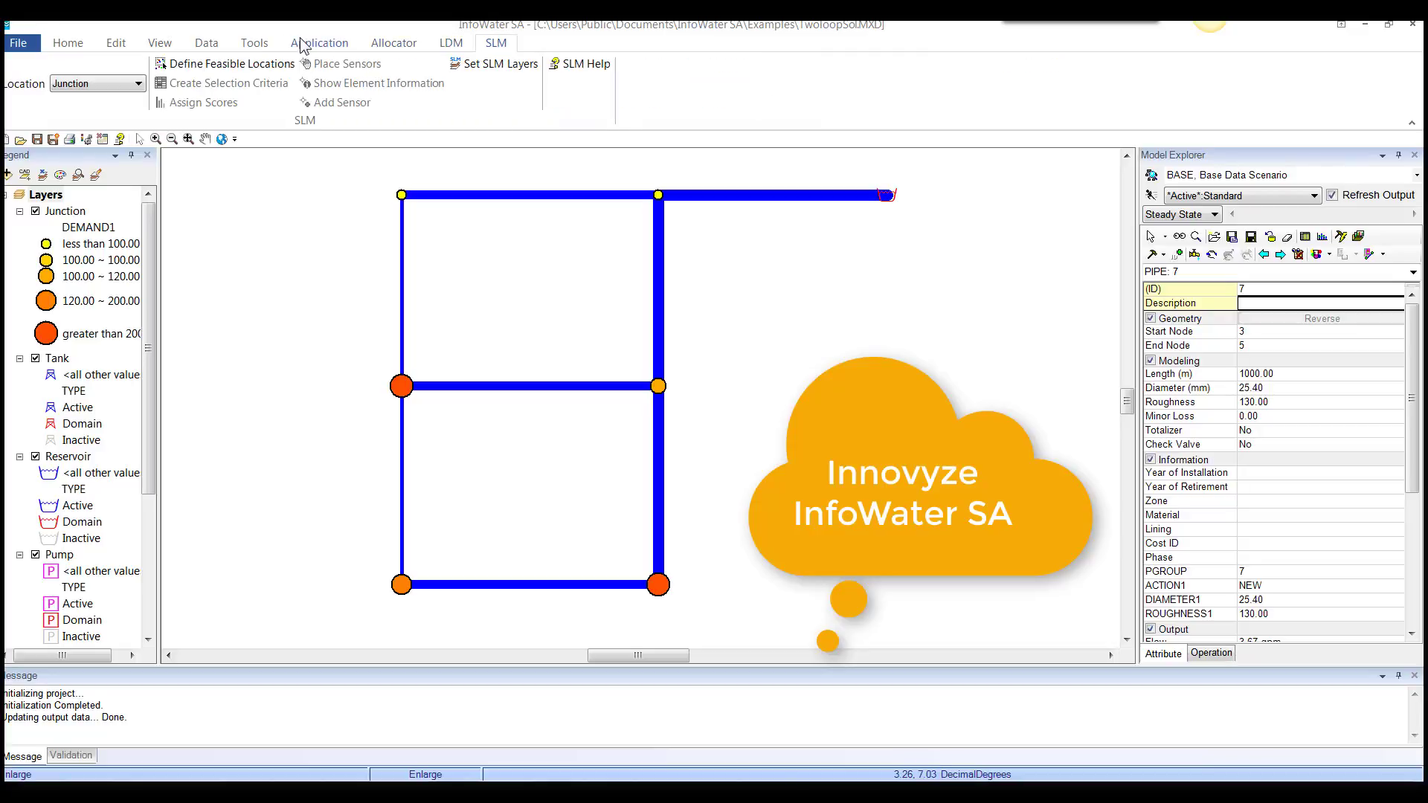
# Show the Application ribbon's add-on tools such as multi-species and pressure zone manager.
pyautogui.click(320, 42)
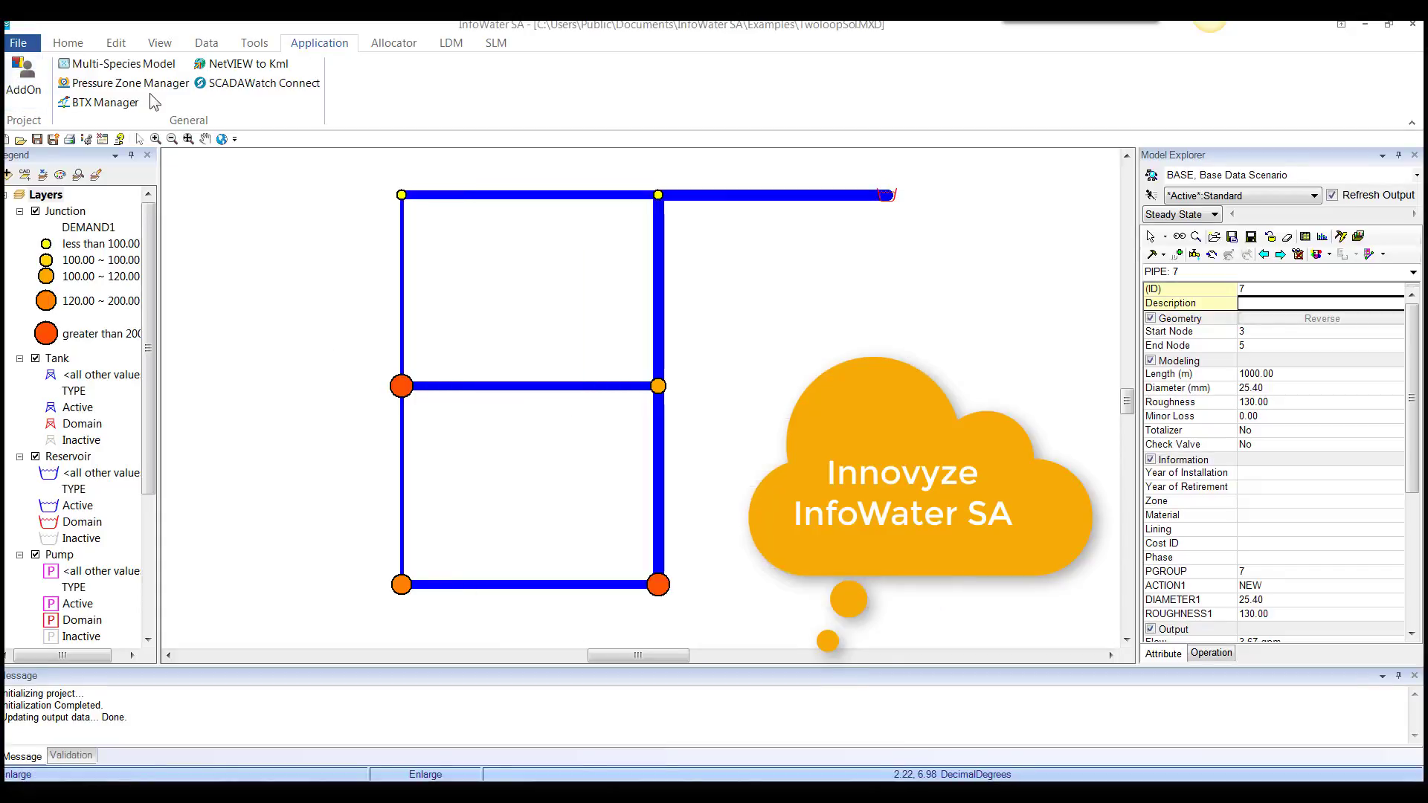
pyautogui.moveTo(116, 63)
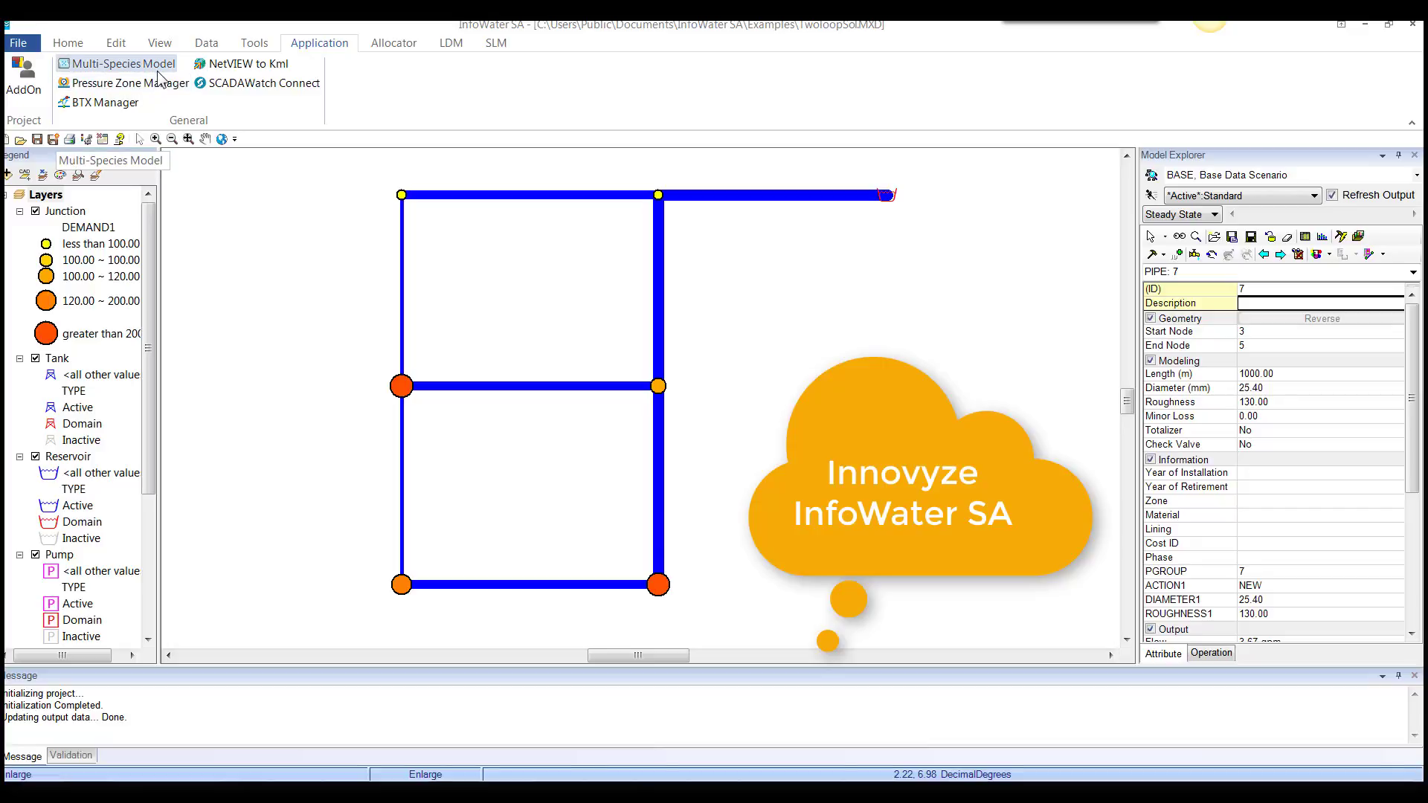
pyautogui.moveTo(130, 83)
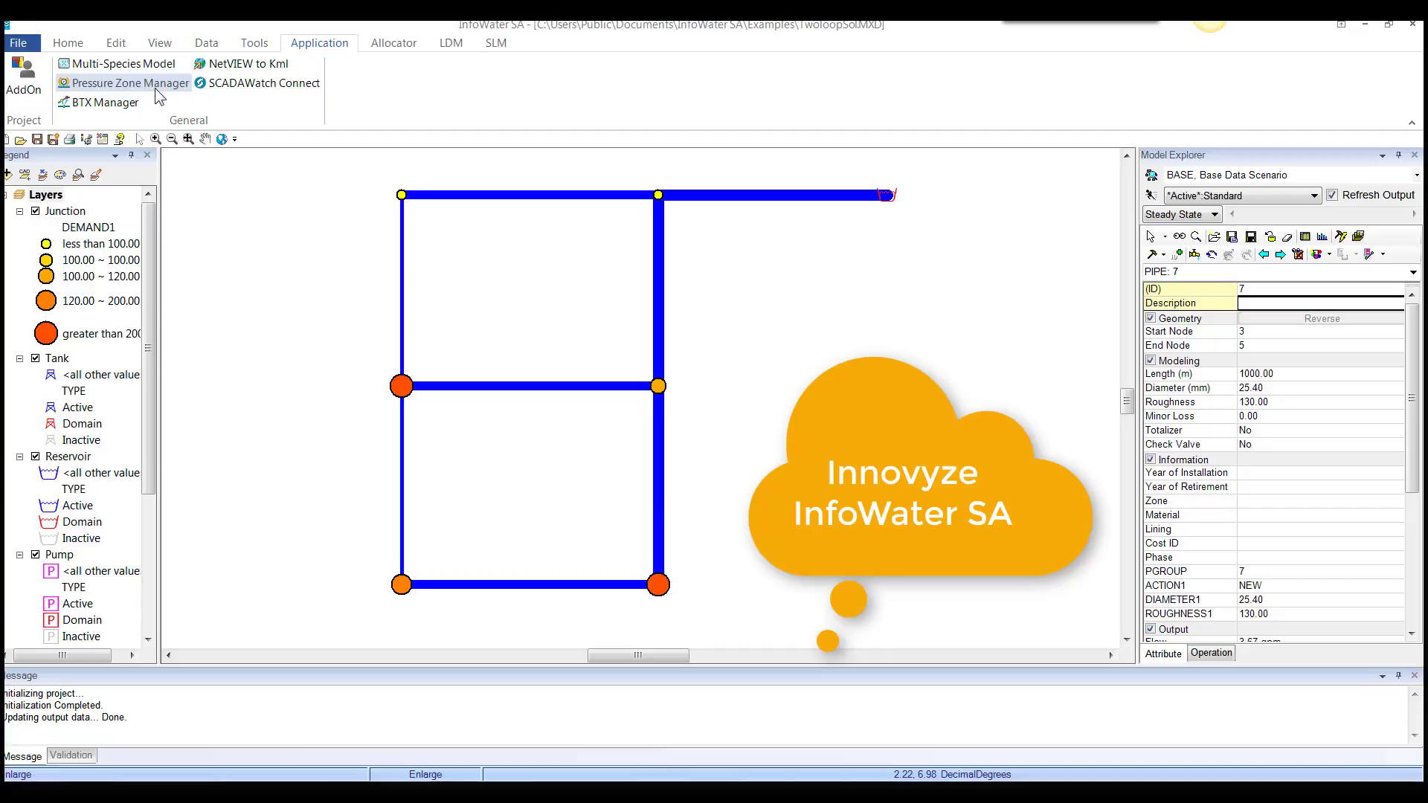
pyautogui.moveTo(276, 111)
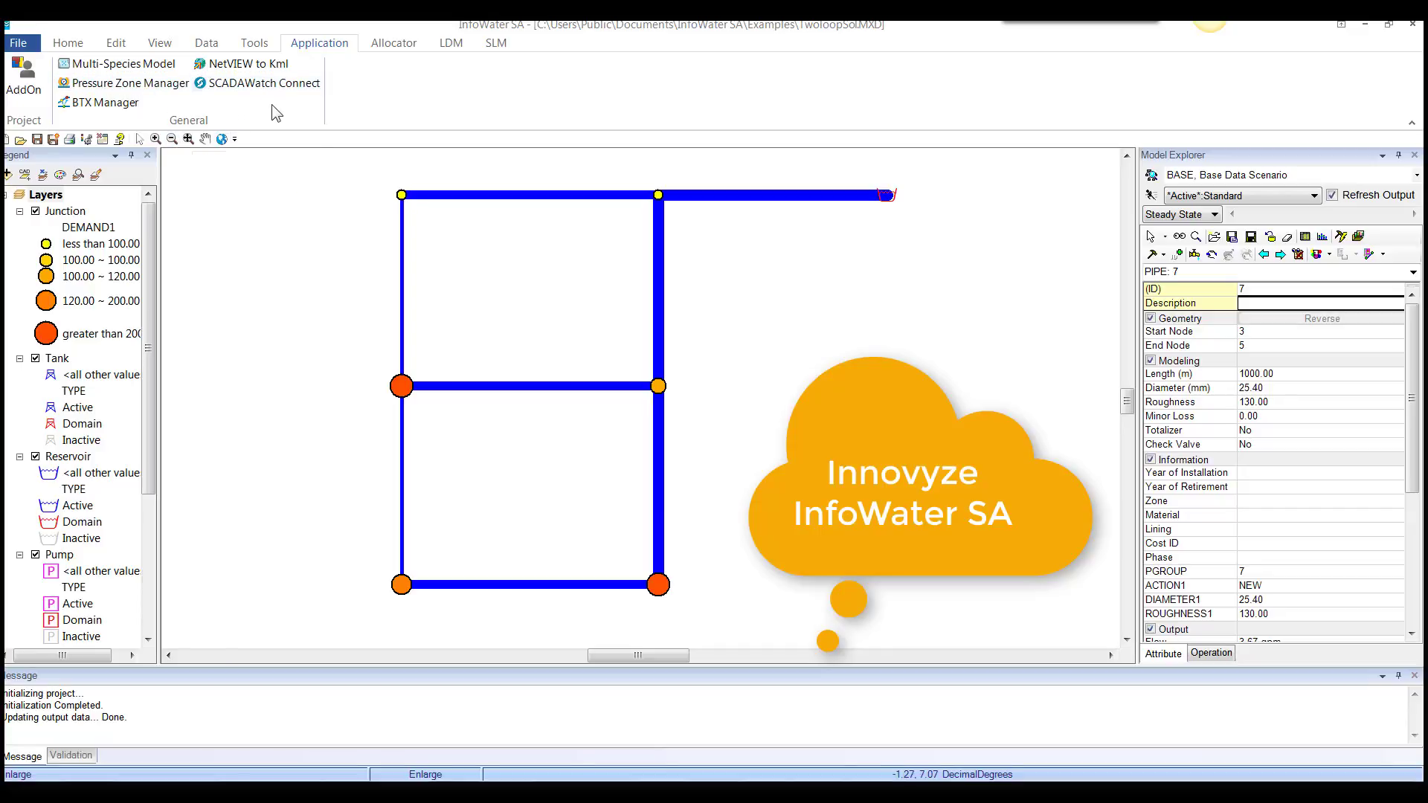
pyautogui.moveTo(264, 83)
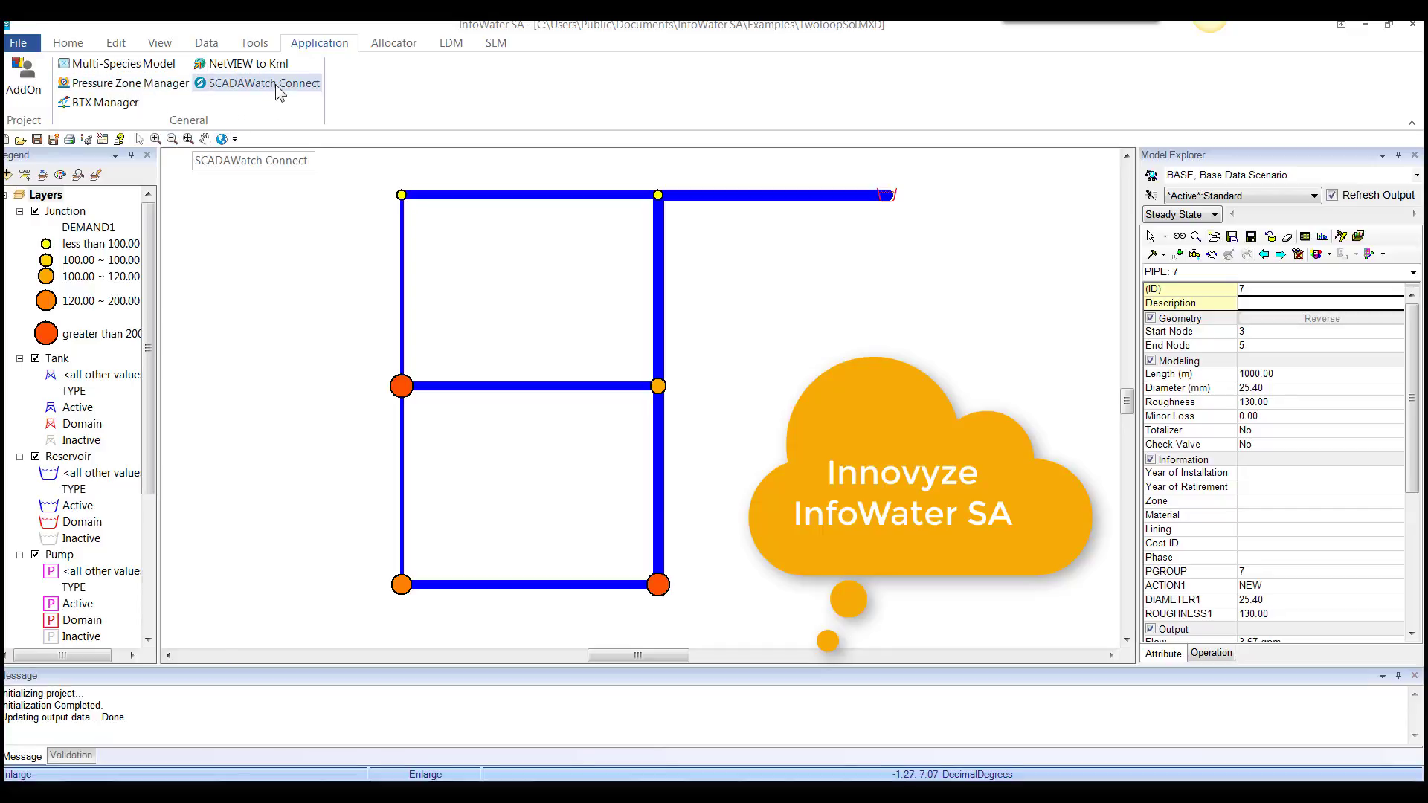
pyautogui.moveTo(241, 63)
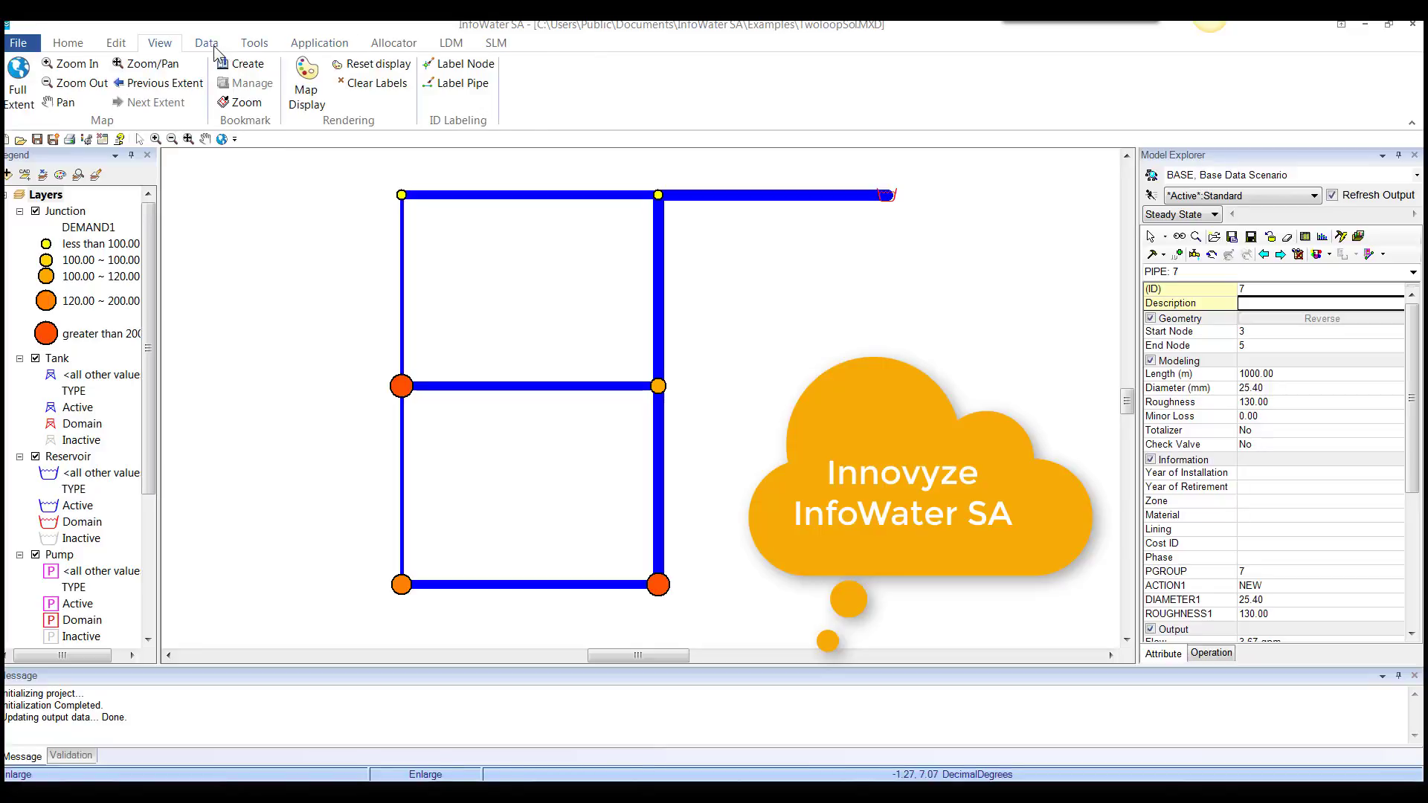
# Show the Data ribbon and expand the Database maintenance commands list.
pyautogui.click(206, 42)
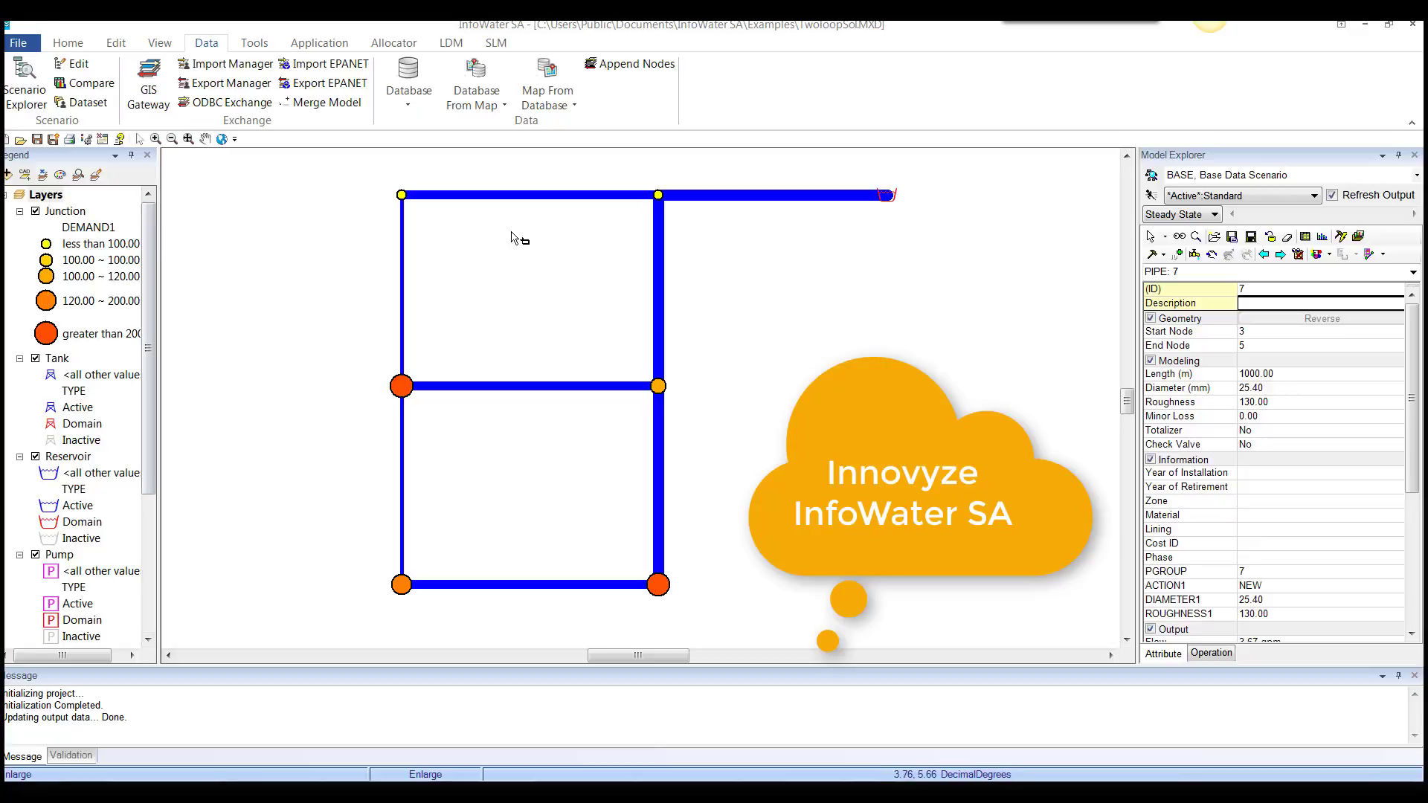
pyautogui.moveTo(67, 130)
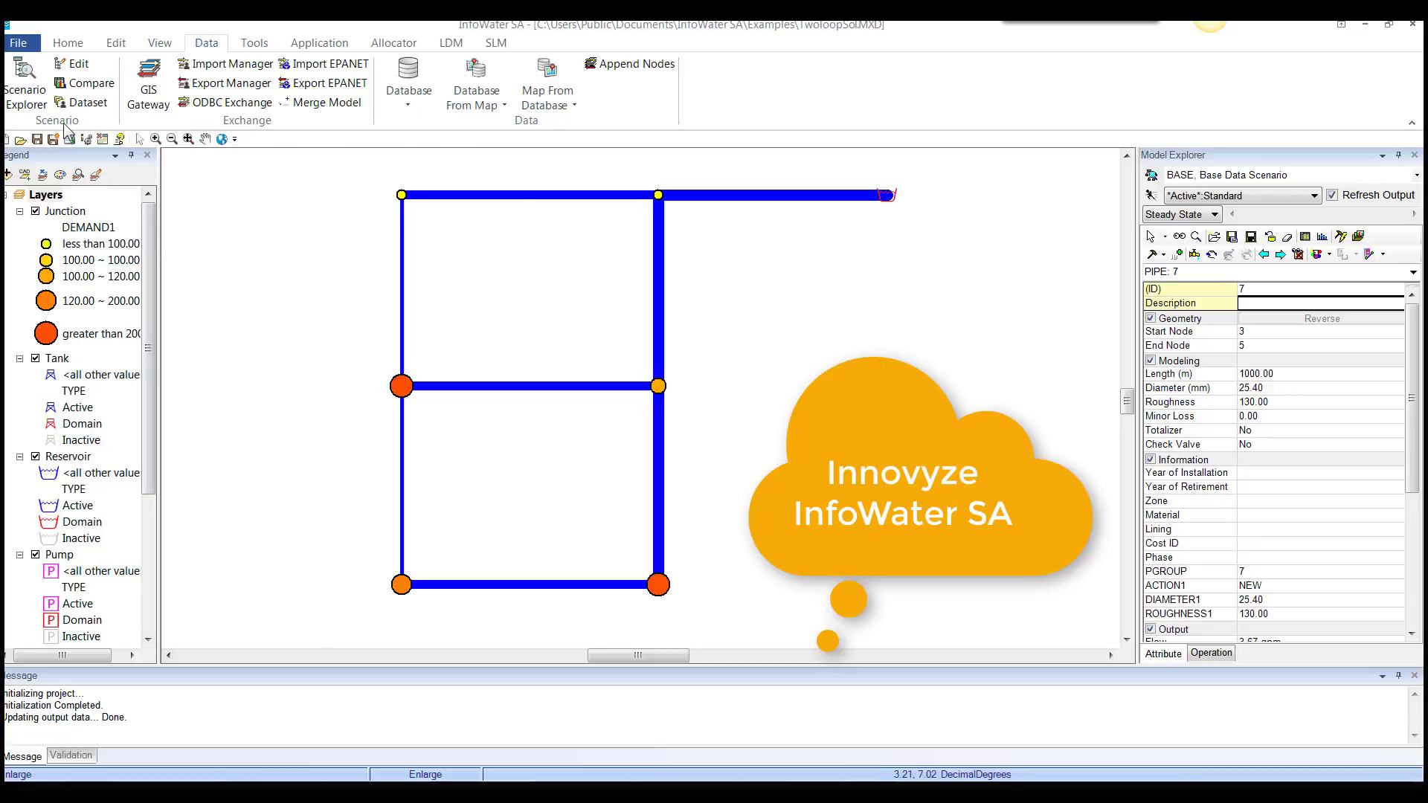
pyautogui.moveTo(262, 132)
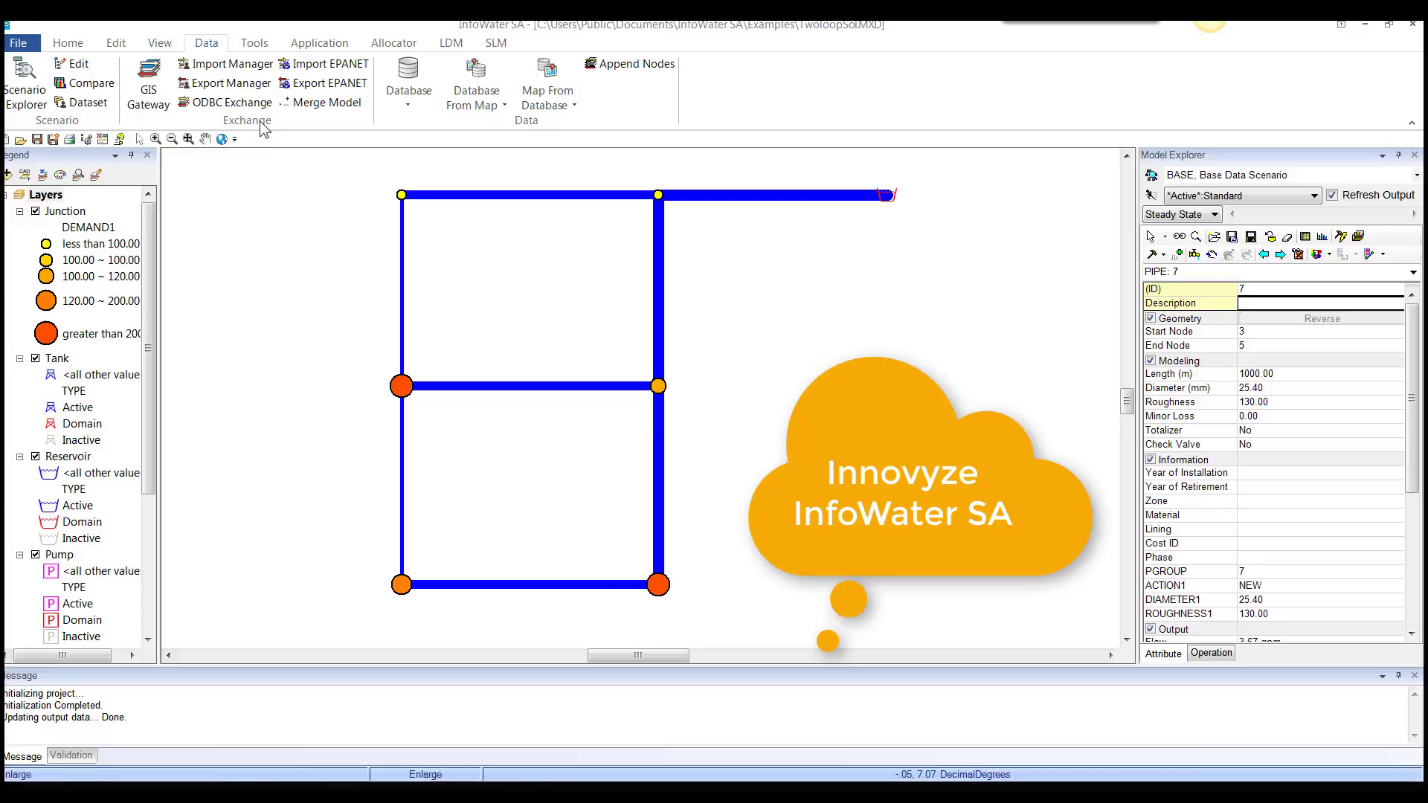
pyautogui.moveTo(322, 82)
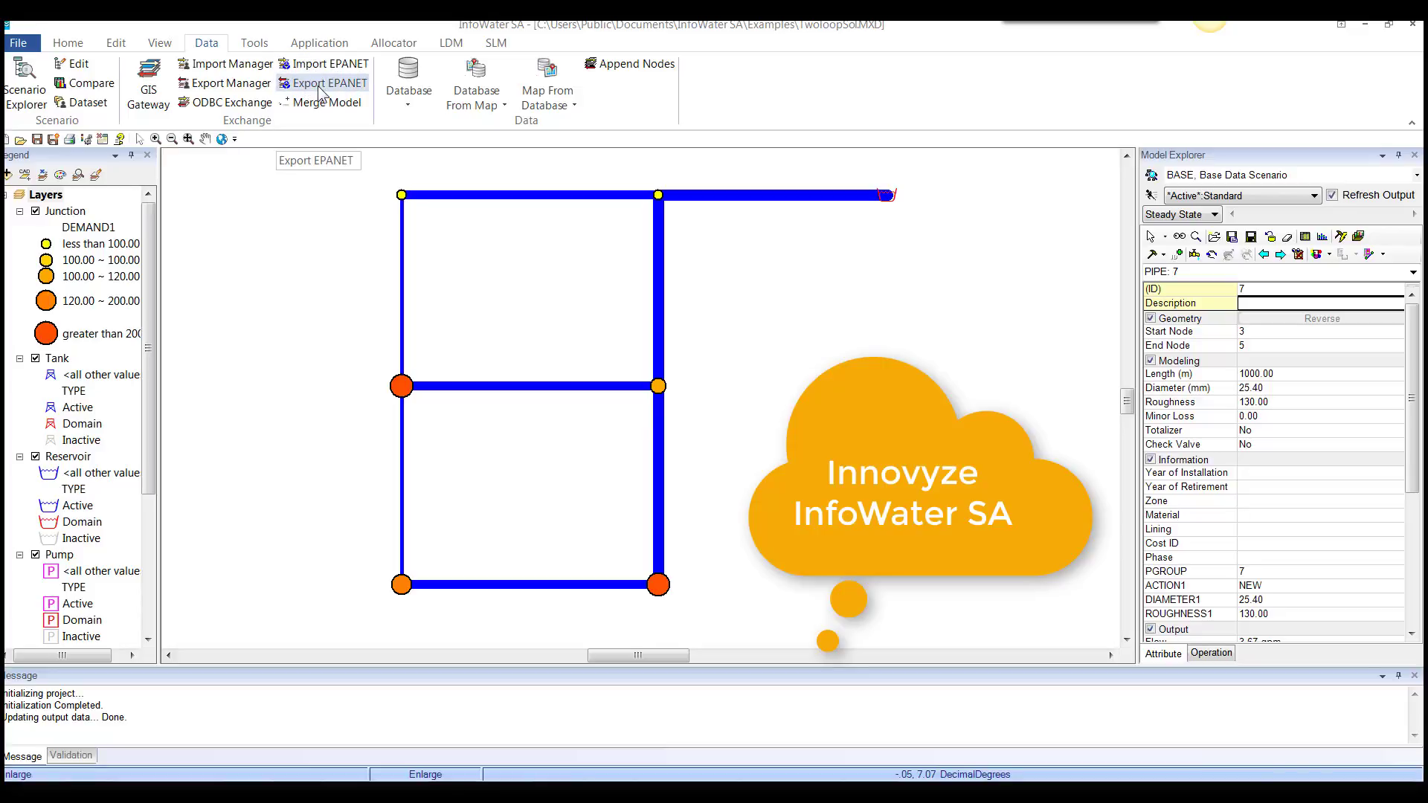
pyautogui.moveTo(508, 142)
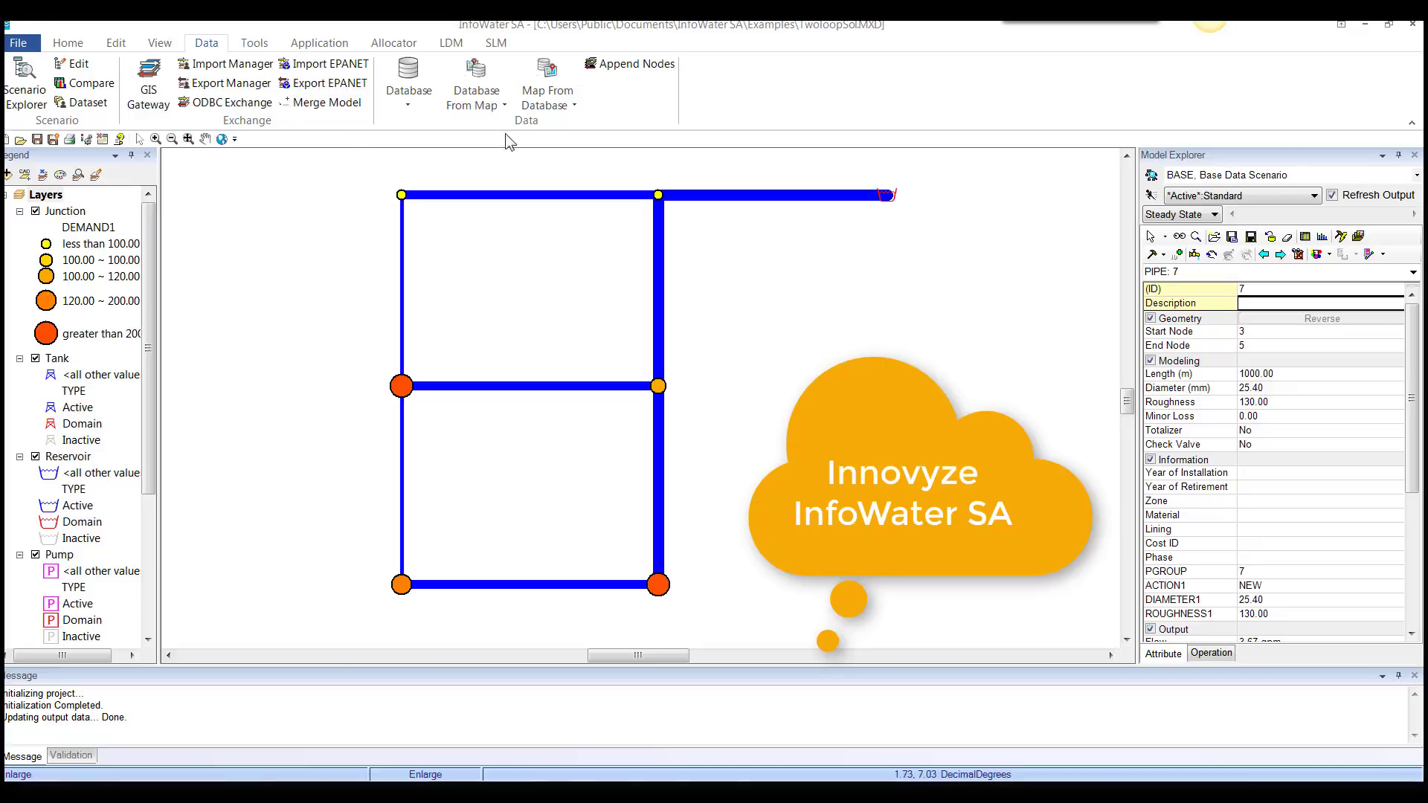
pyautogui.click(408, 77)
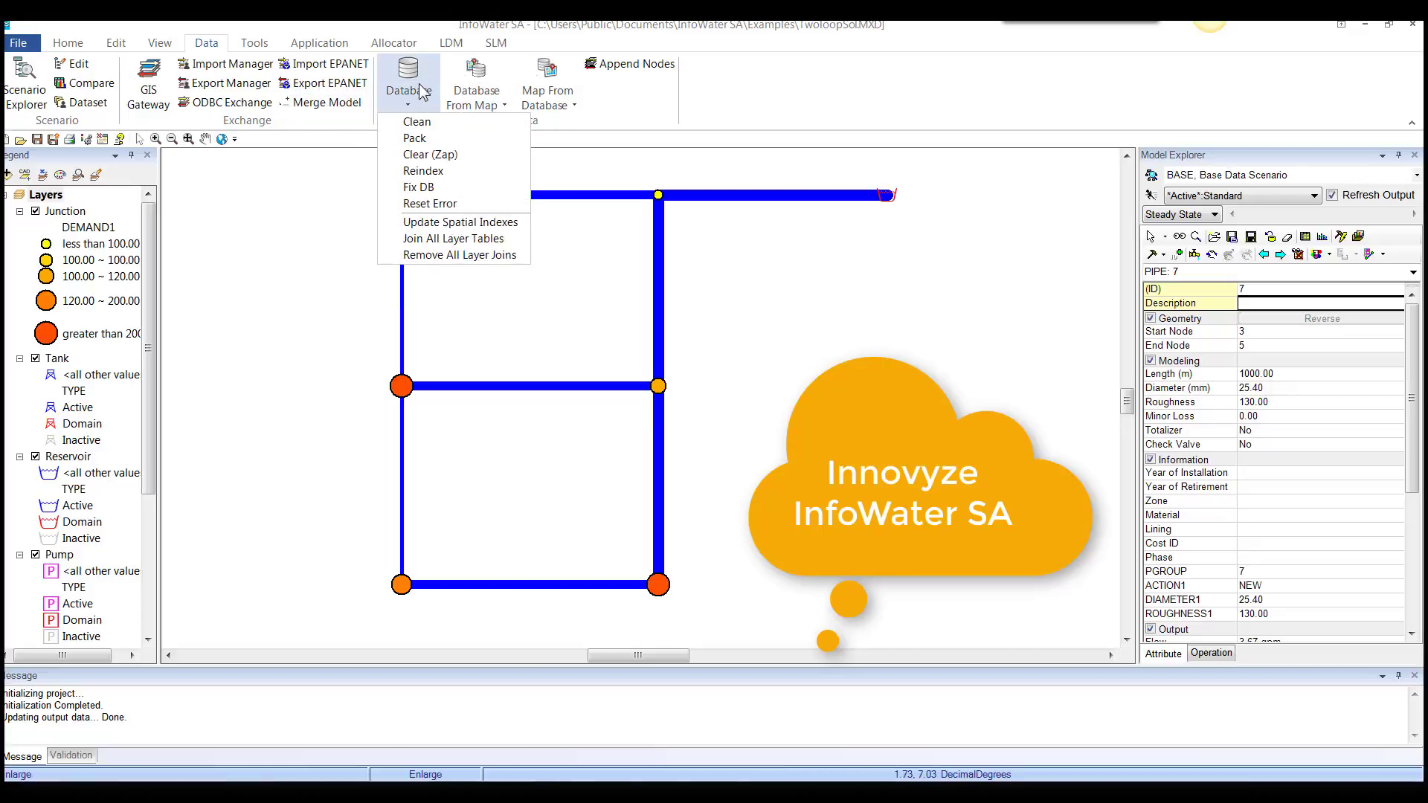
pyautogui.moveTo(417, 121)
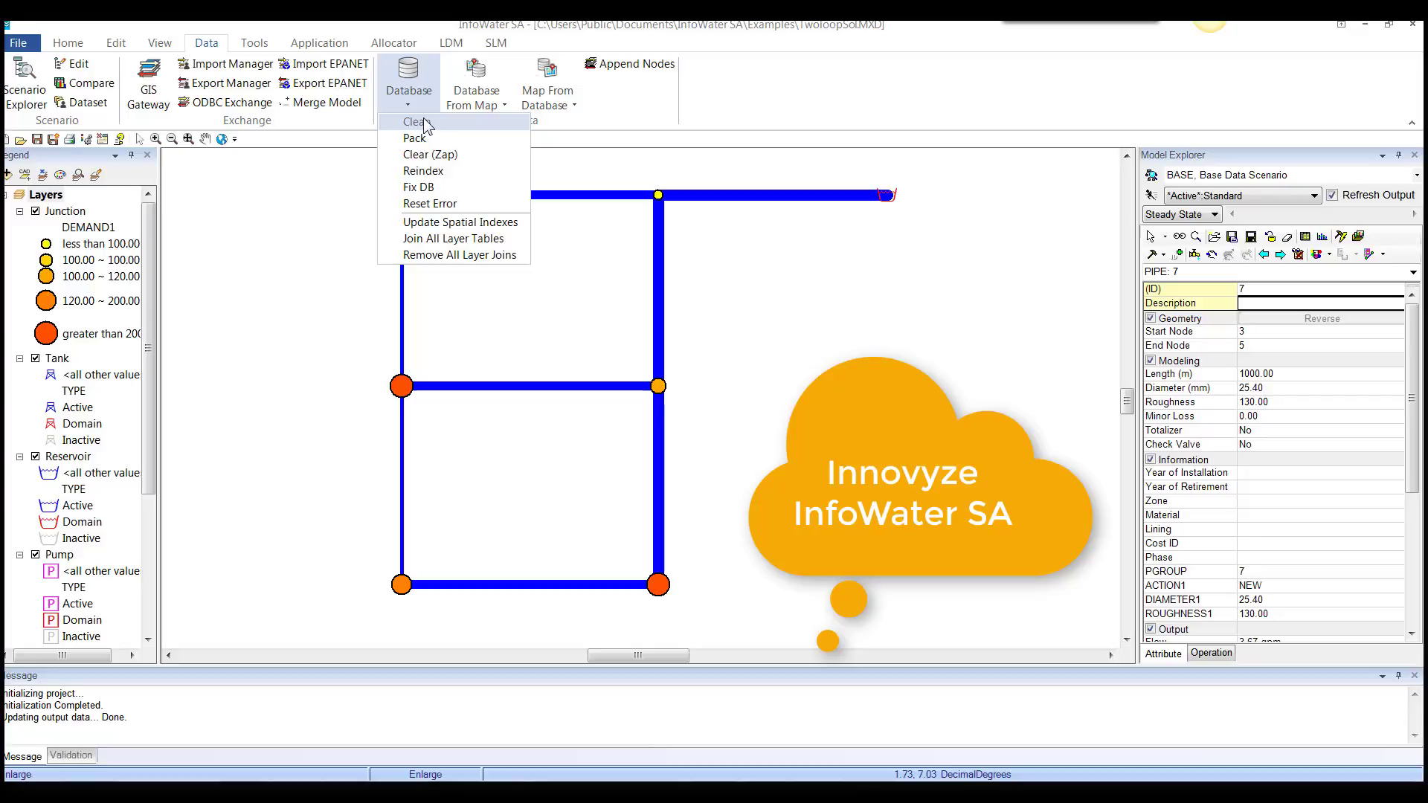
pyautogui.moveTo(261, 48)
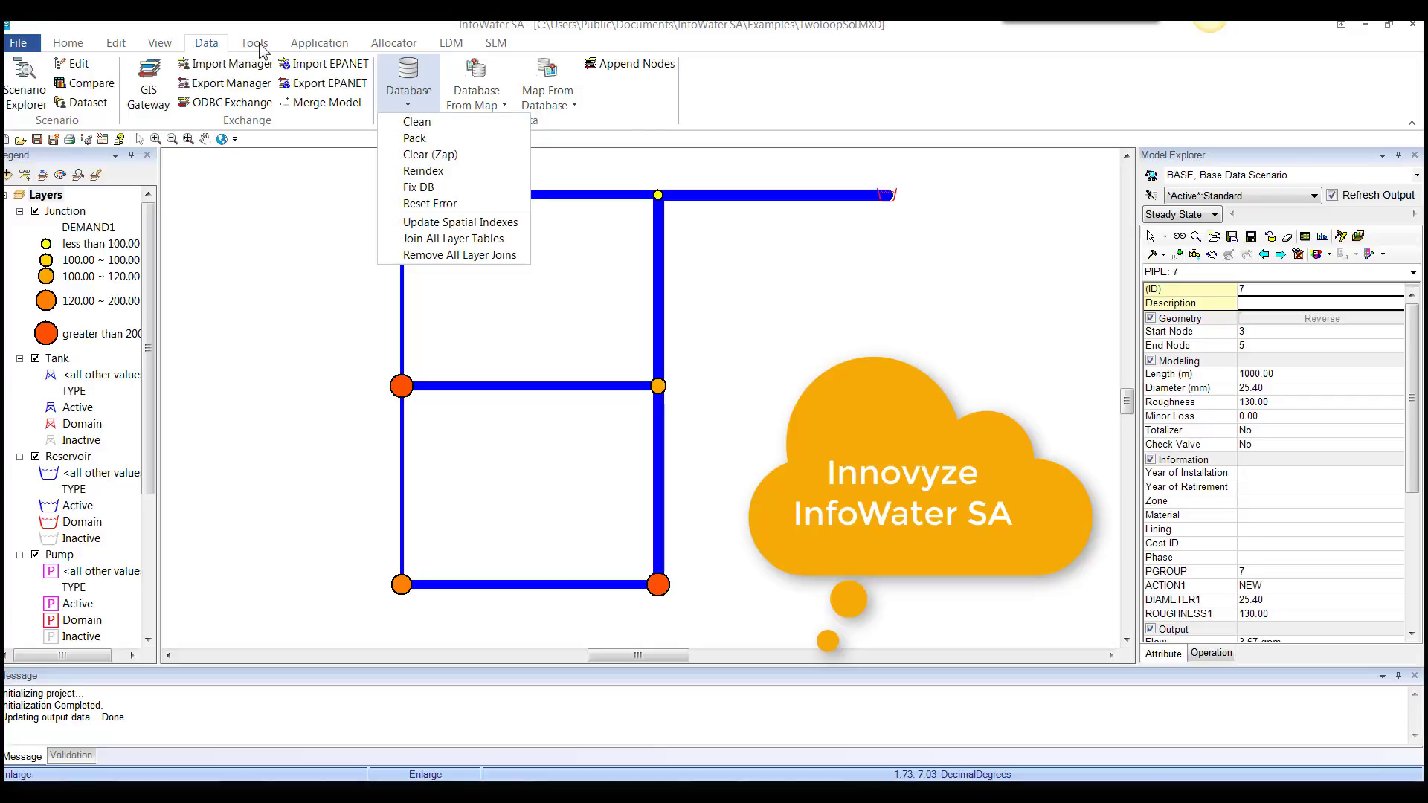
# Review the Tools ribbon's connectivity, locate/fix and utilities lists, closing the animation editor.
pyautogui.click(255, 43)
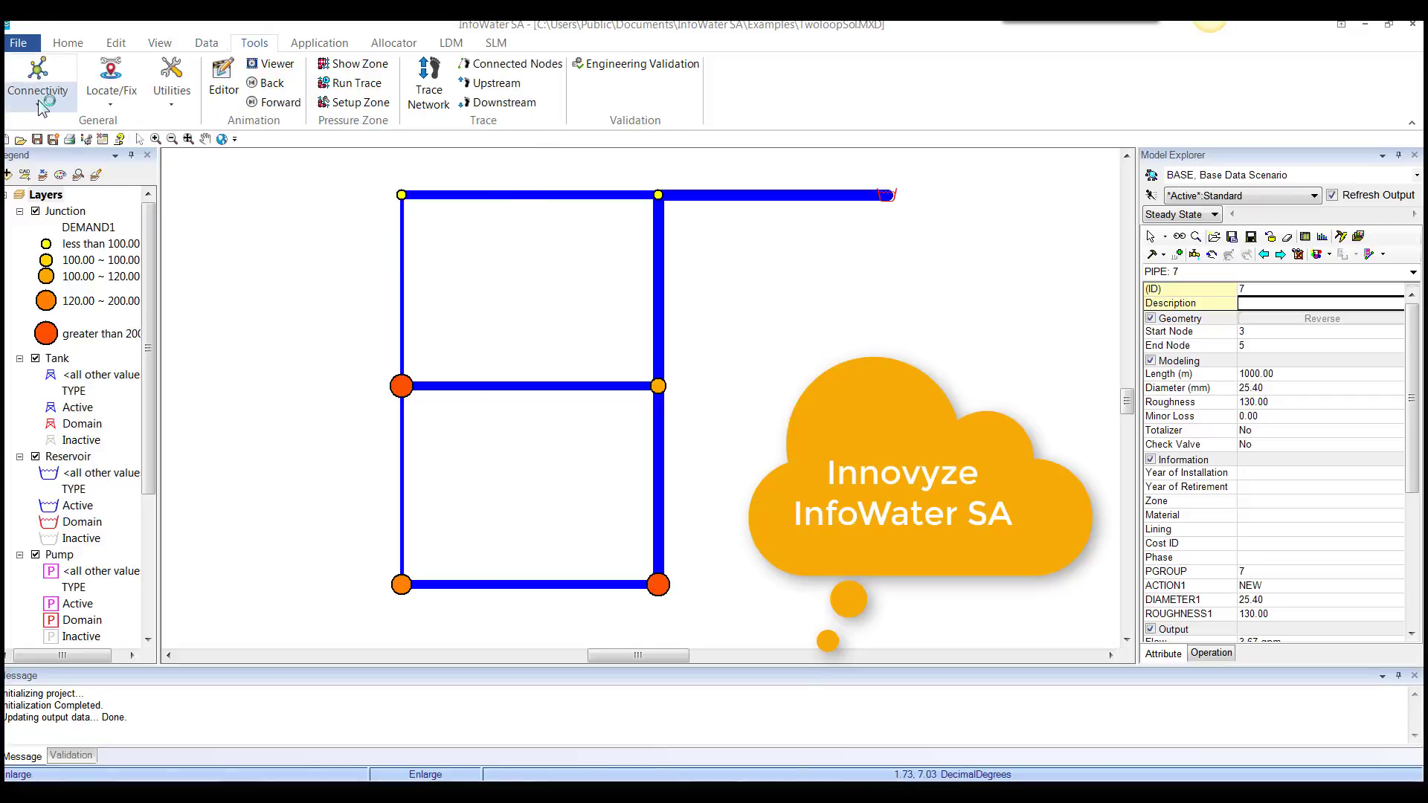
pyautogui.click(37, 77)
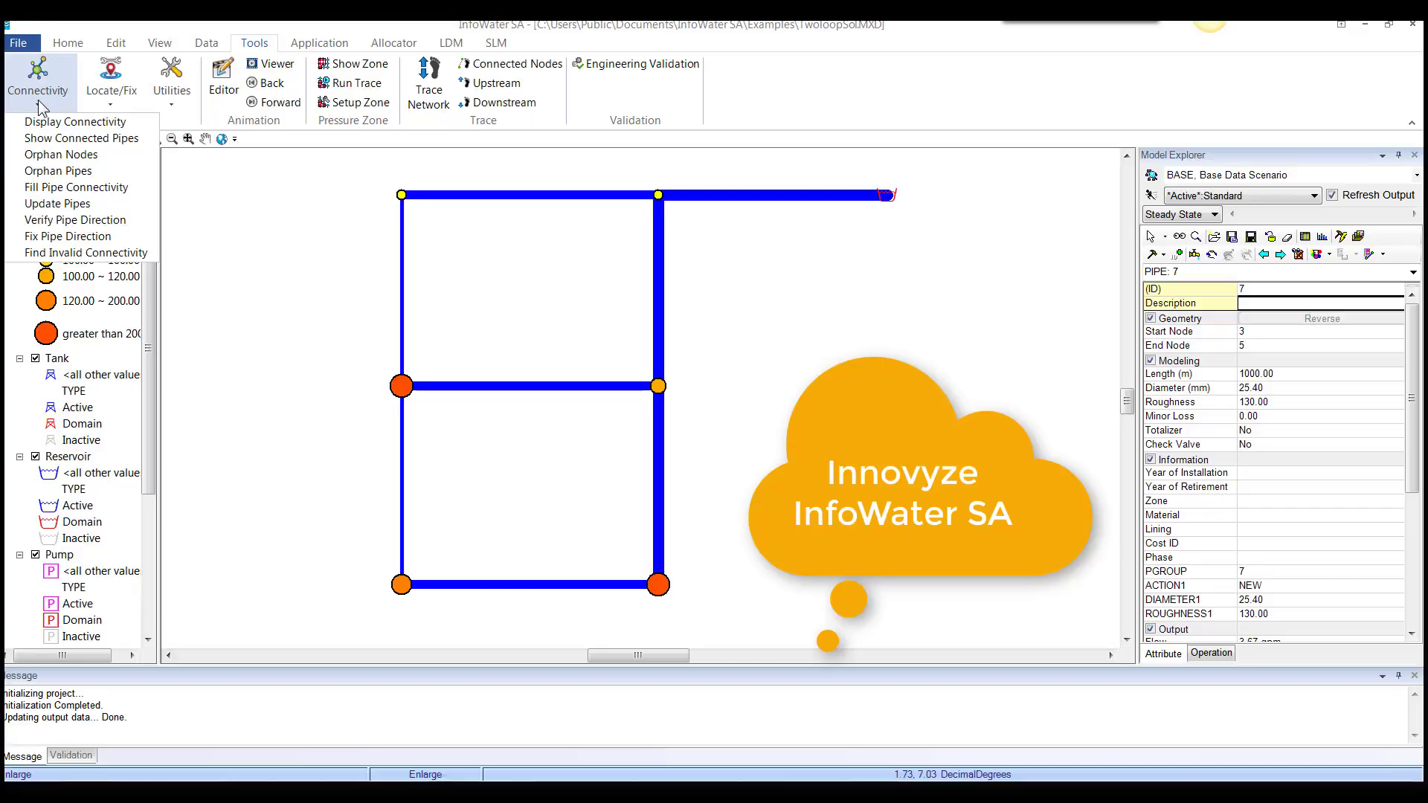
pyautogui.click(110, 77)
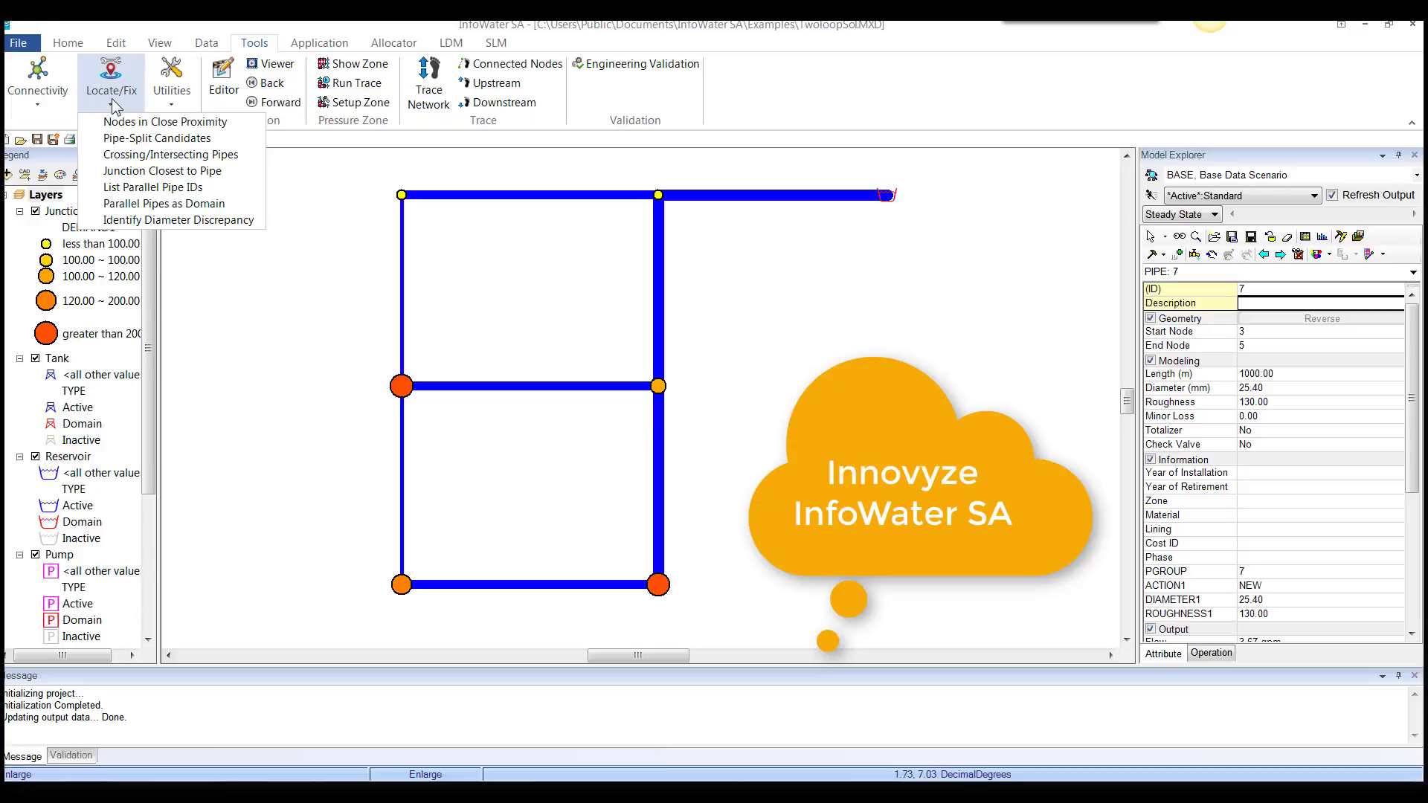
pyautogui.click(171, 83)
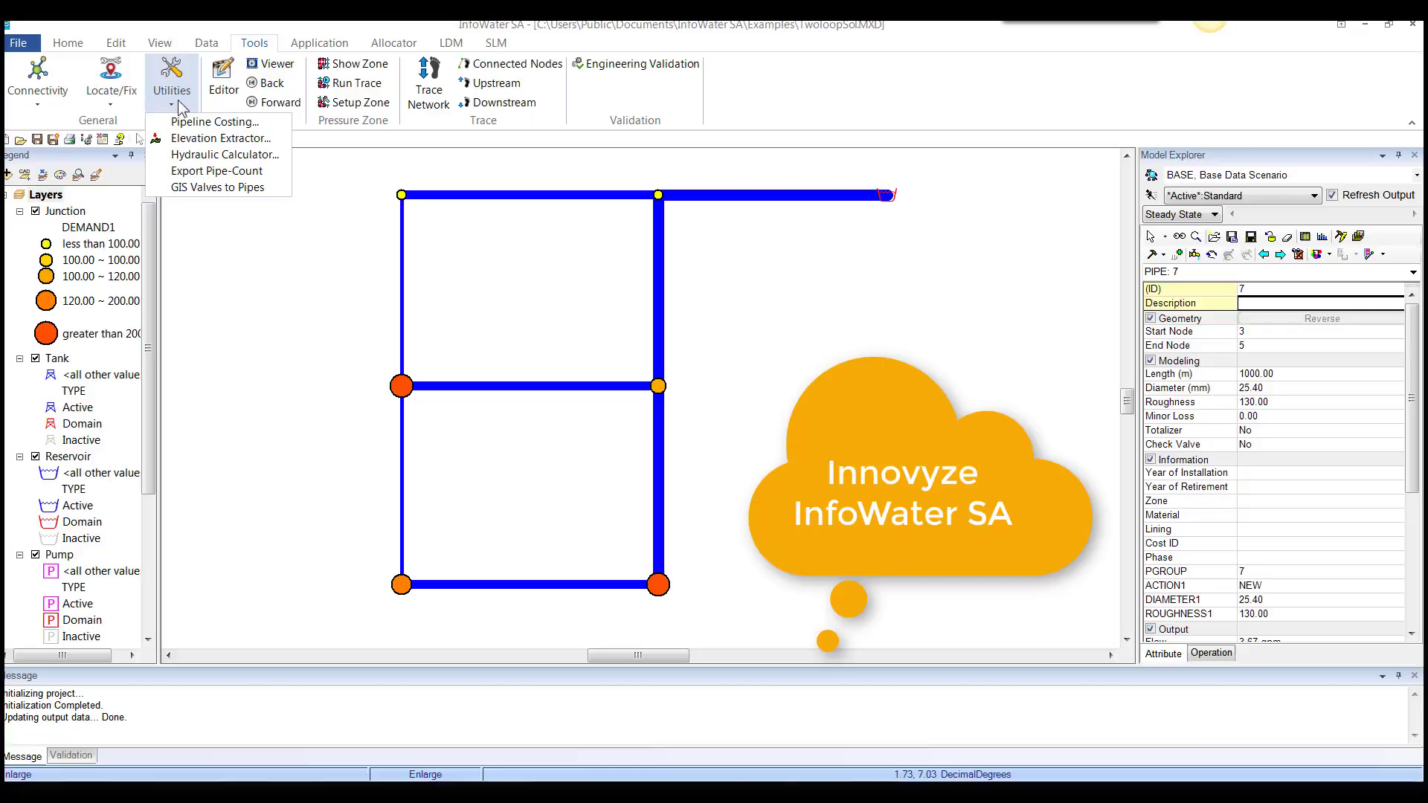
pyautogui.moveTo(232, 101)
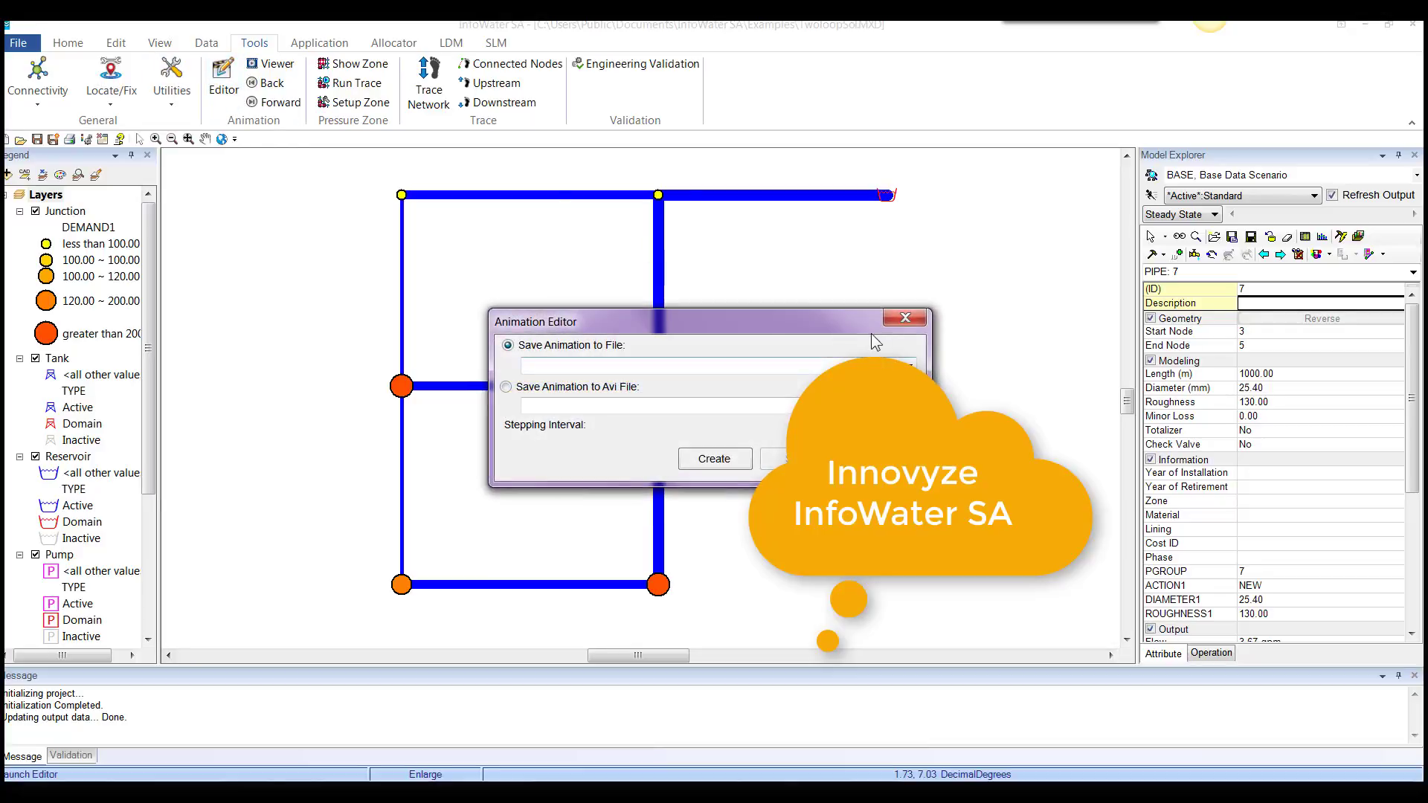
pyautogui.click(903, 317)
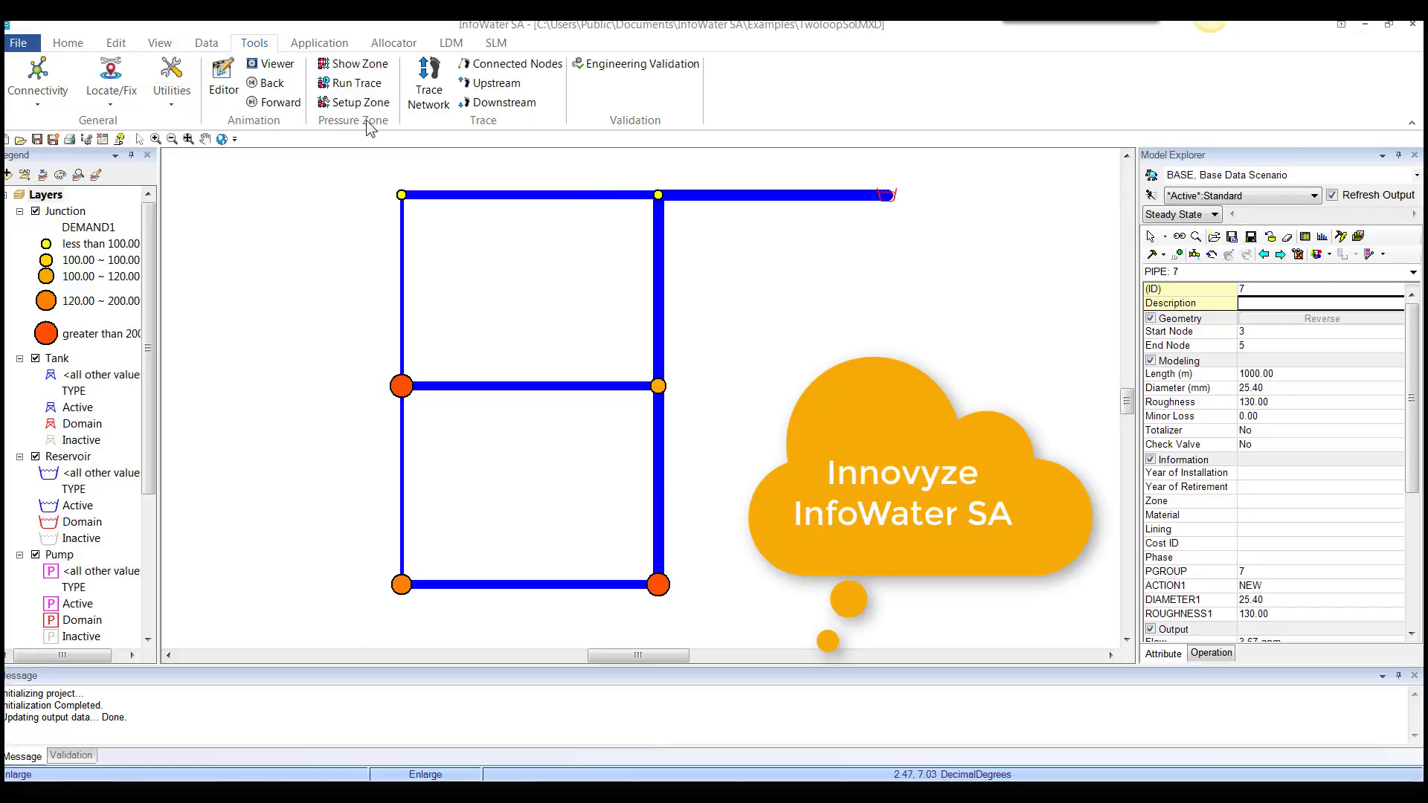
pyautogui.moveTo(638, 84)
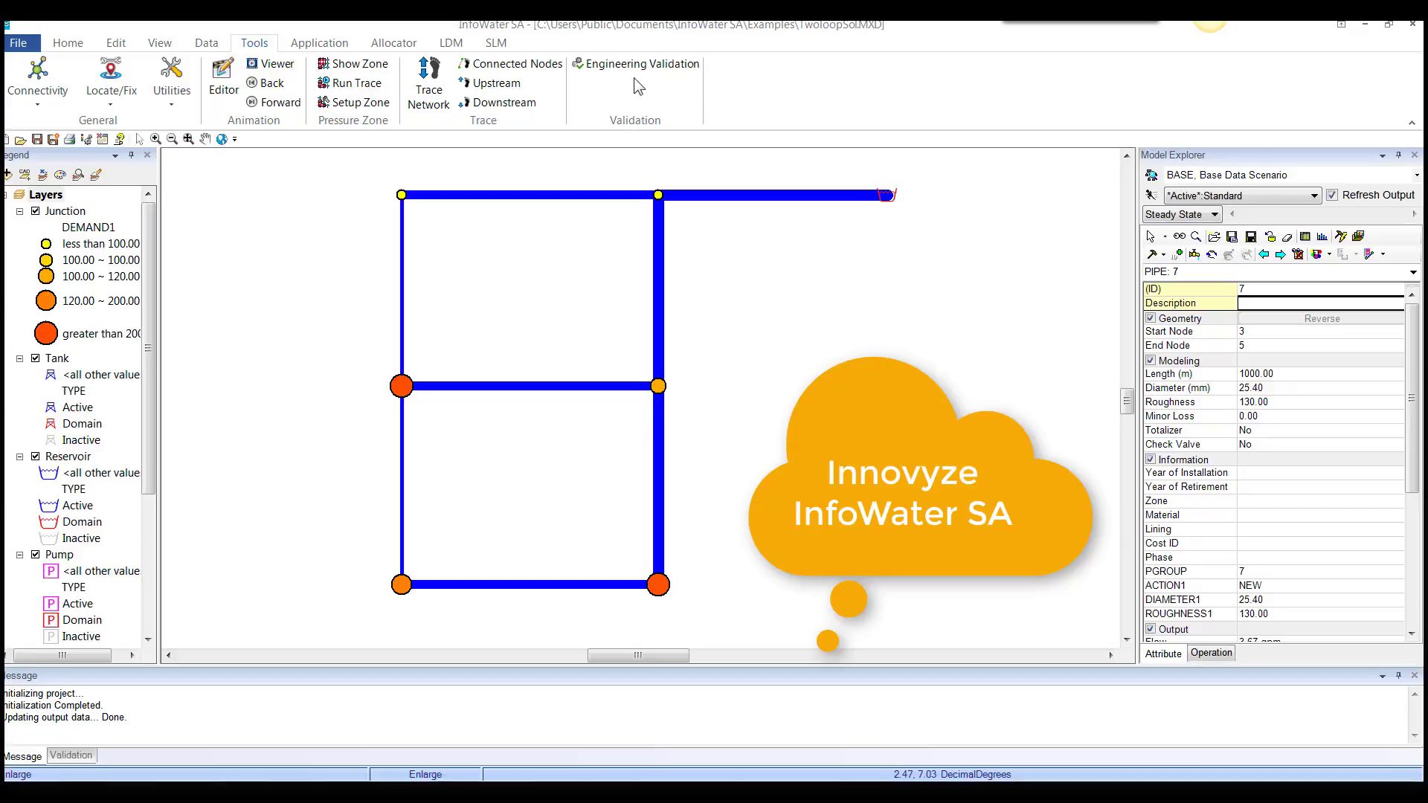
# Review the engineering validation rules manager and close it.
pyautogui.click(637, 64)
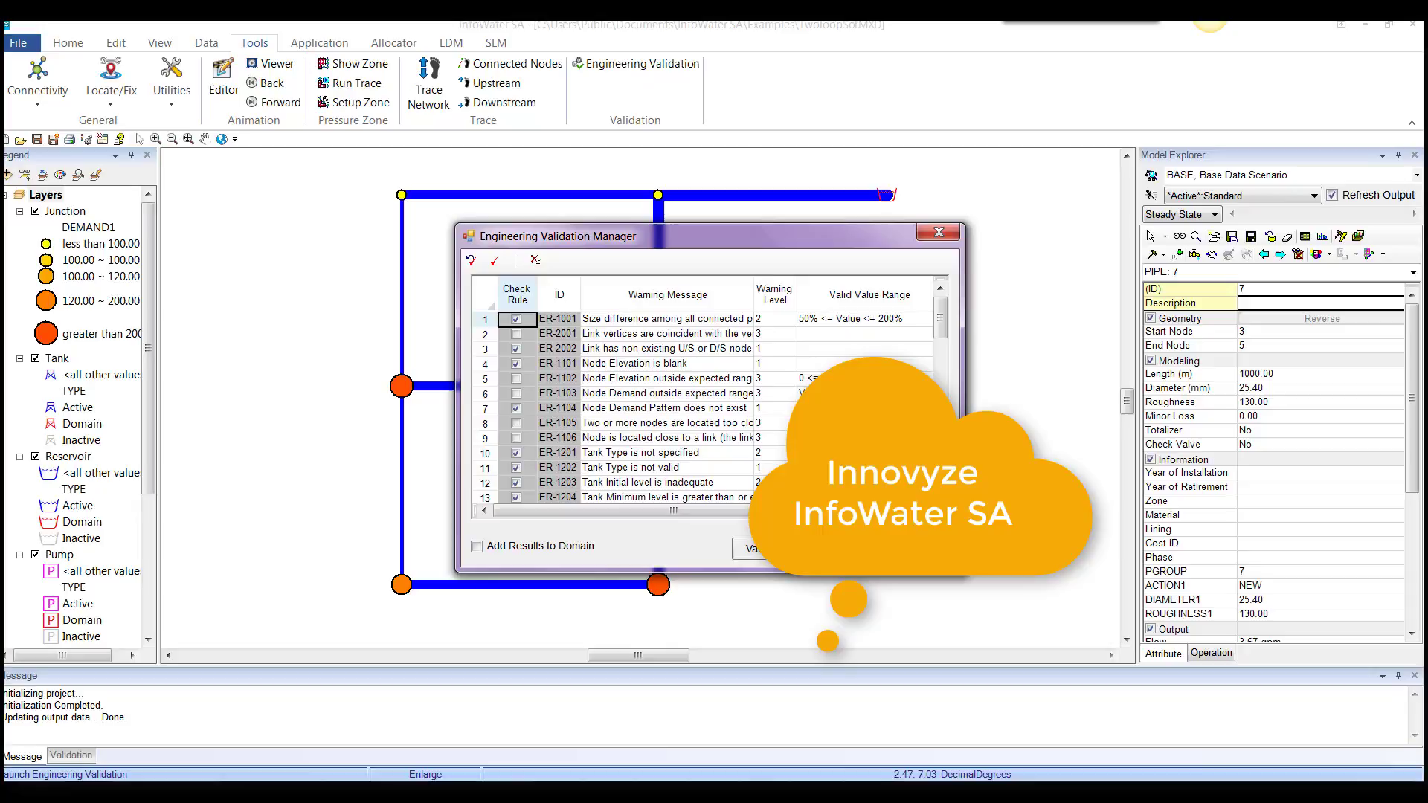
pyautogui.click(937, 232)
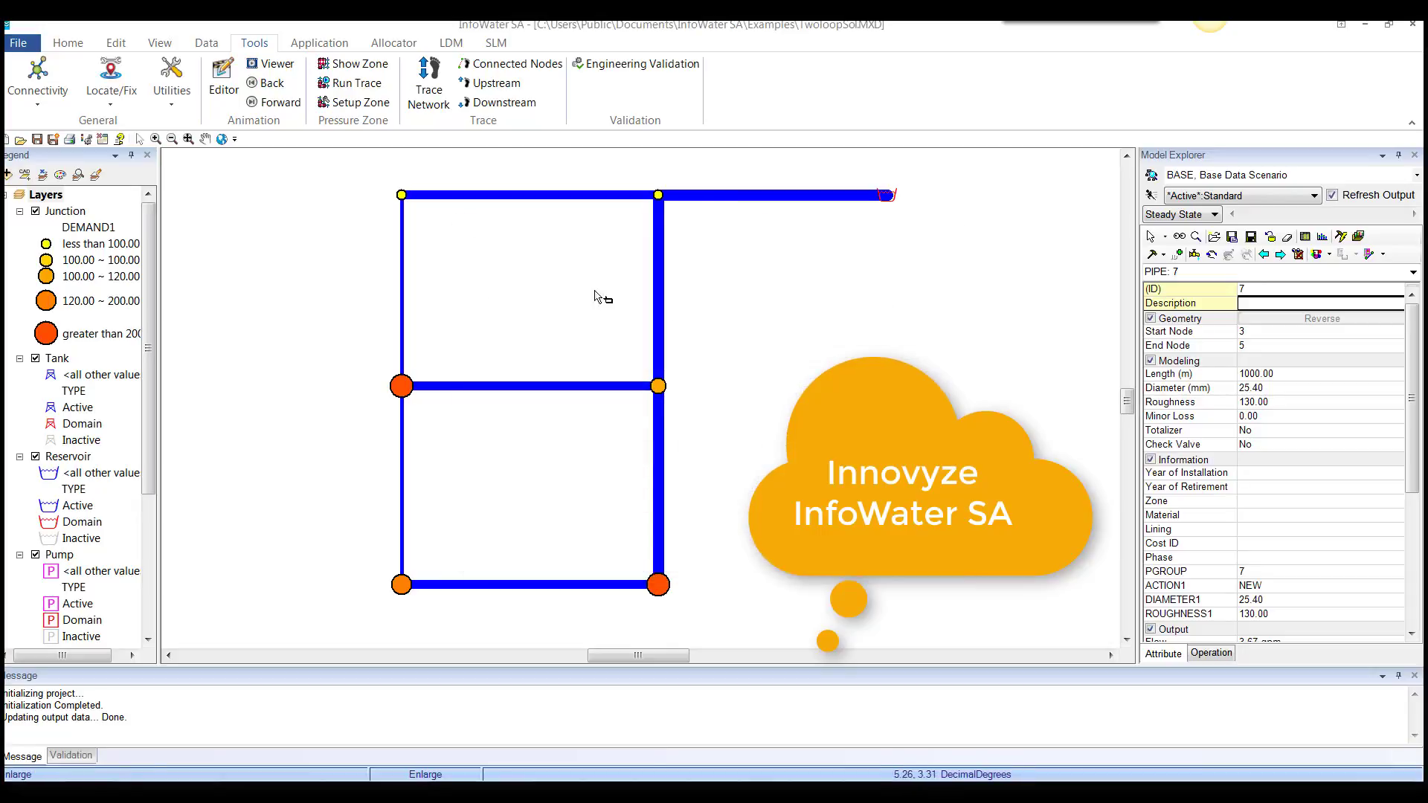
# Return to the Home tools via Application and cancel the Add Data window.
pyautogui.click(319, 41)
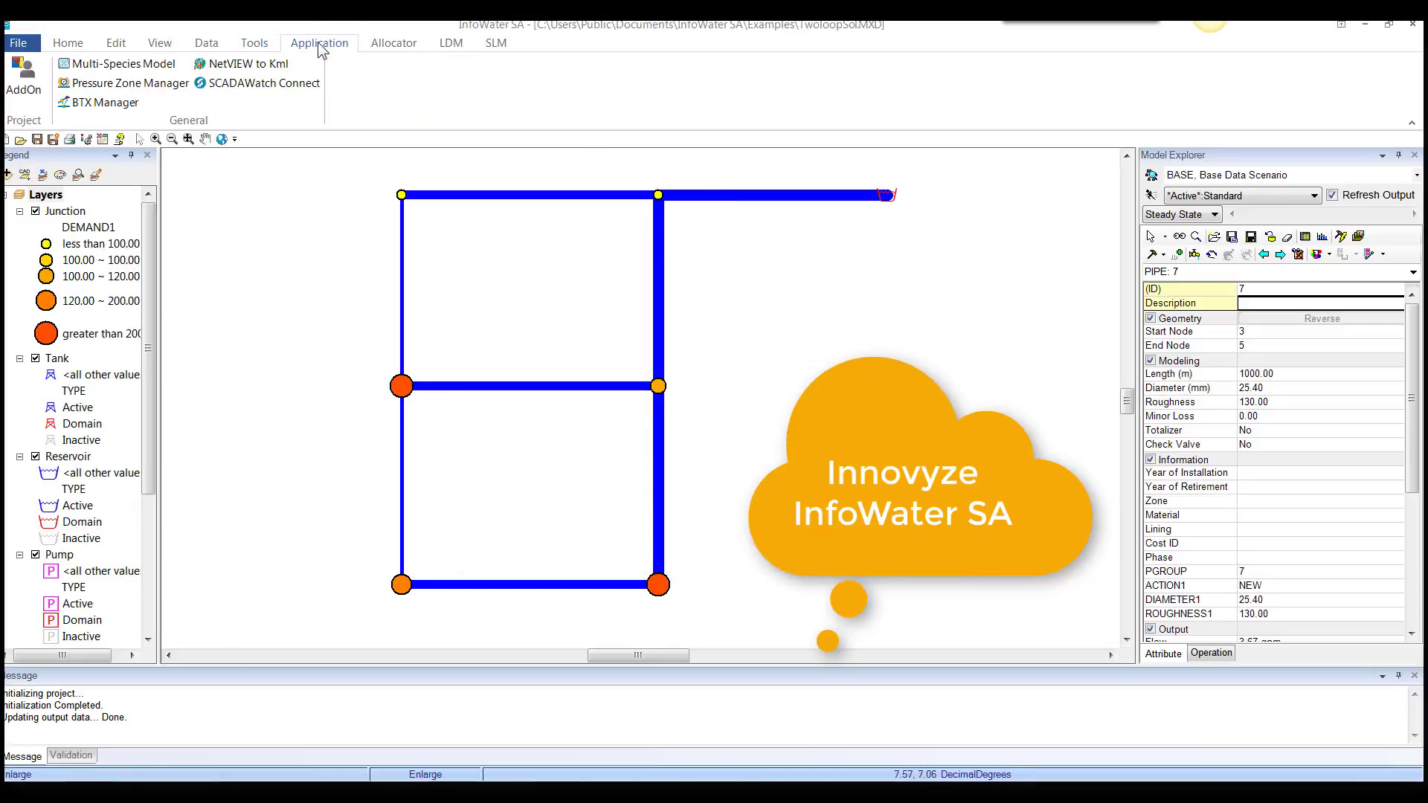
pyautogui.click(68, 44)
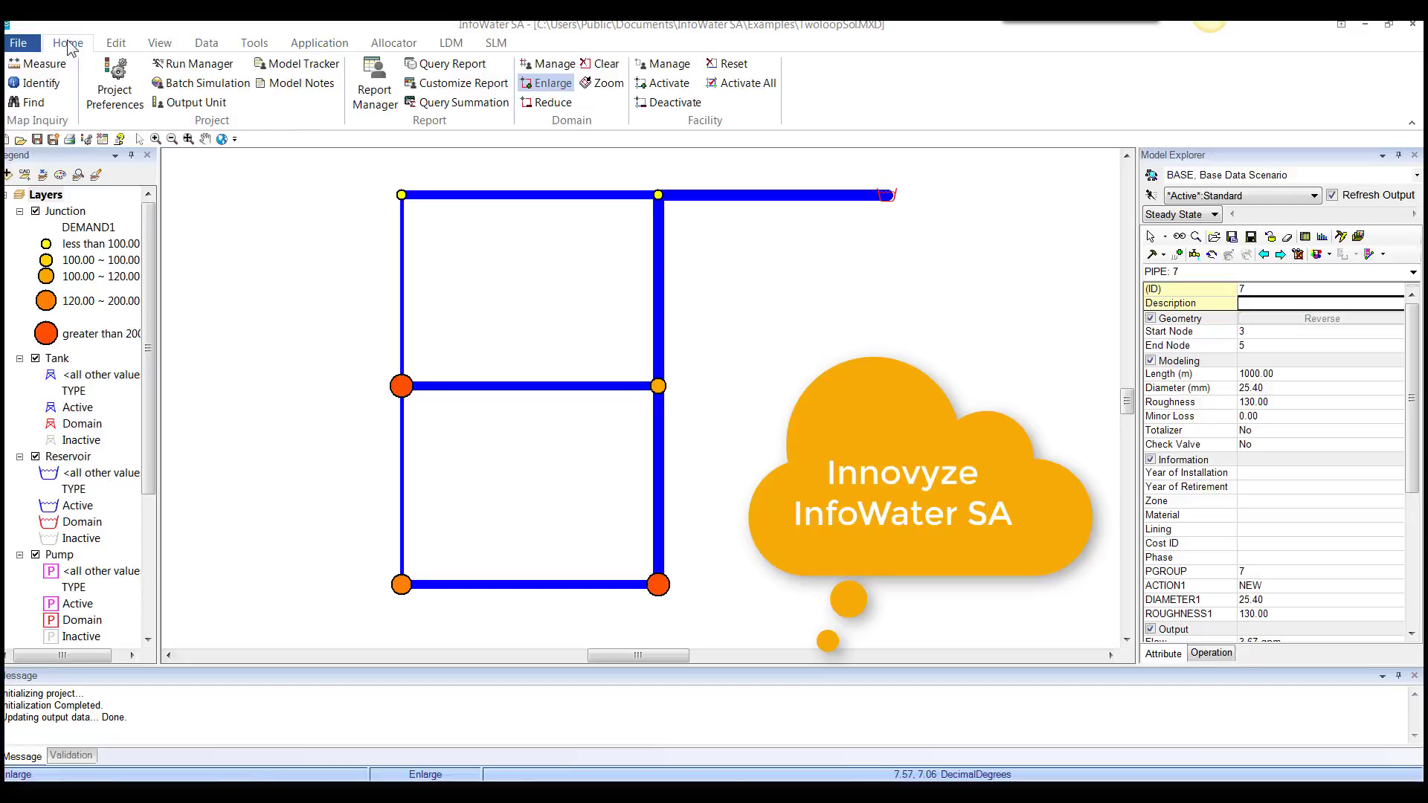
pyautogui.moveTo(158, 299)
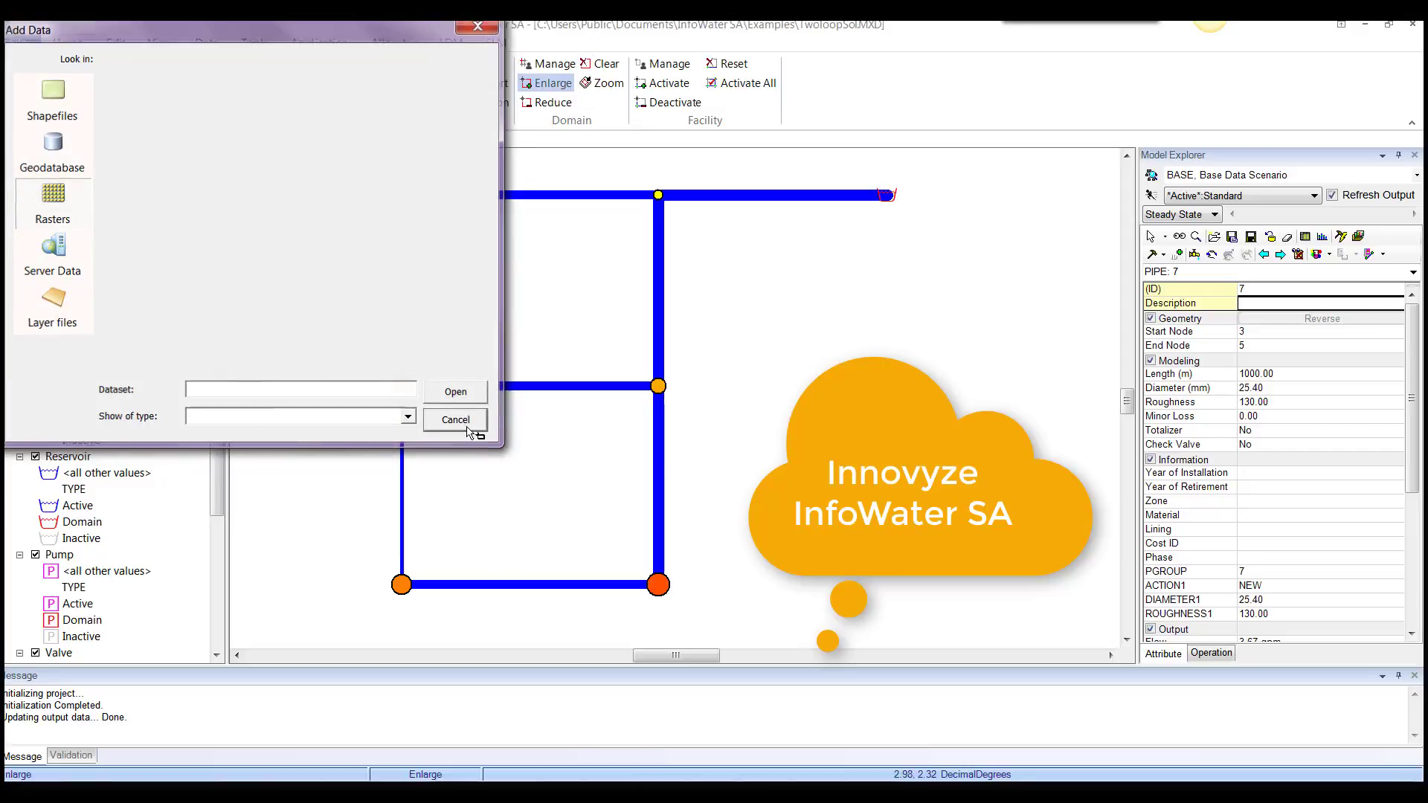
pyautogui.click(454, 420)
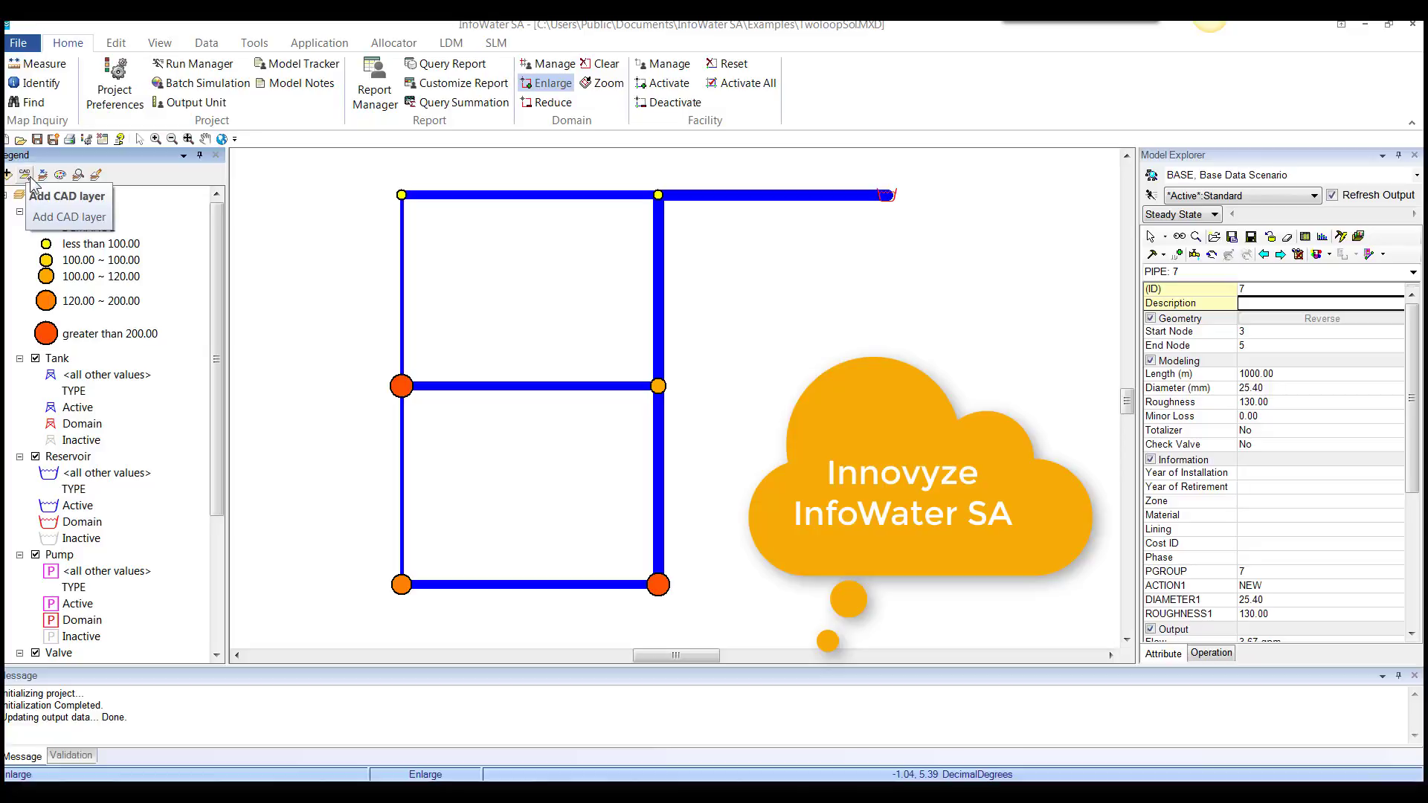
pyautogui.moveTo(43, 174)
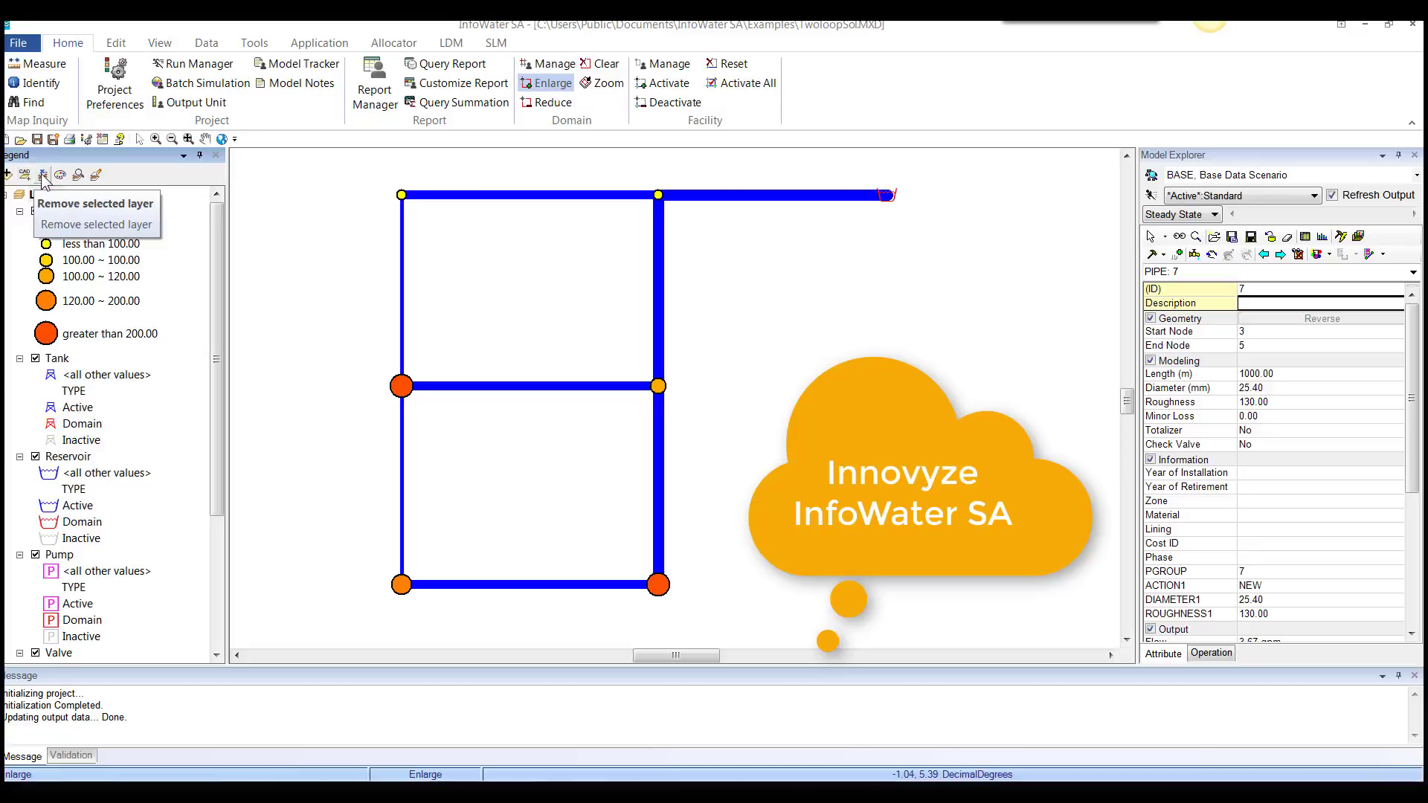
pyautogui.moveTo(60, 174)
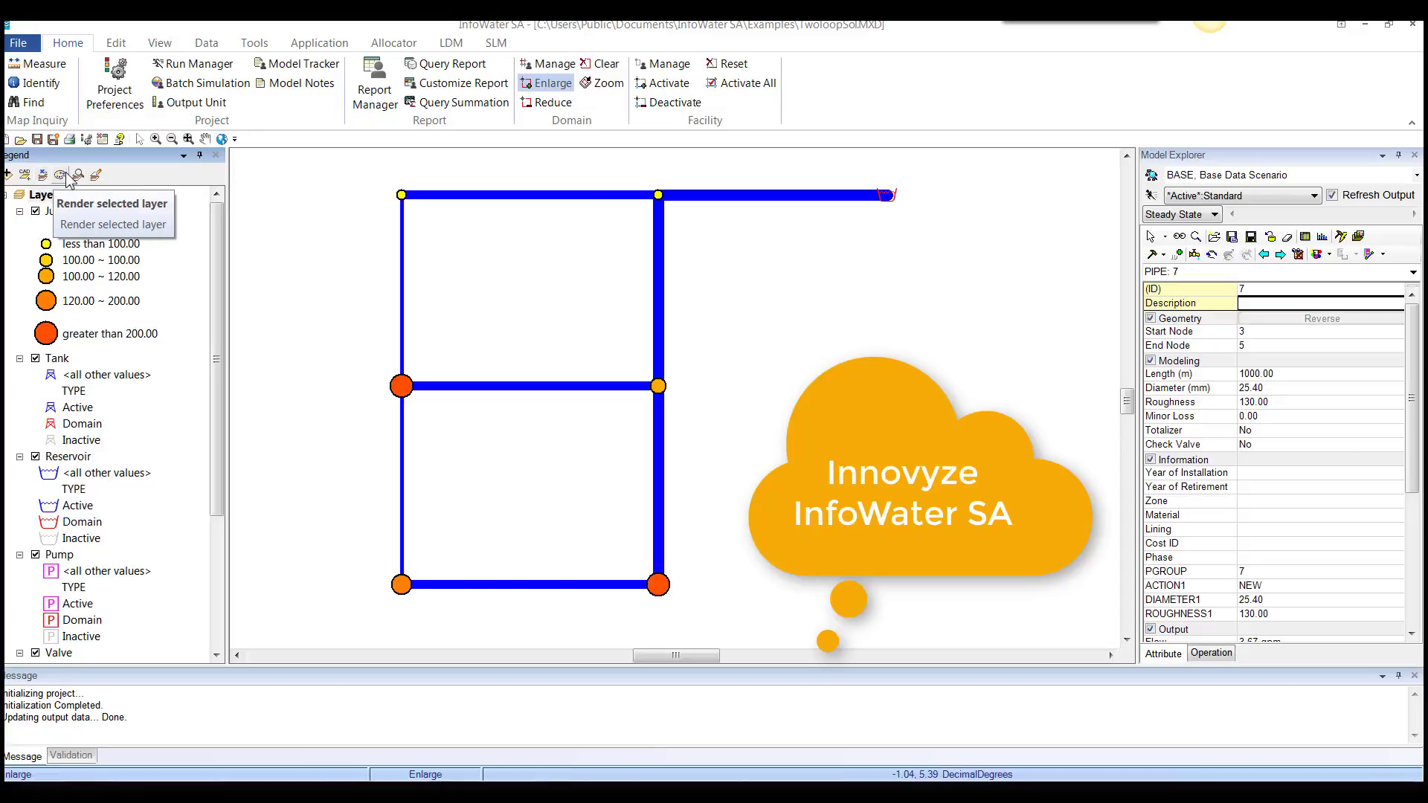
pyautogui.moveTo(72, 199)
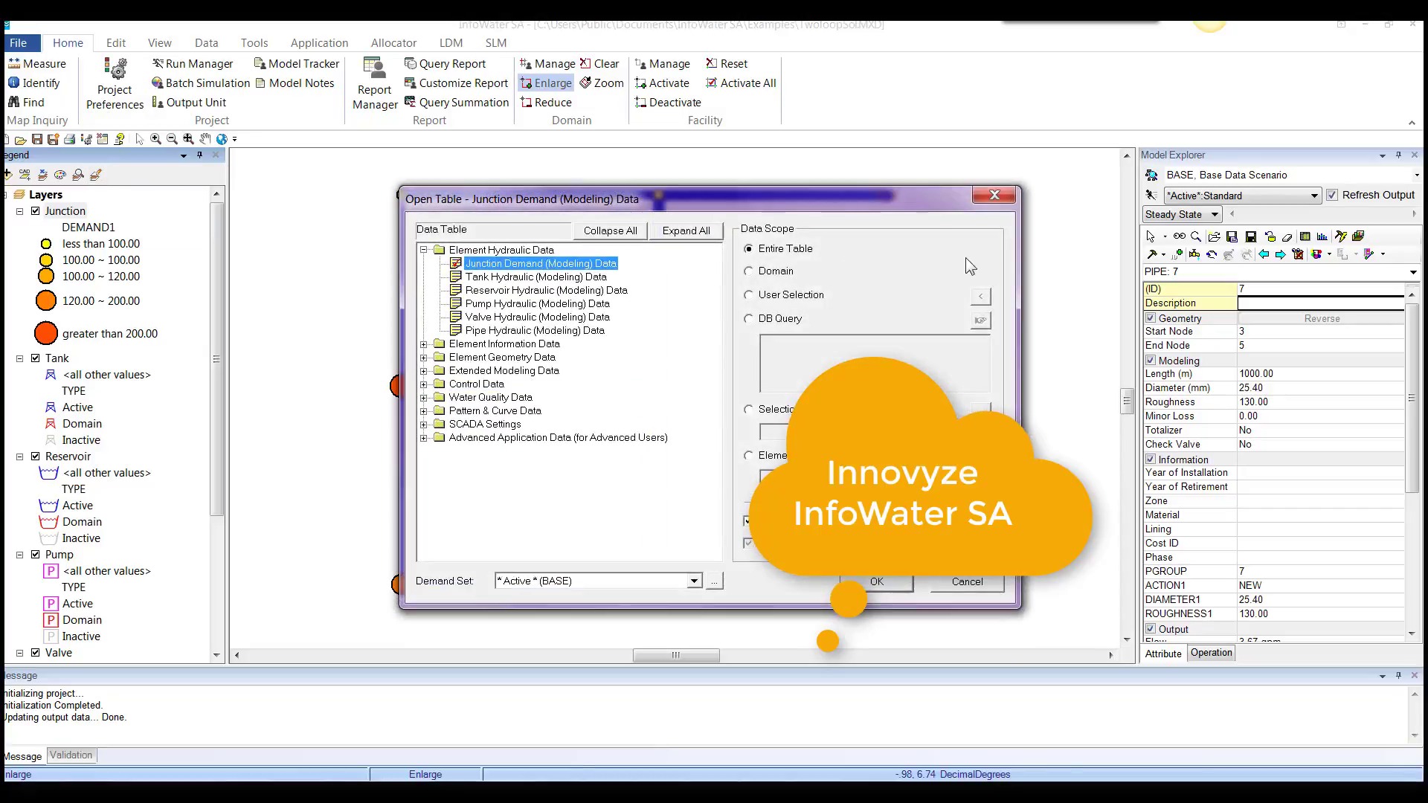
# Dismiss the Open Table window for junction demand modeling data.
pyautogui.click(876, 581)
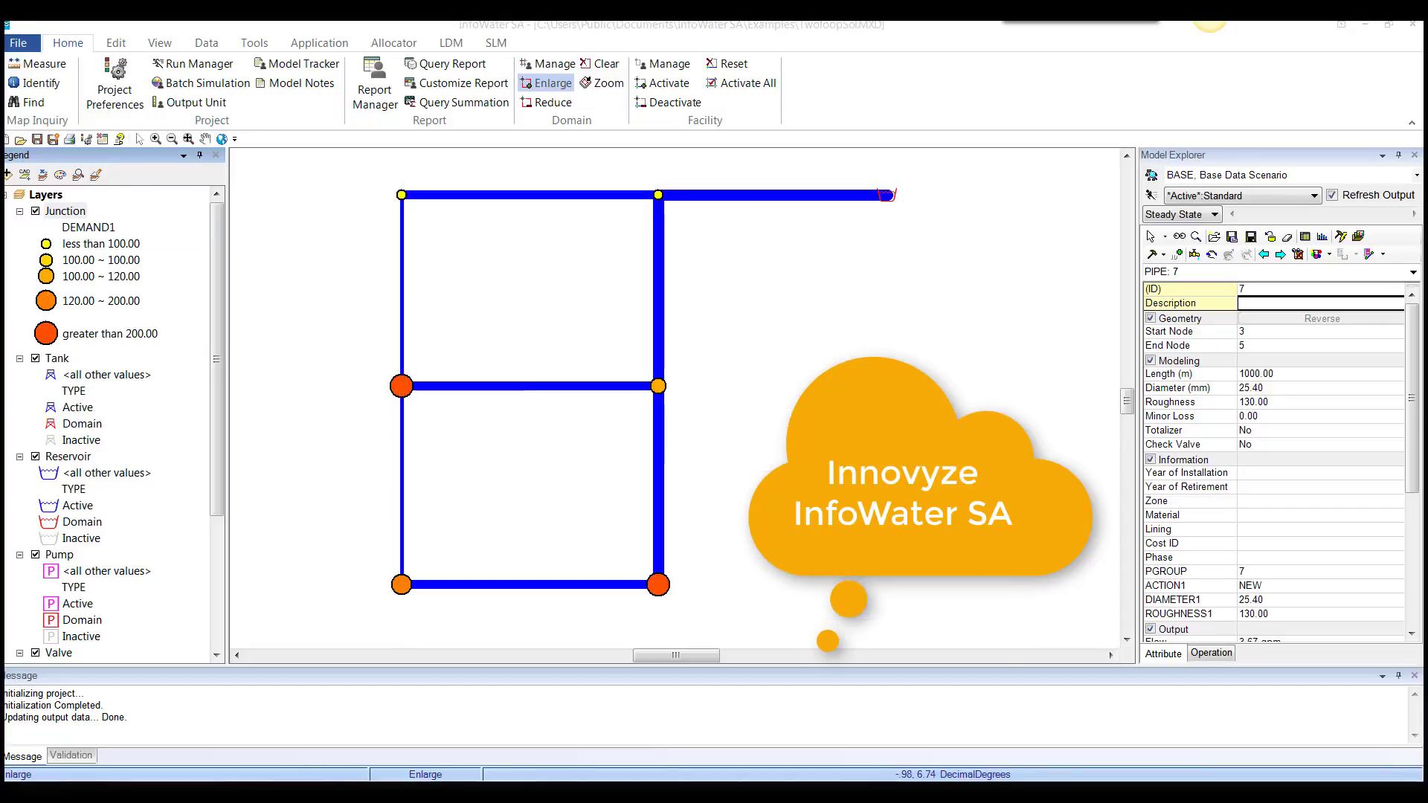
pyautogui.moveTo(580, 332)
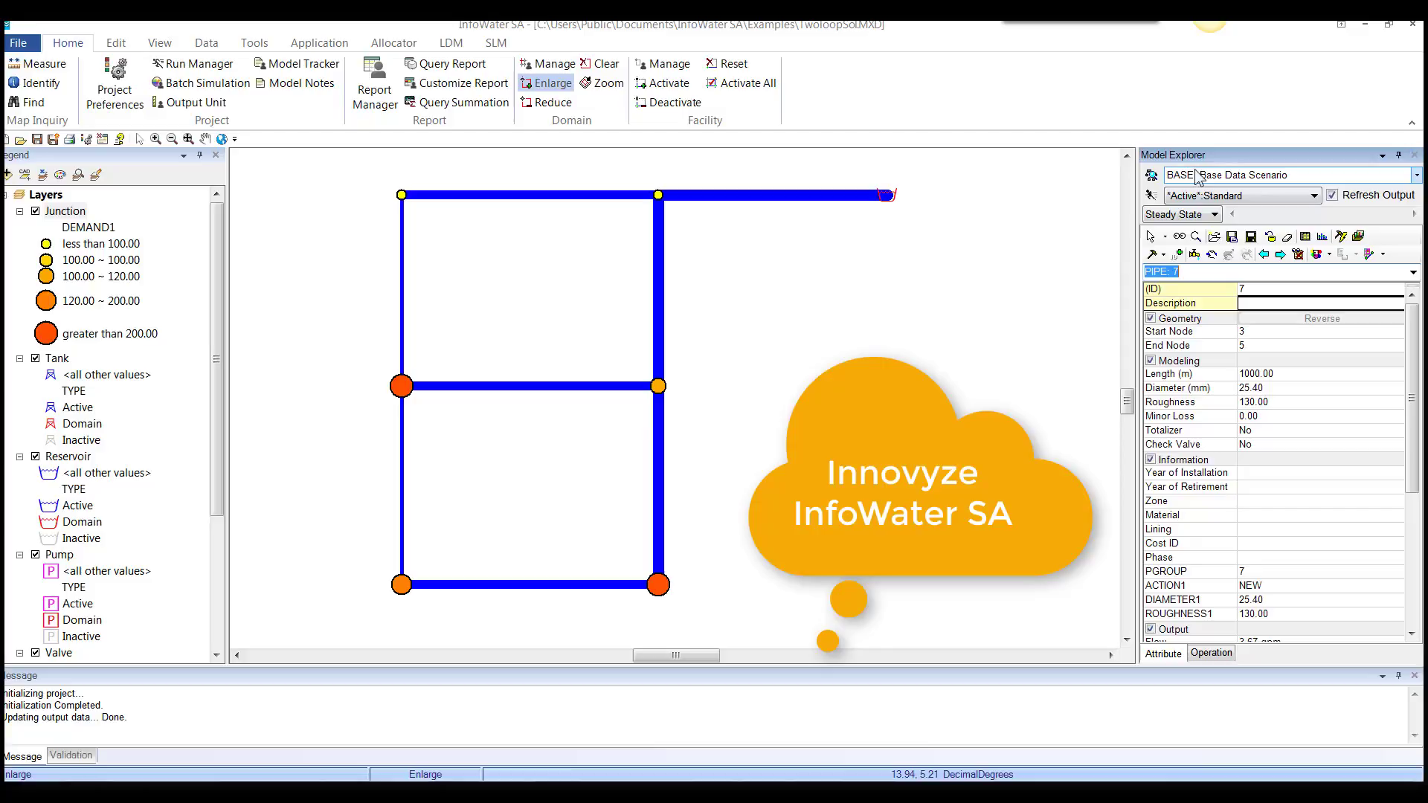
pyautogui.moveTo(1201, 180)
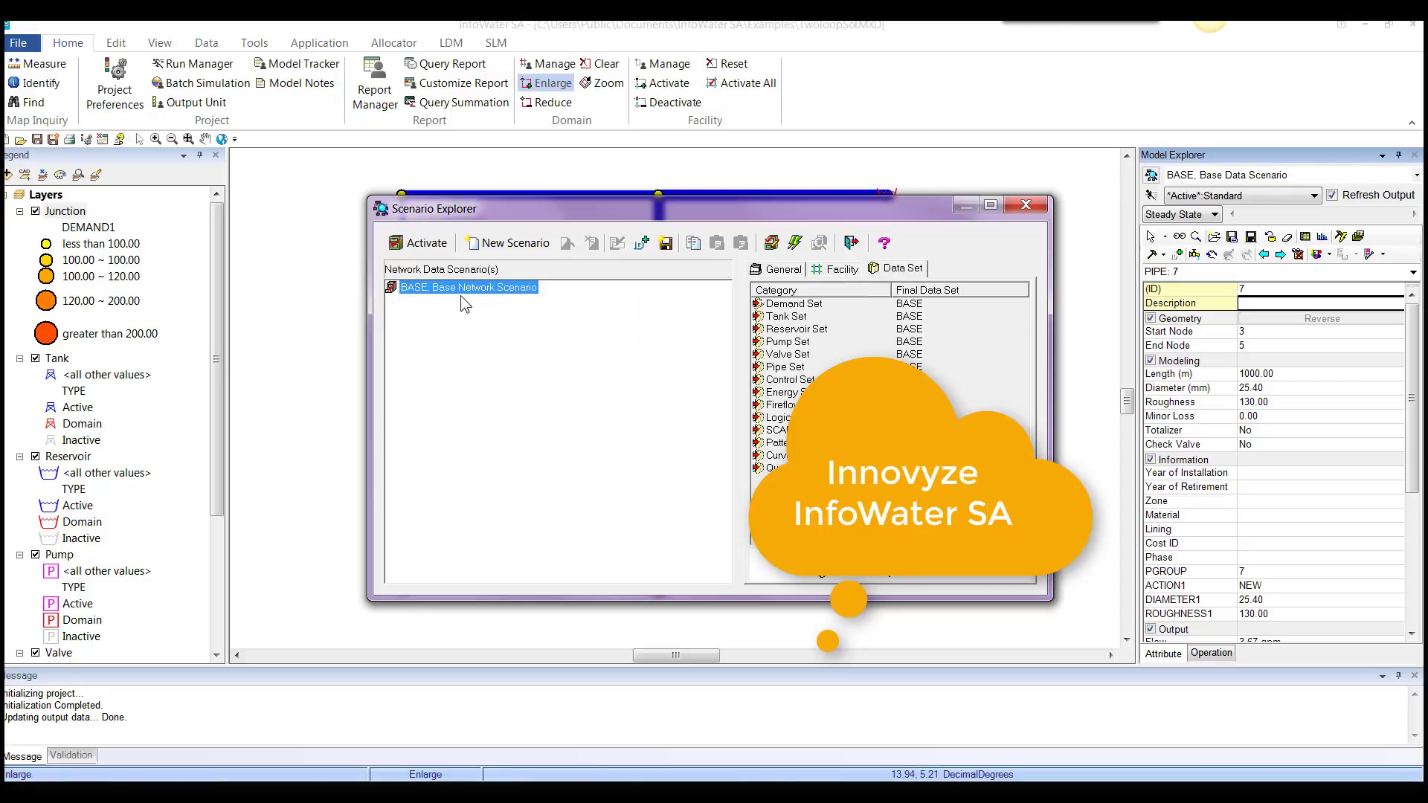
# Create child scenario RUN1 under BASE, review its Facility and General settings, and close Scenario Explorer.
pyautogui.rightClick(467, 287)
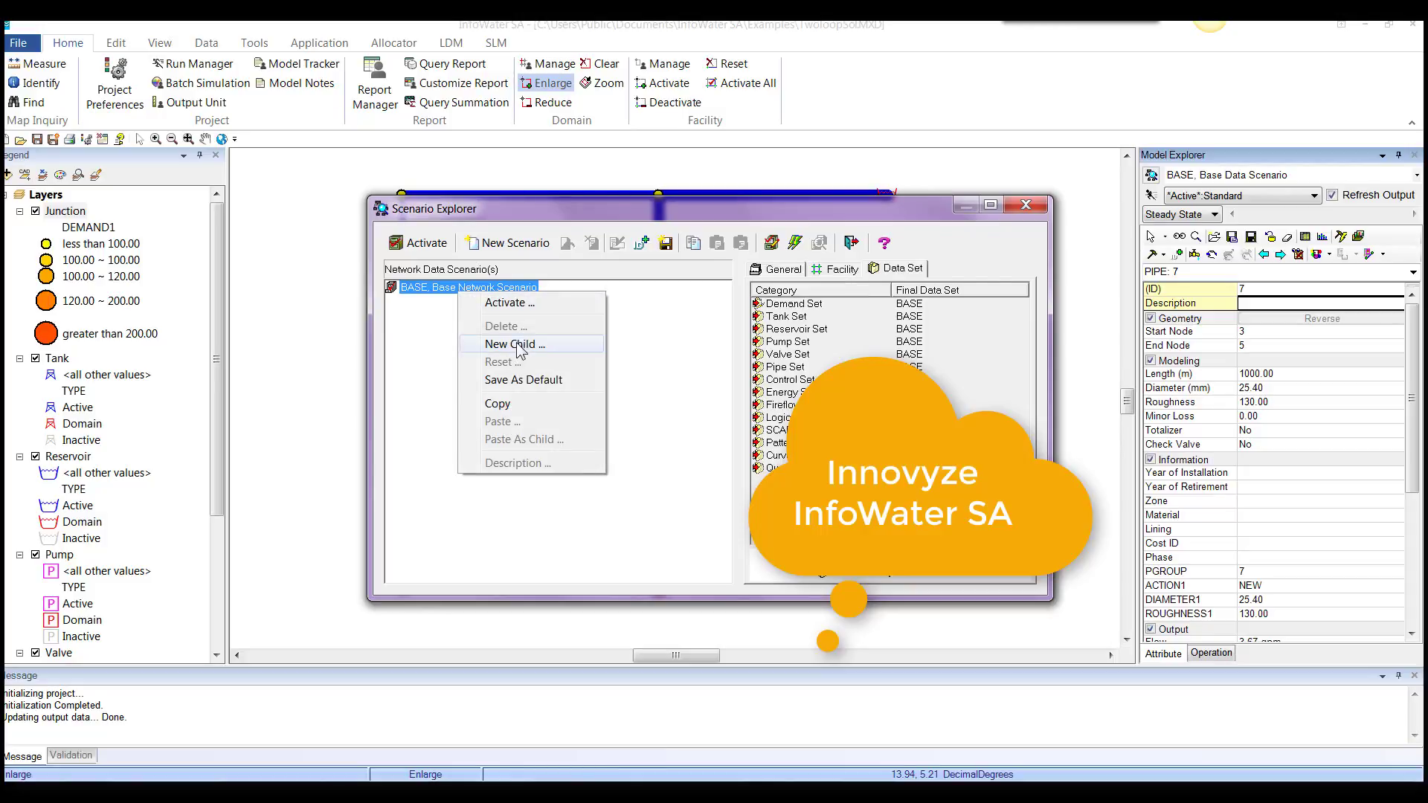
pyautogui.click(514, 344)
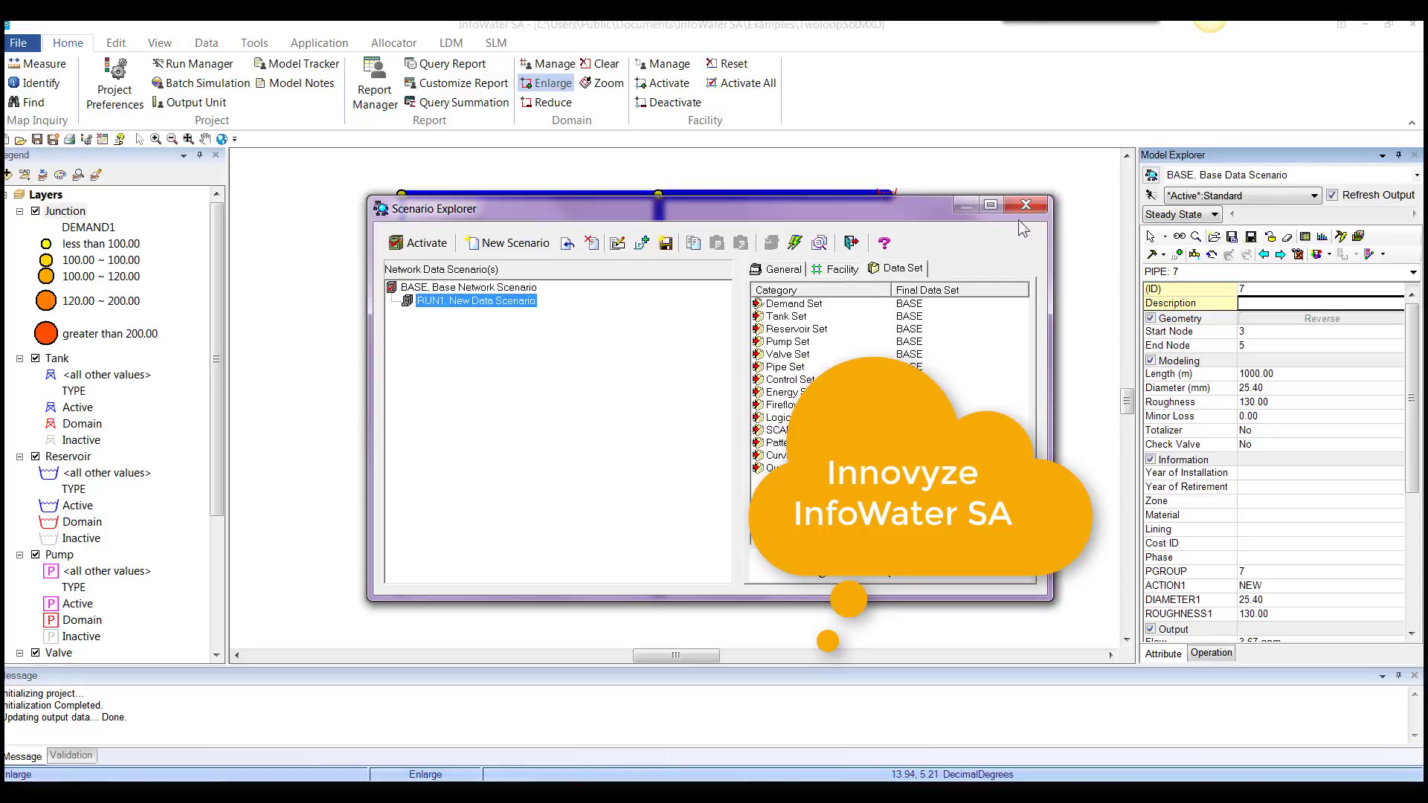
pyautogui.click(780, 268)
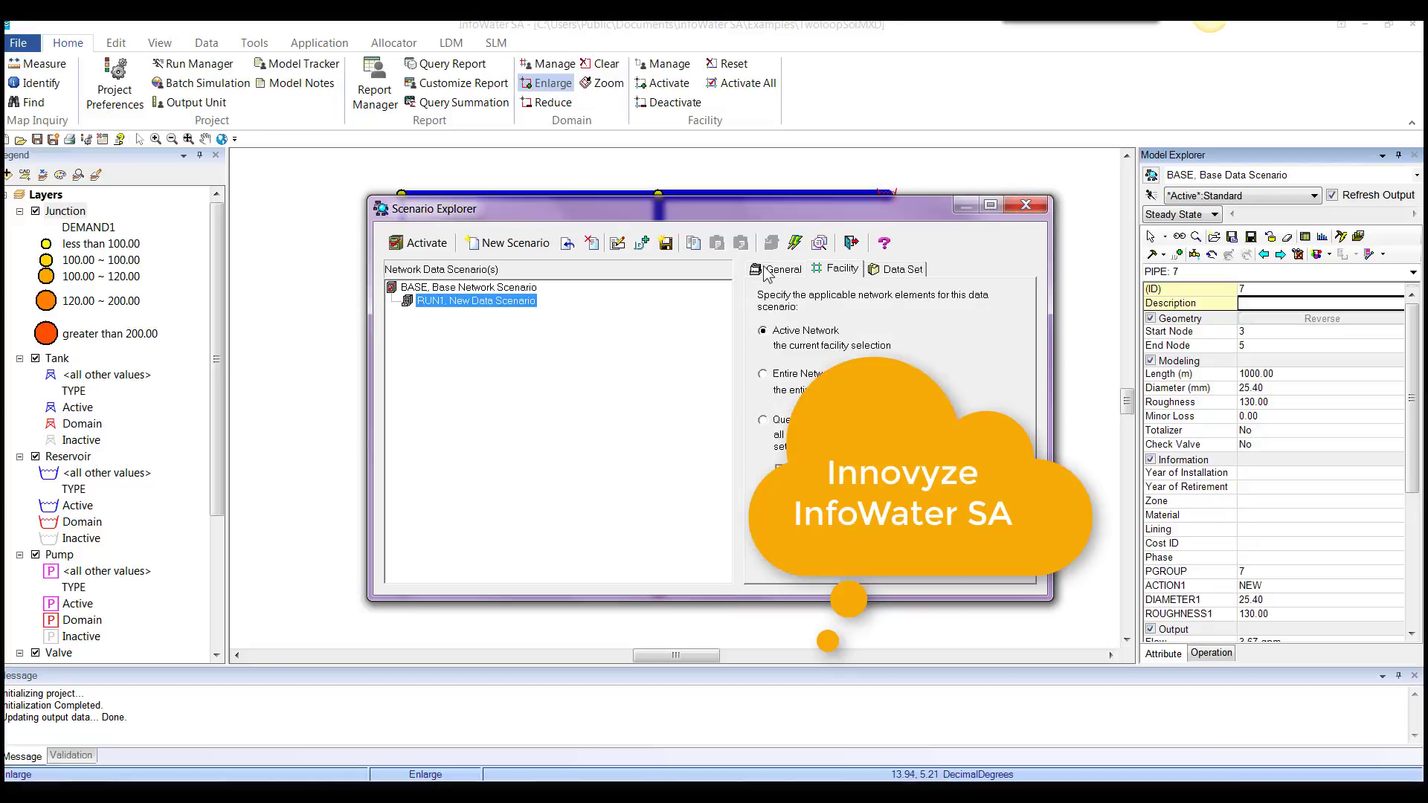
pyautogui.click(773, 268)
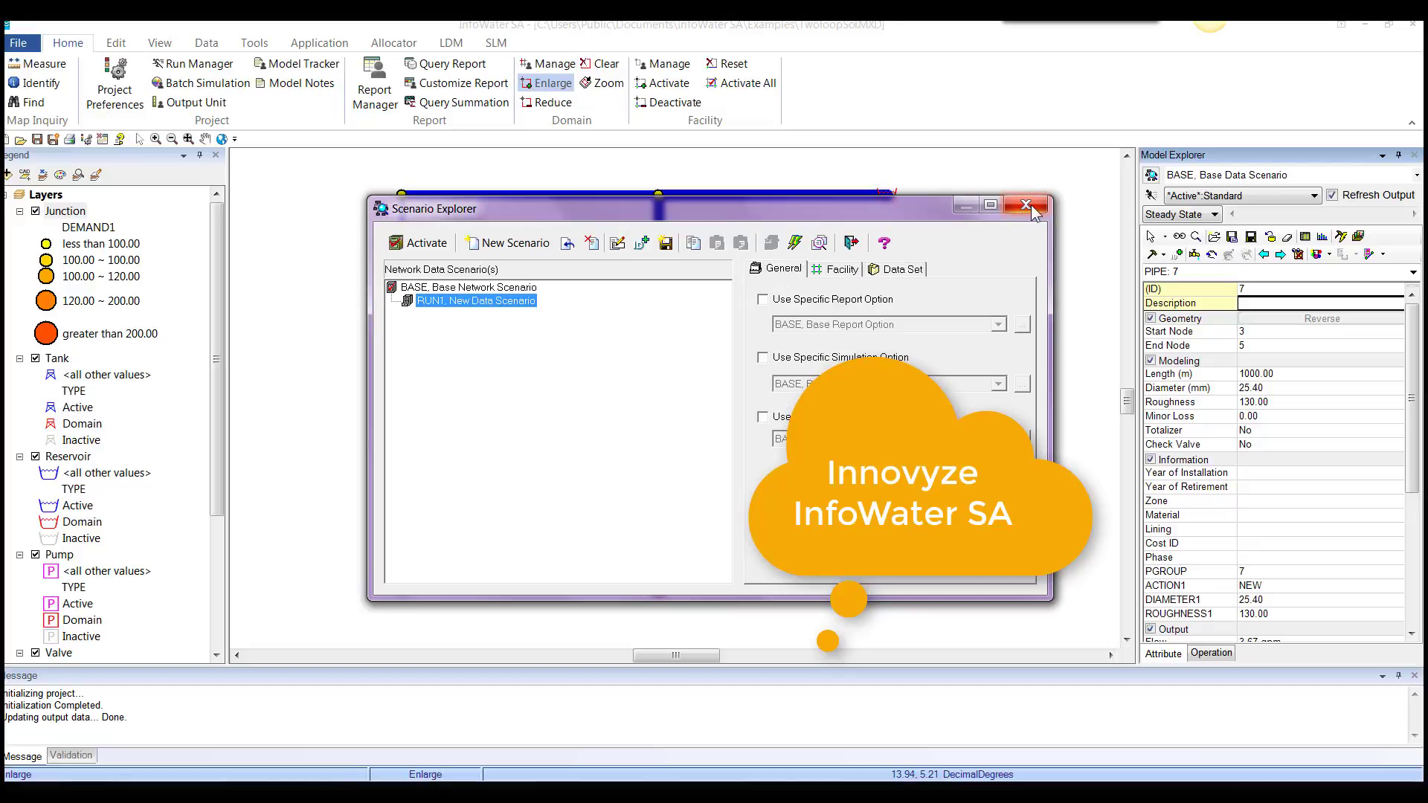
pyautogui.click(1025, 203)
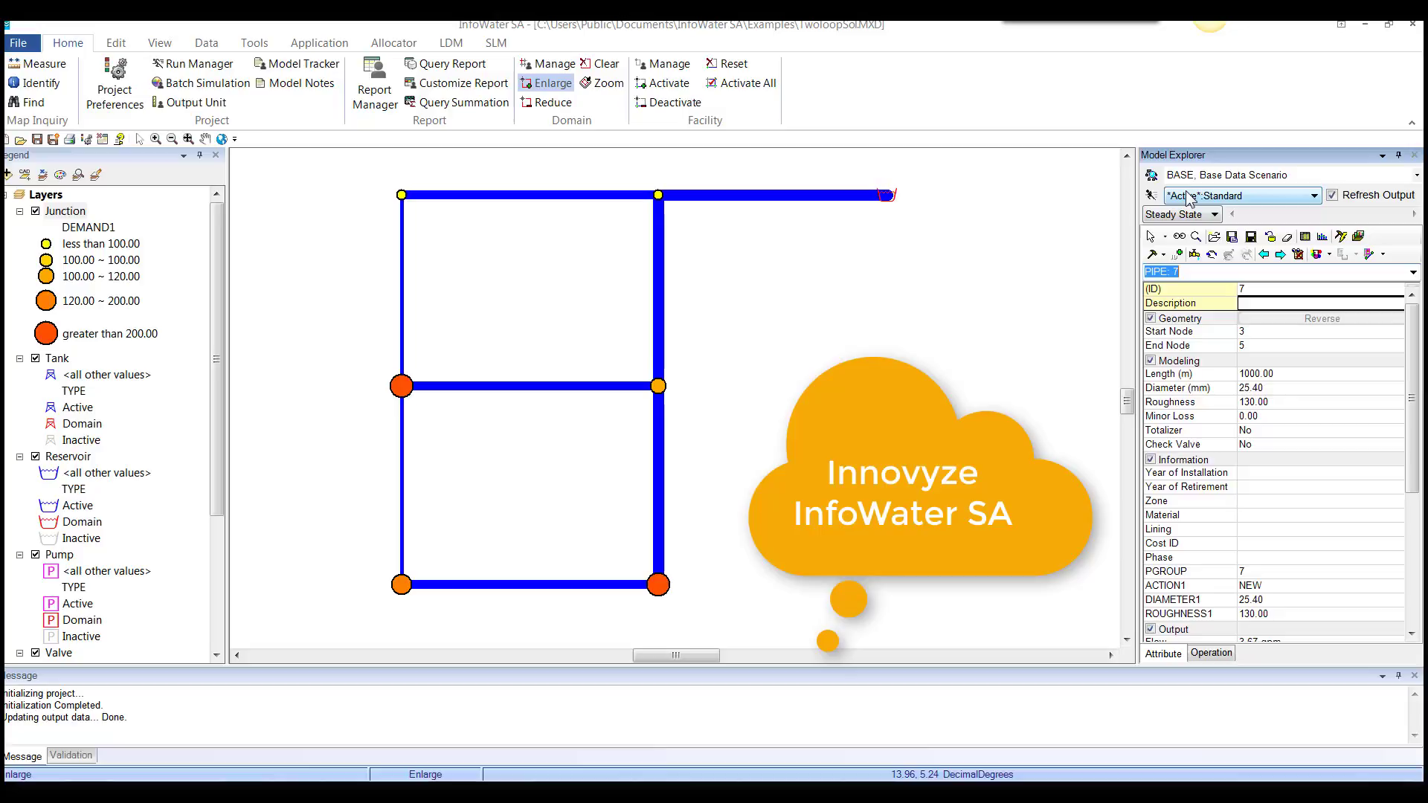
# Review the Standard options in Run Manager and close it, revealing pipe 3's 4046.99 gpm flow results.
pyautogui.click(192, 62)
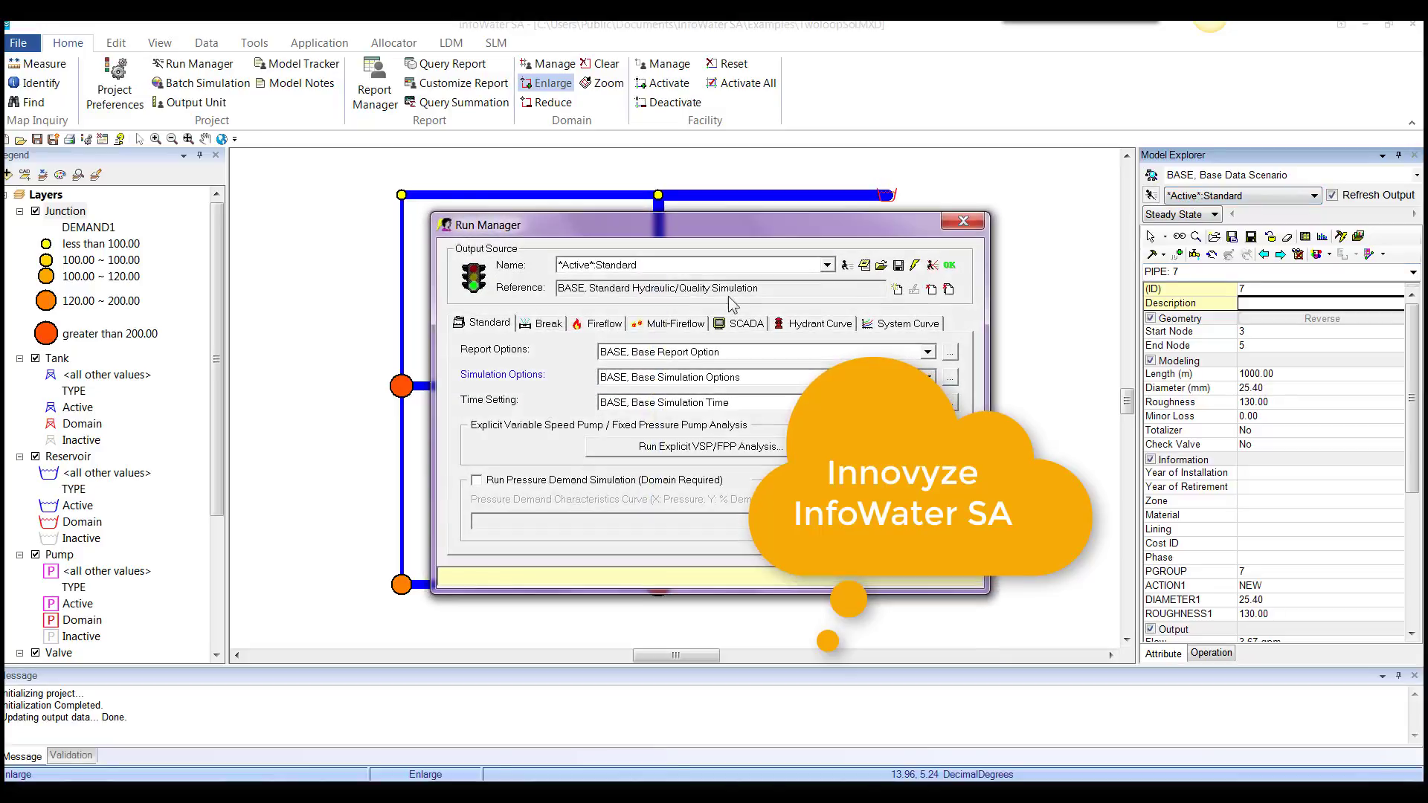
pyautogui.moveTo(847, 266)
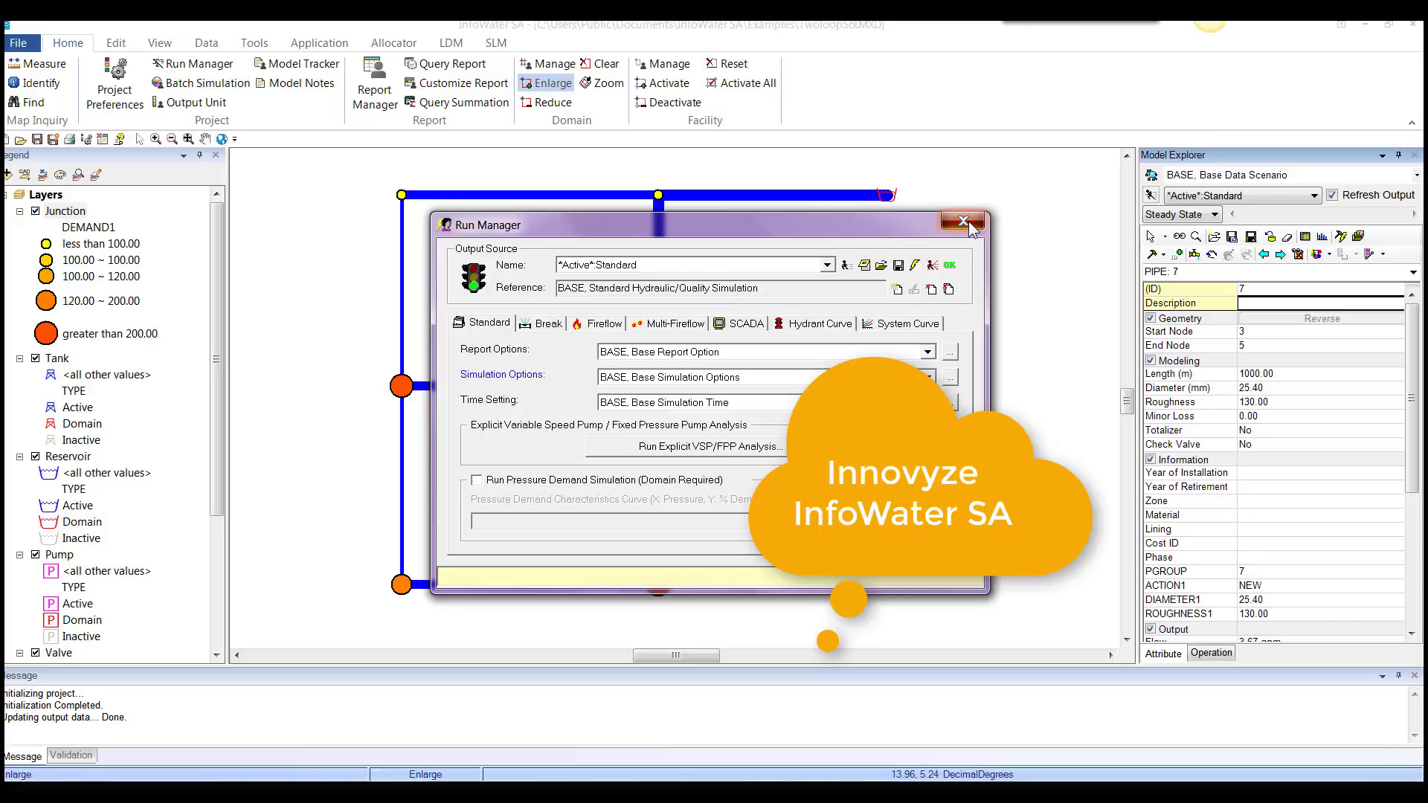
pyautogui.click(963, 222)
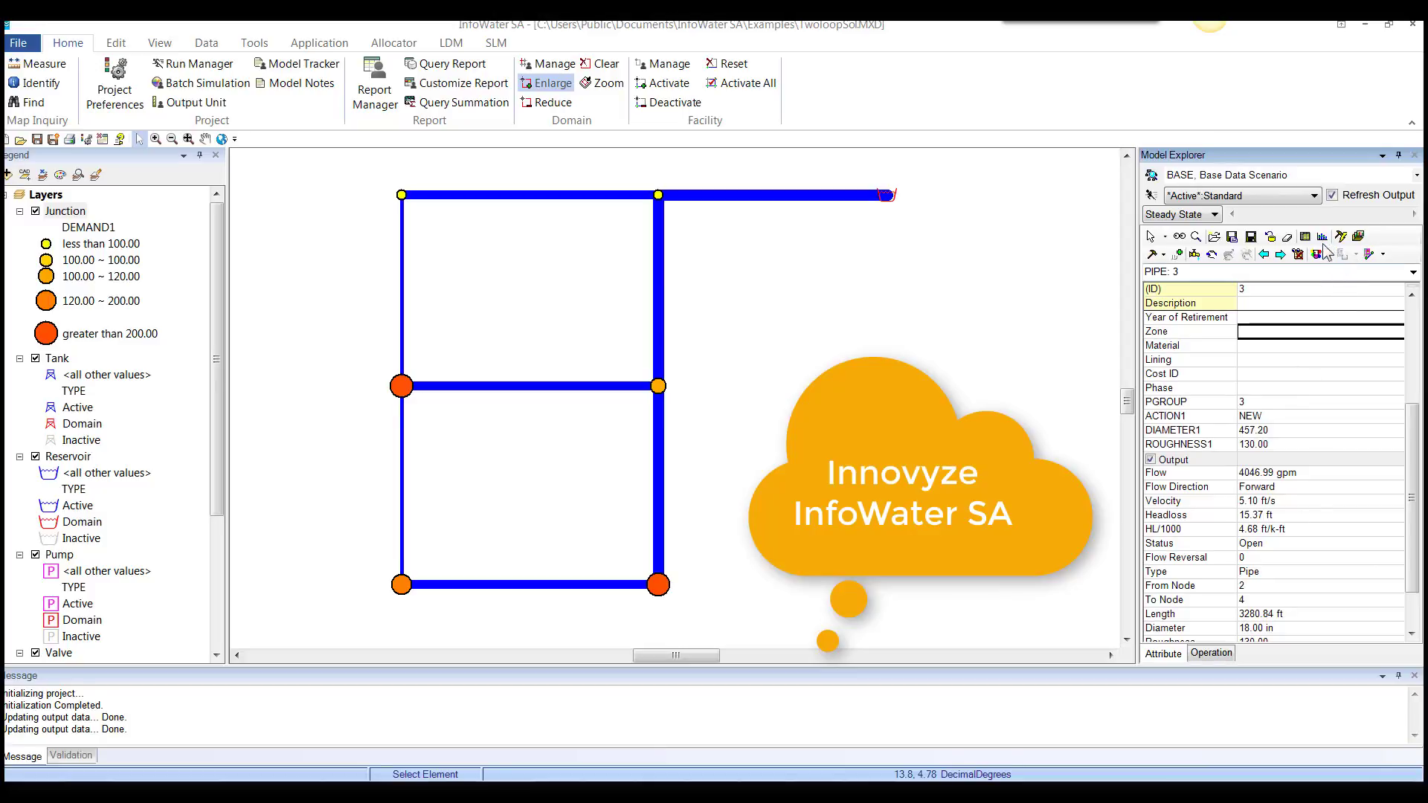
pyautogui.moveTo(1321, 253)
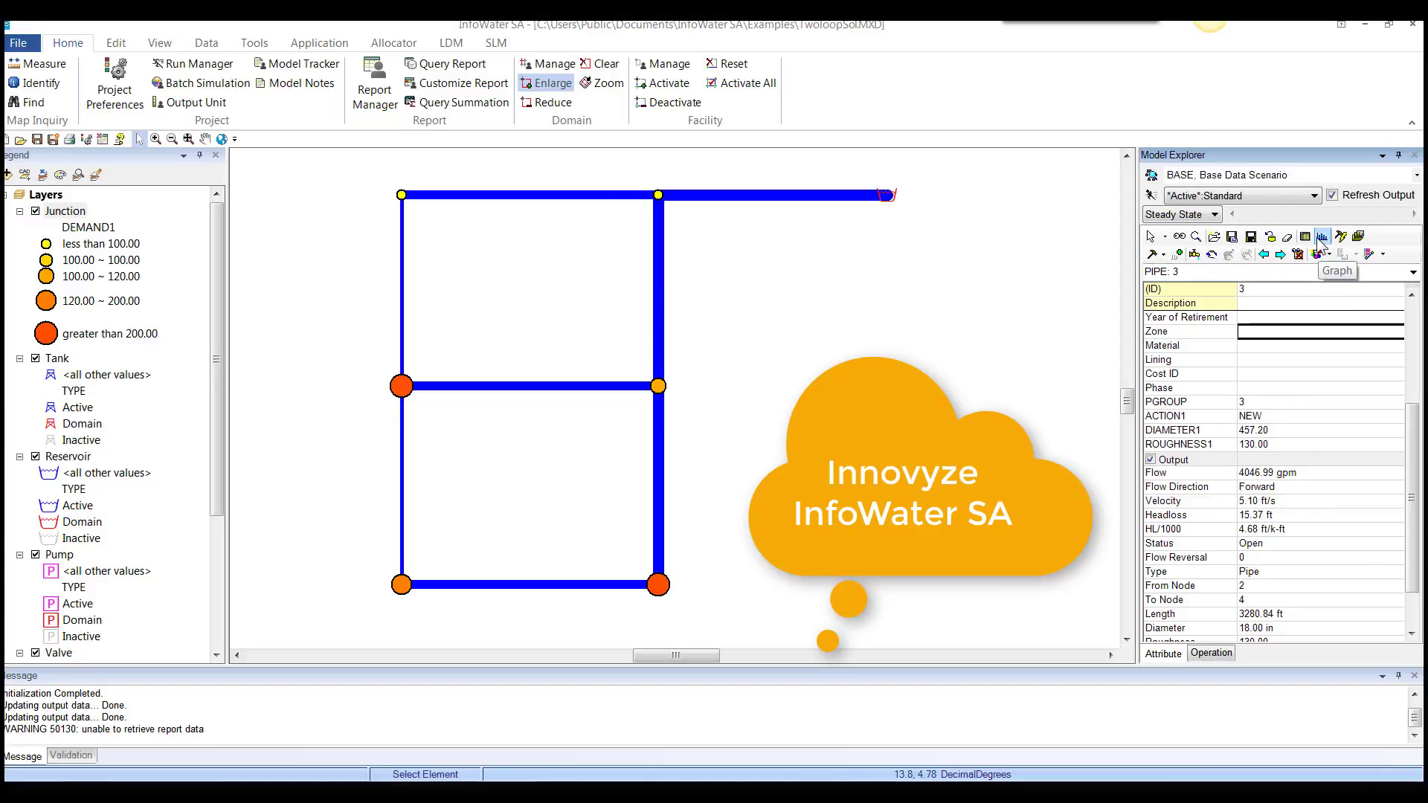
pyautogui.moveTo(938, 369)
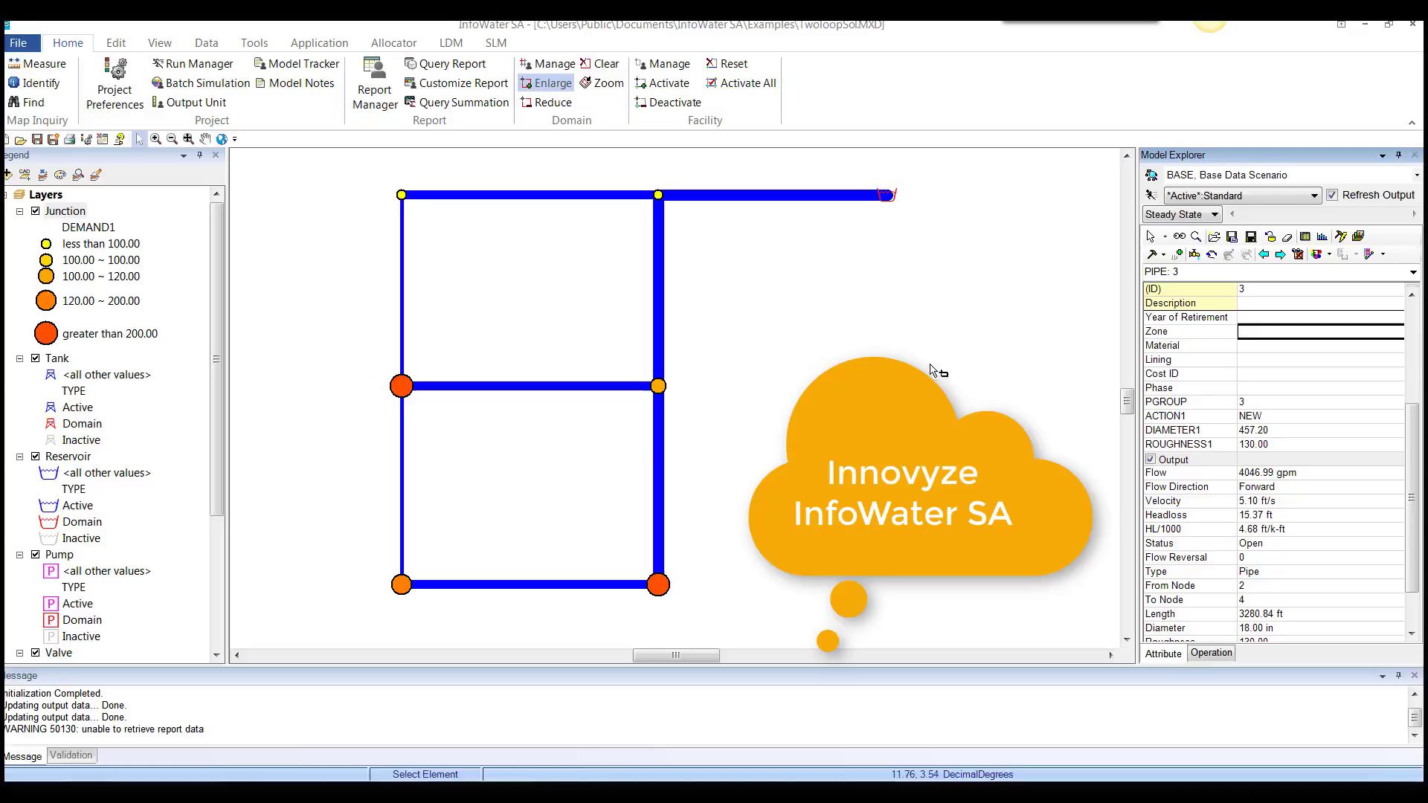
pyautogui.moveTo(665, 190)
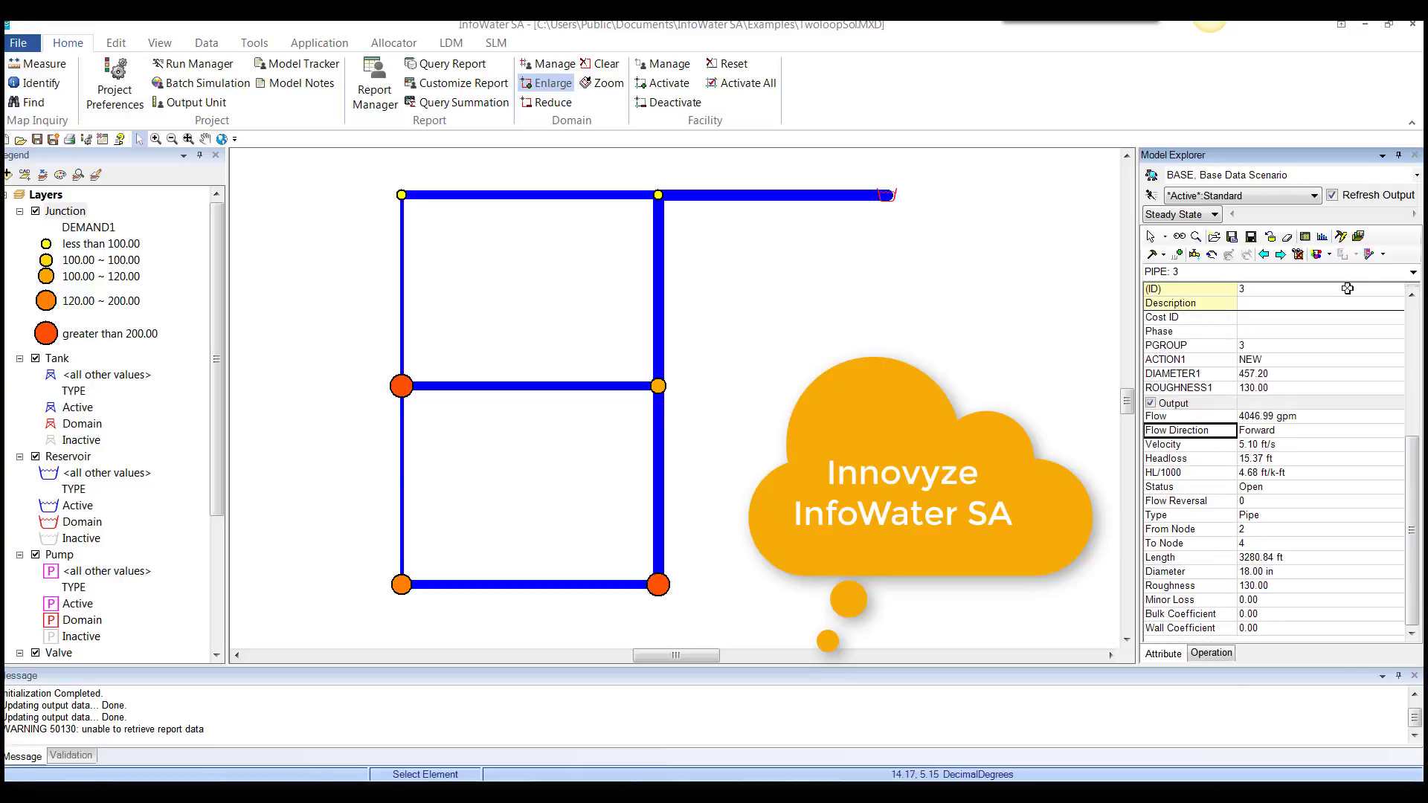
pyautogui.moveTo(1306, 236)
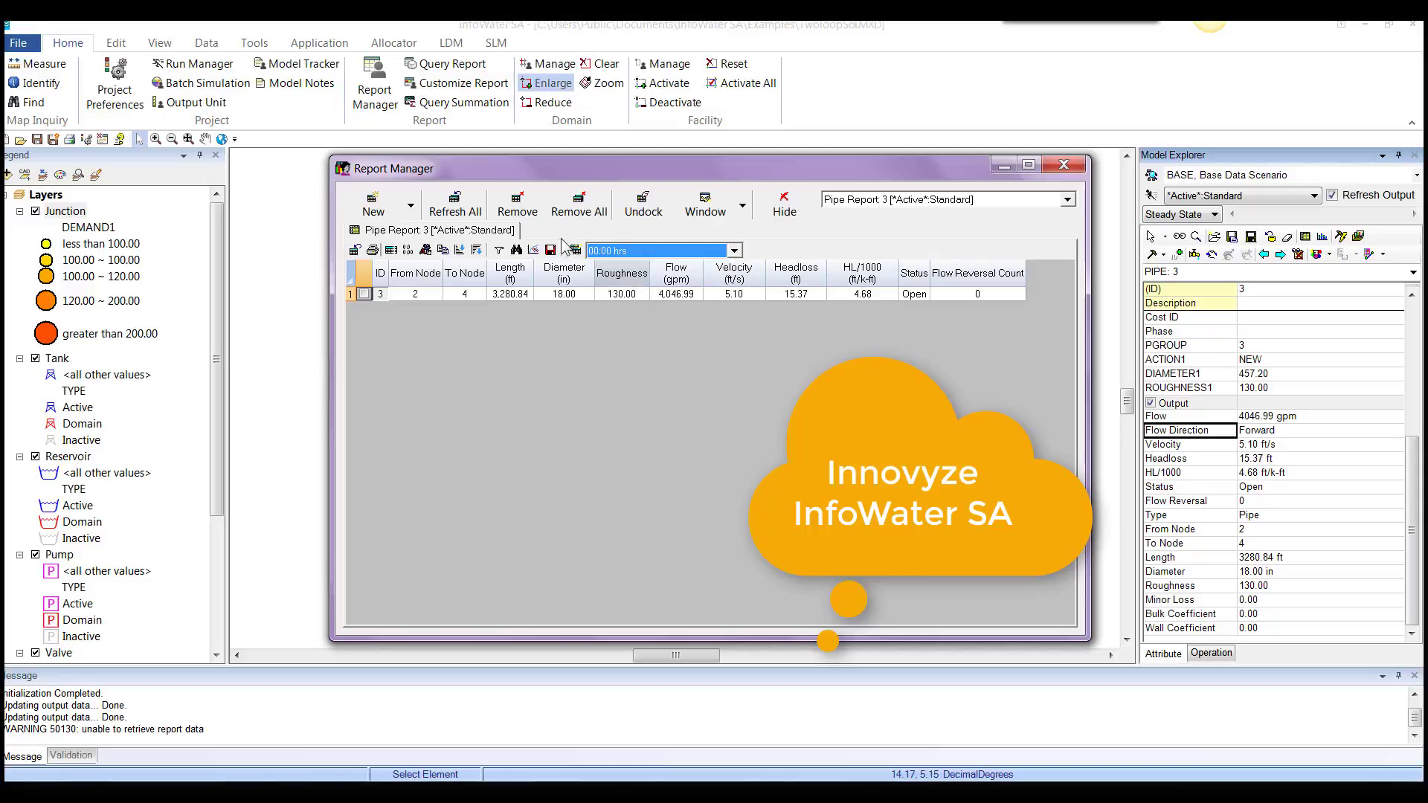
# View the Report Manager's new-report choices, then close Report Manager without creating one.
pyautogui.click(372, 203)
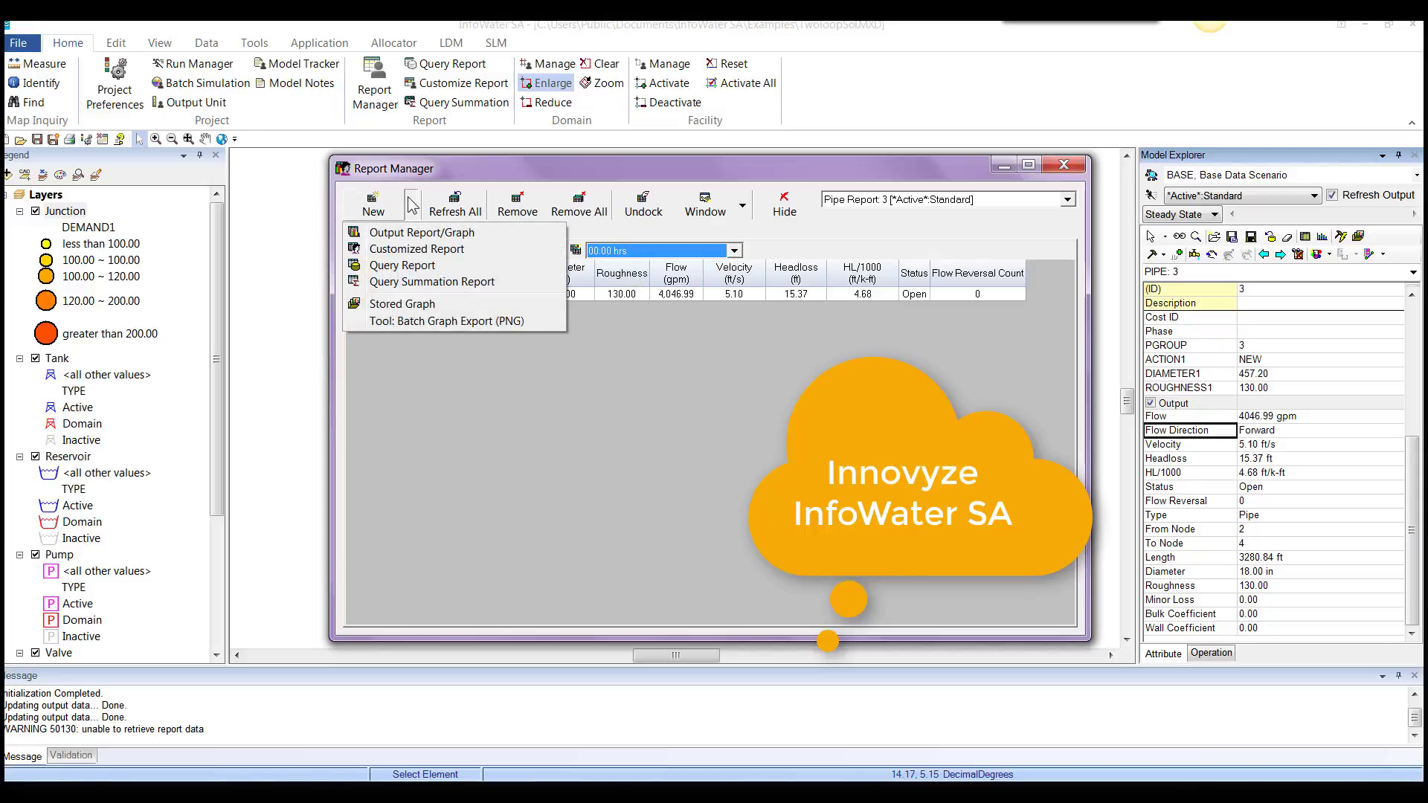
pyautogui.click(1062, 163)
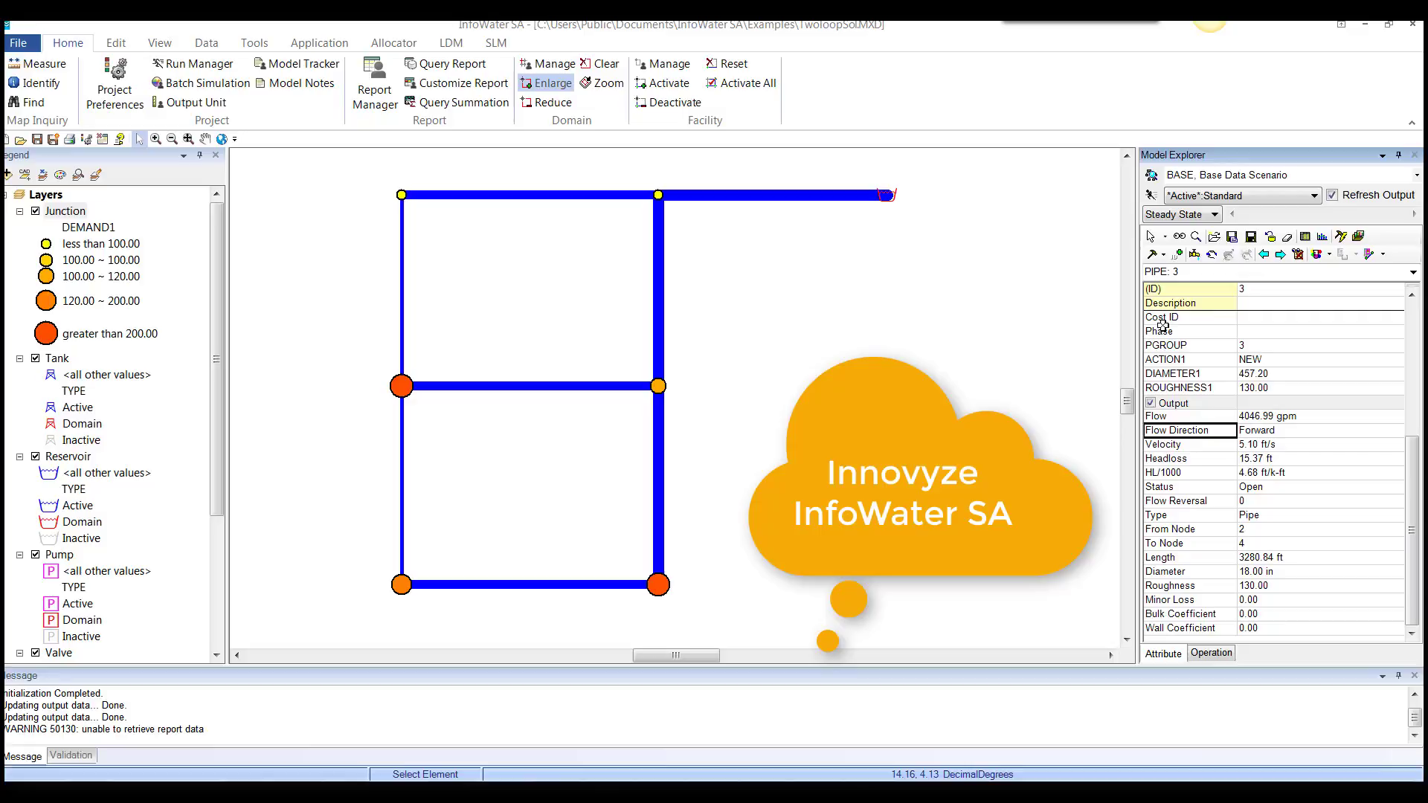
pyautogui.moveTo(734, 153)
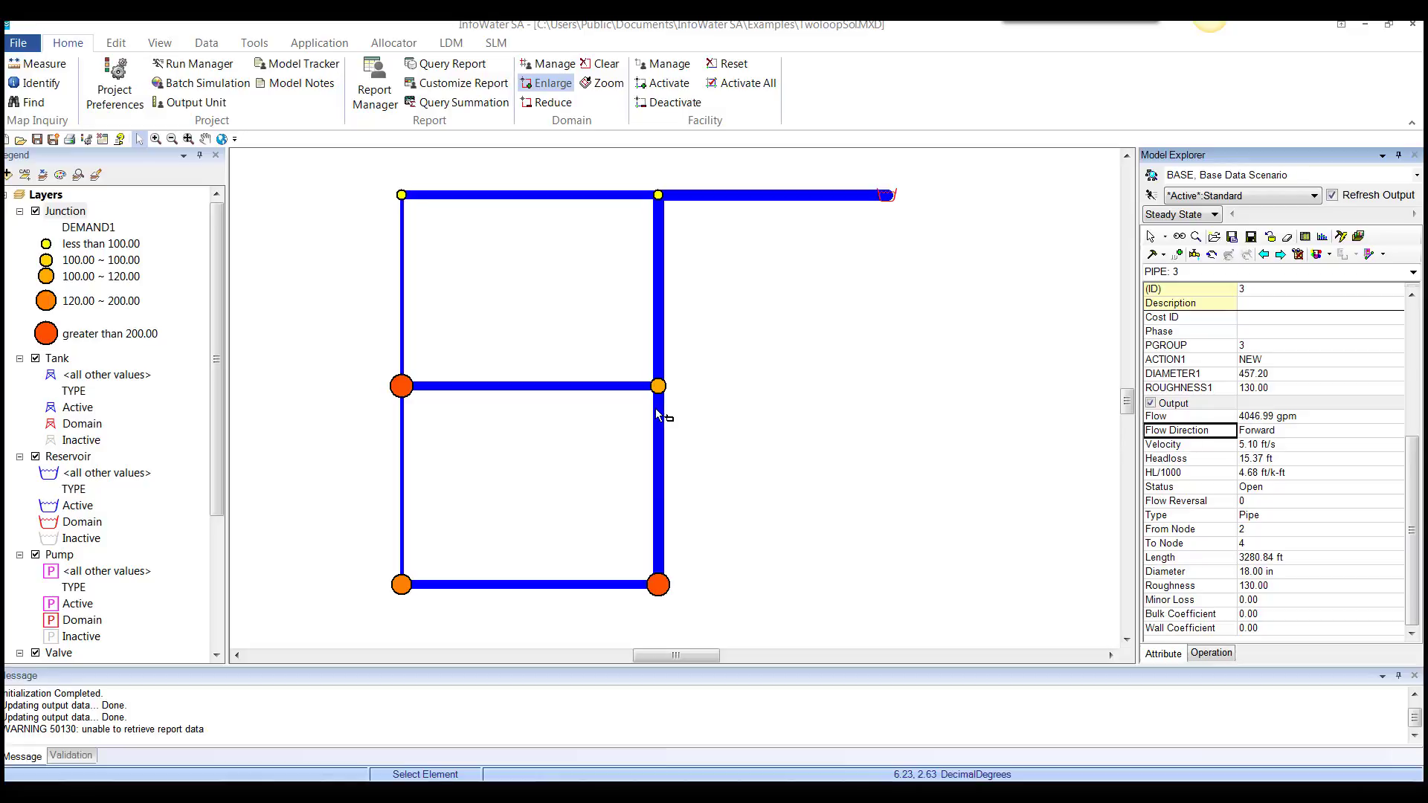
pyautogui.moveTo(661, 415)
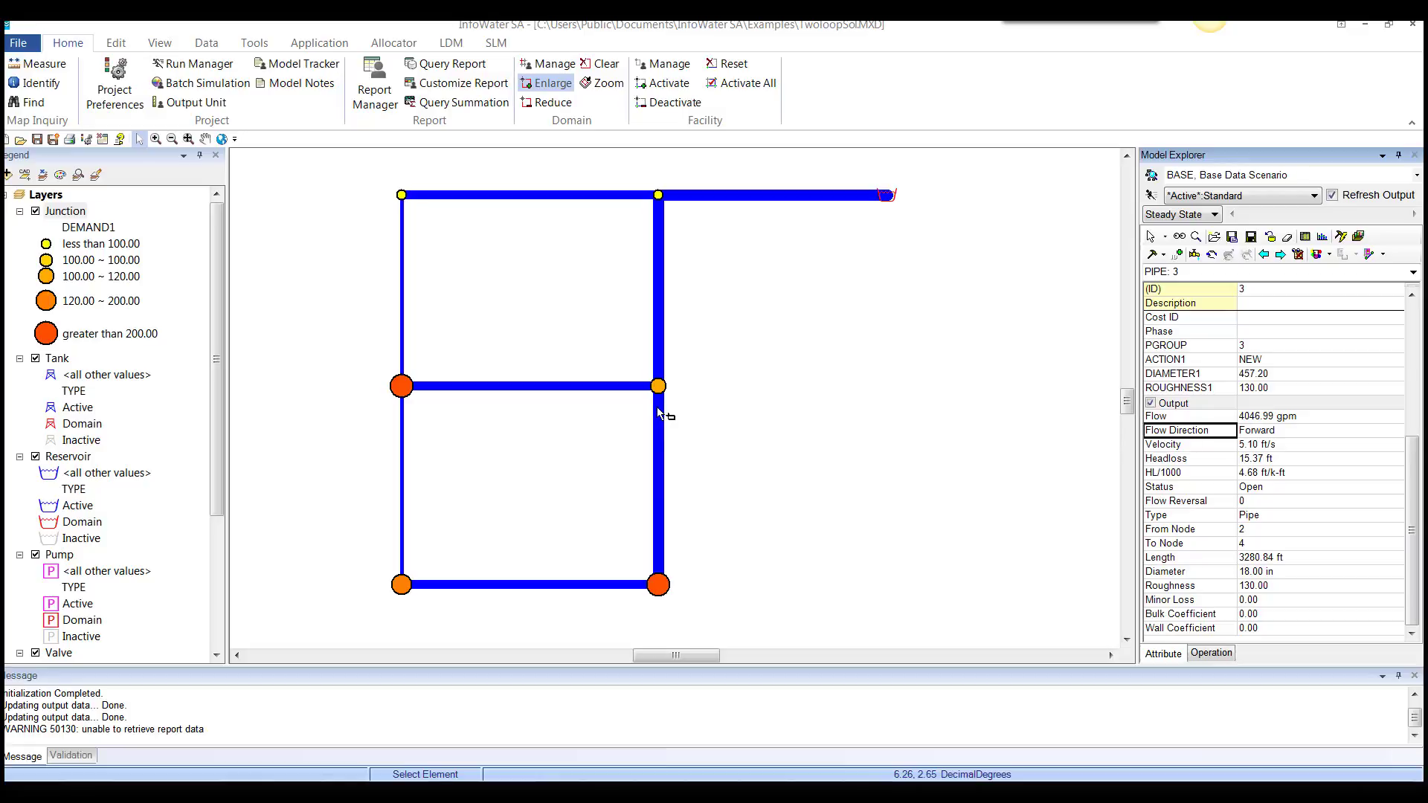